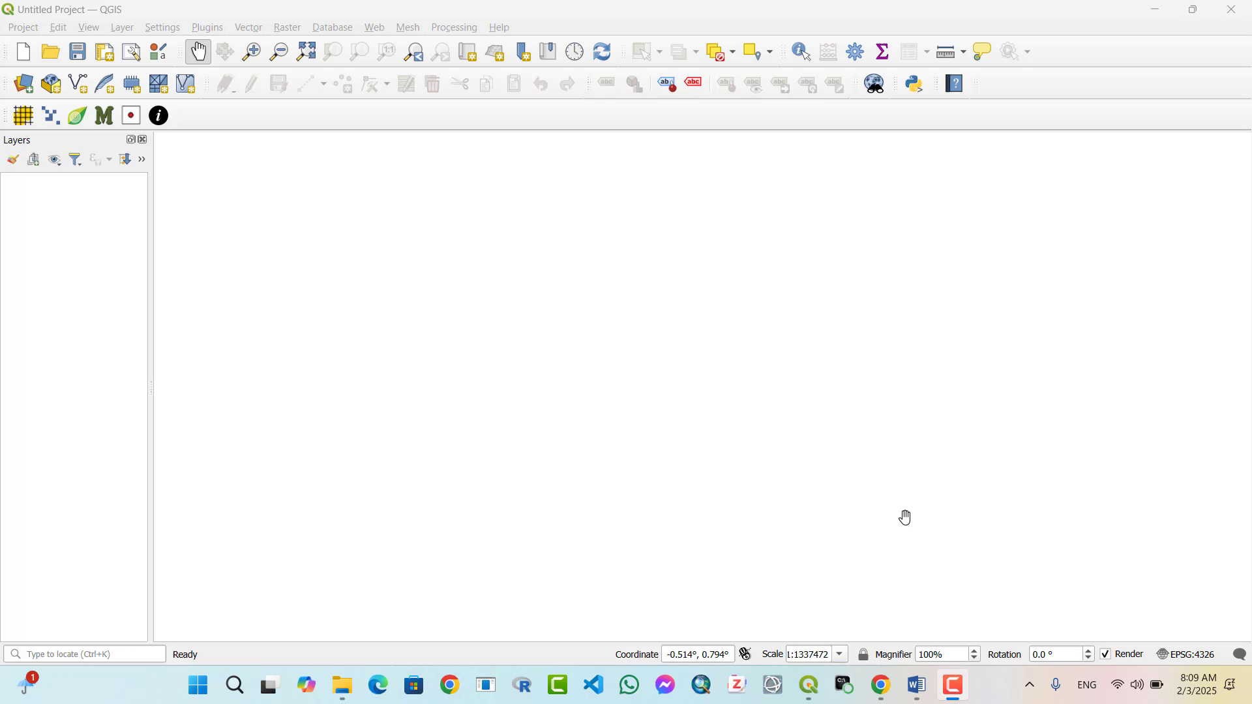
{"action": "mouse_move", "coordinate": [1060, 574]}
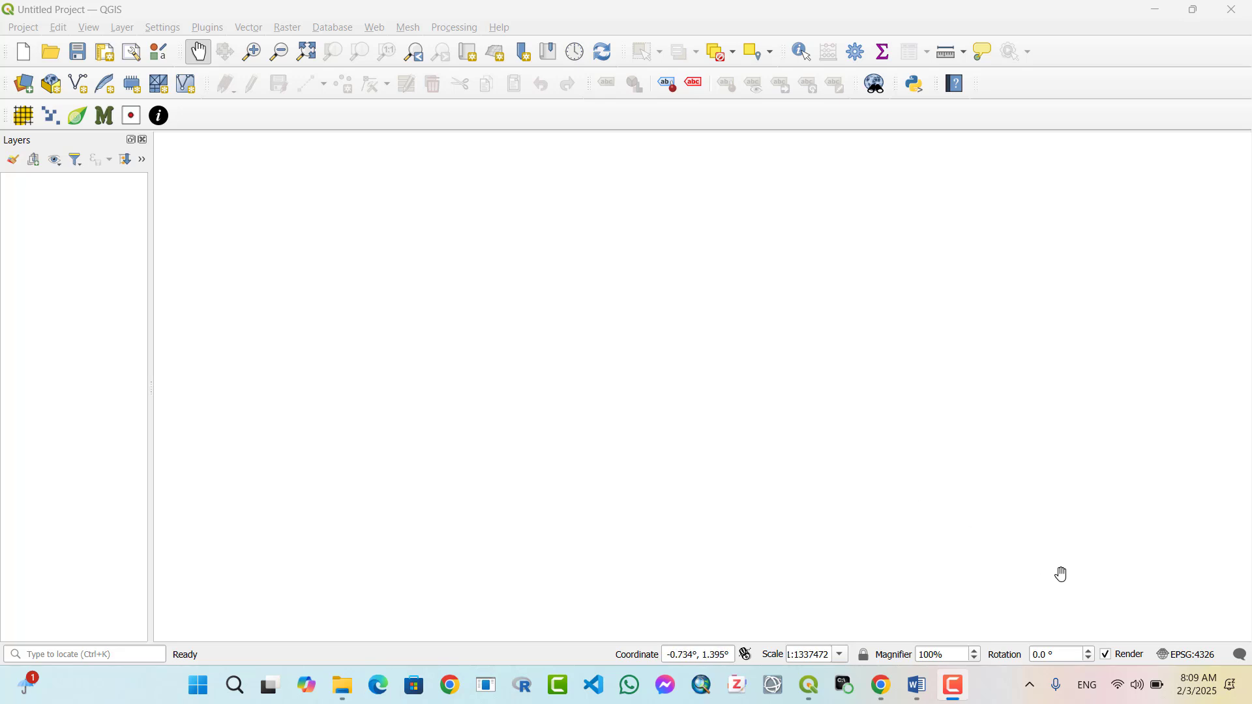
{"action": "mouse_move", "coordinate": [820, 366]}
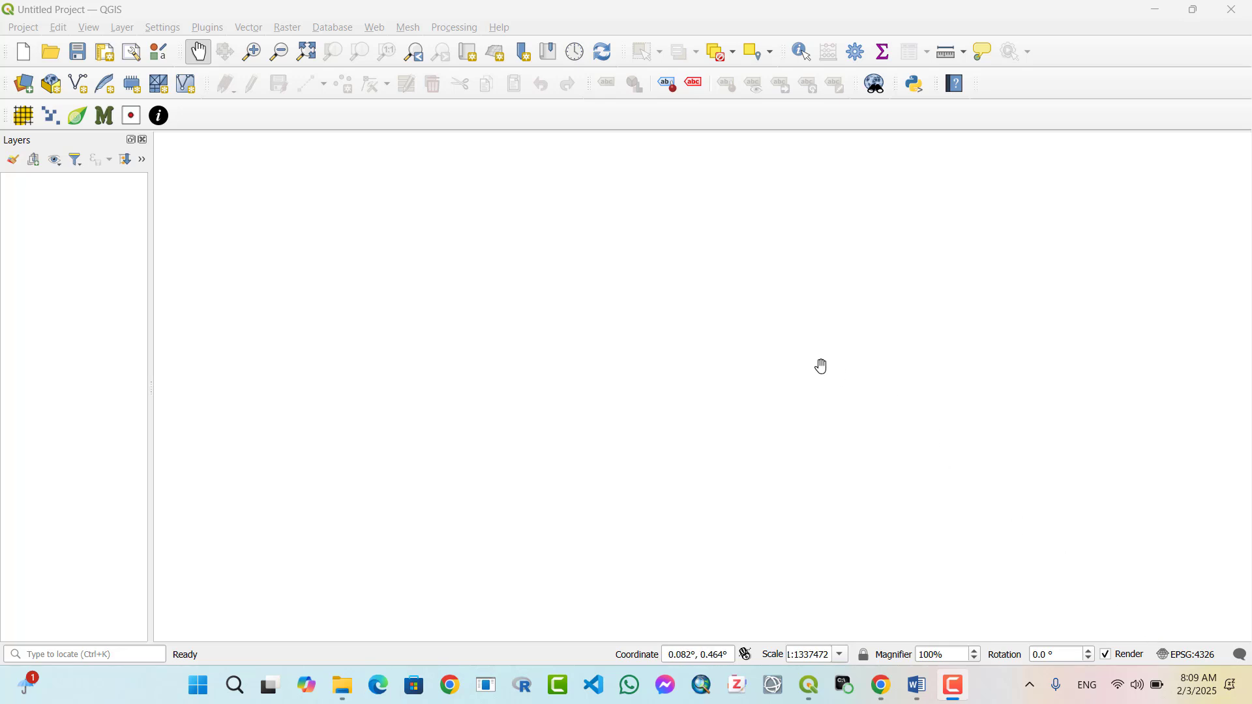
{"action": "mouse_move", "coordinate": [504, 223]}
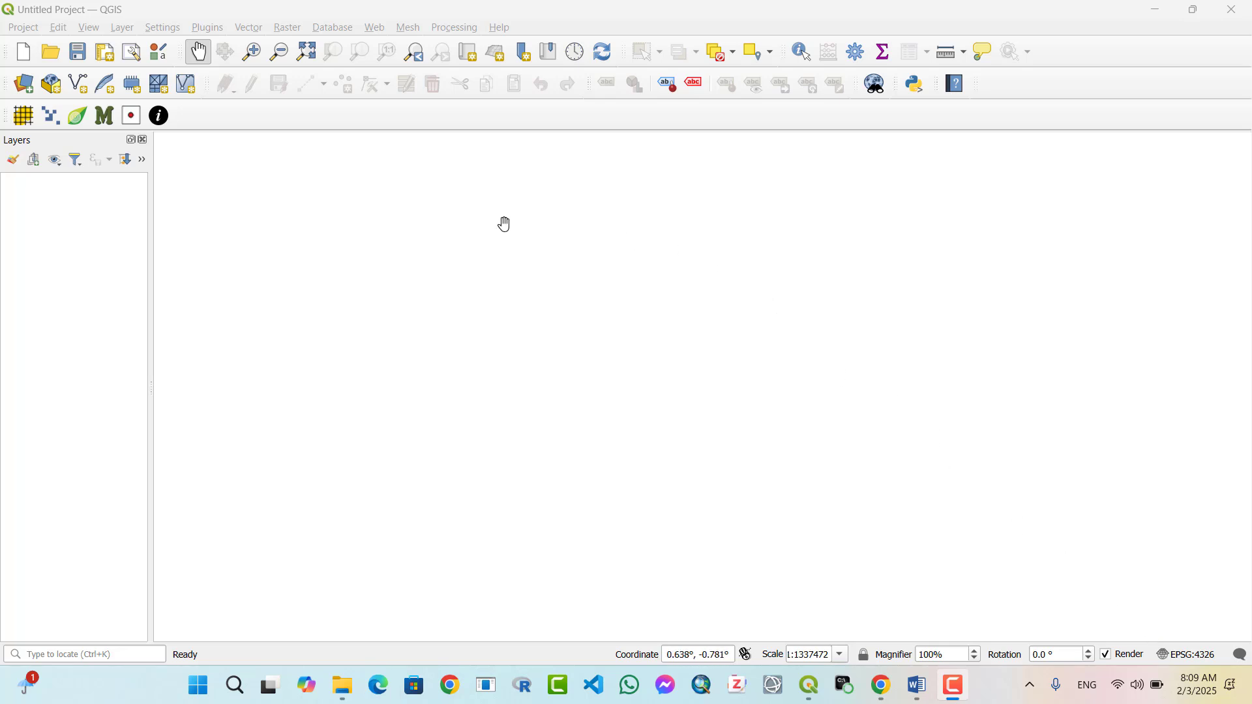
{"action": "mouse_move", "coordinate": [465, 238]}
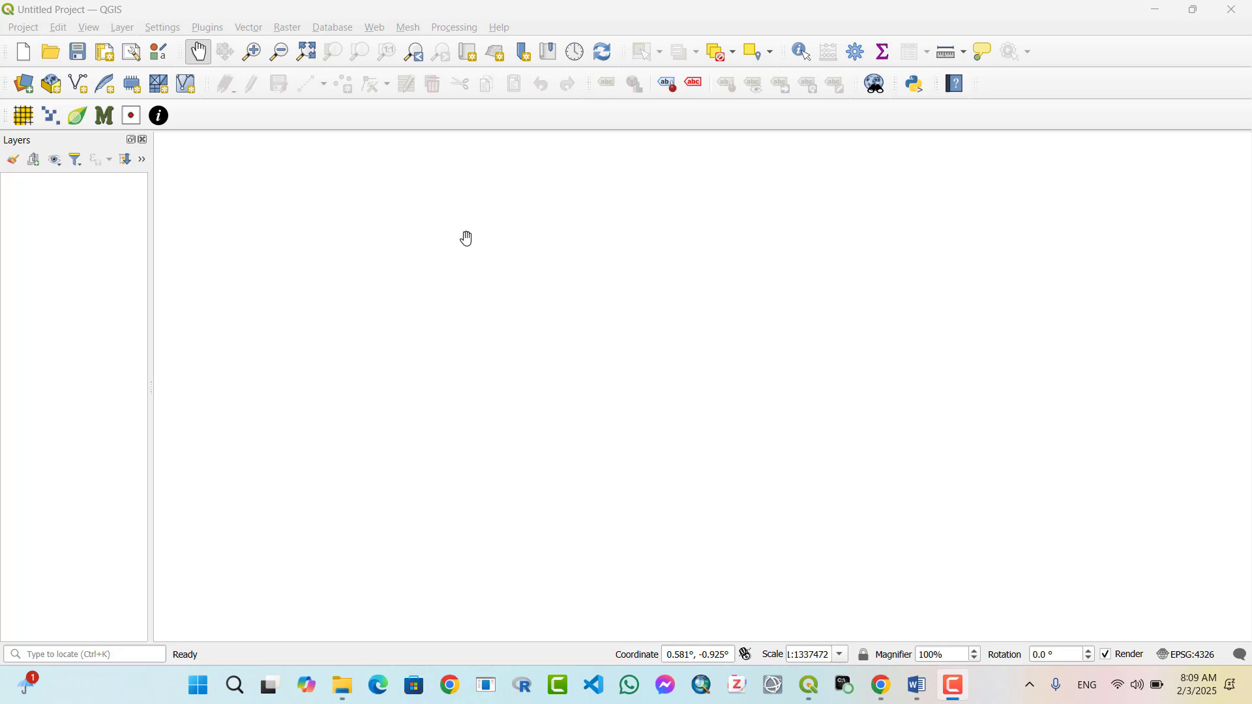
{"action": "mouse_move", "coordinate": [374, 263]}
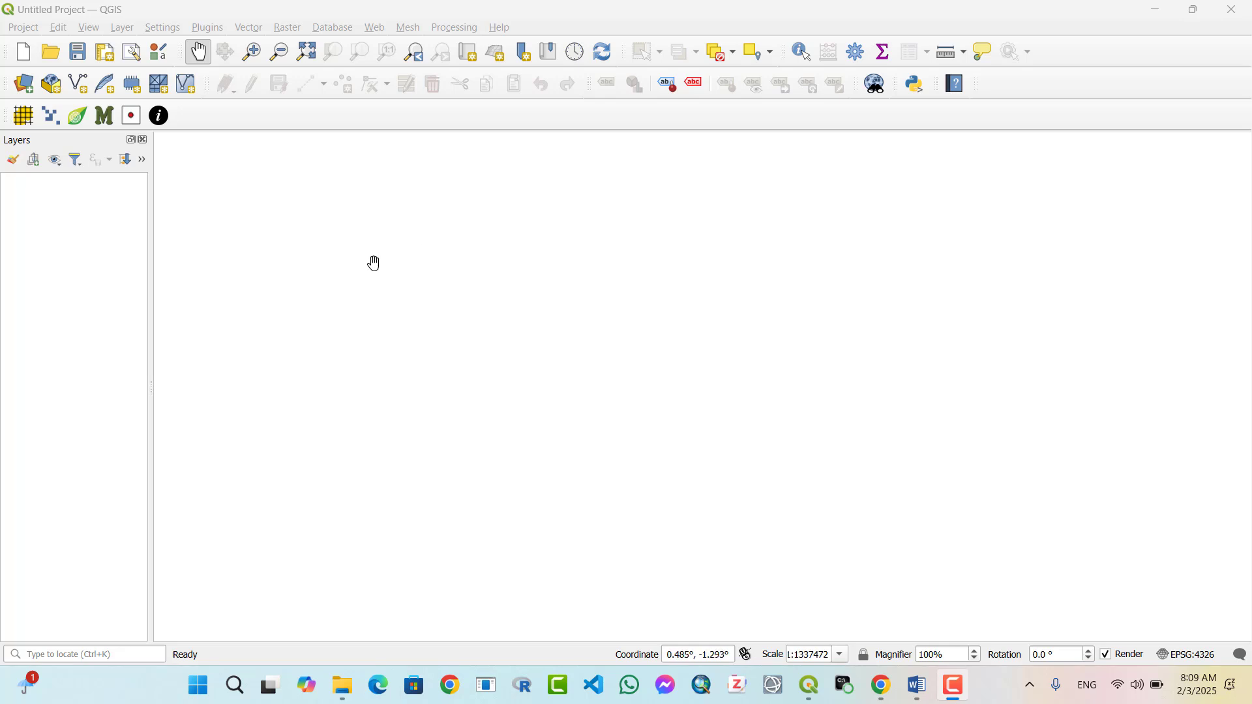
{"action": "mouse_move", "coordinate": [309, 41]}
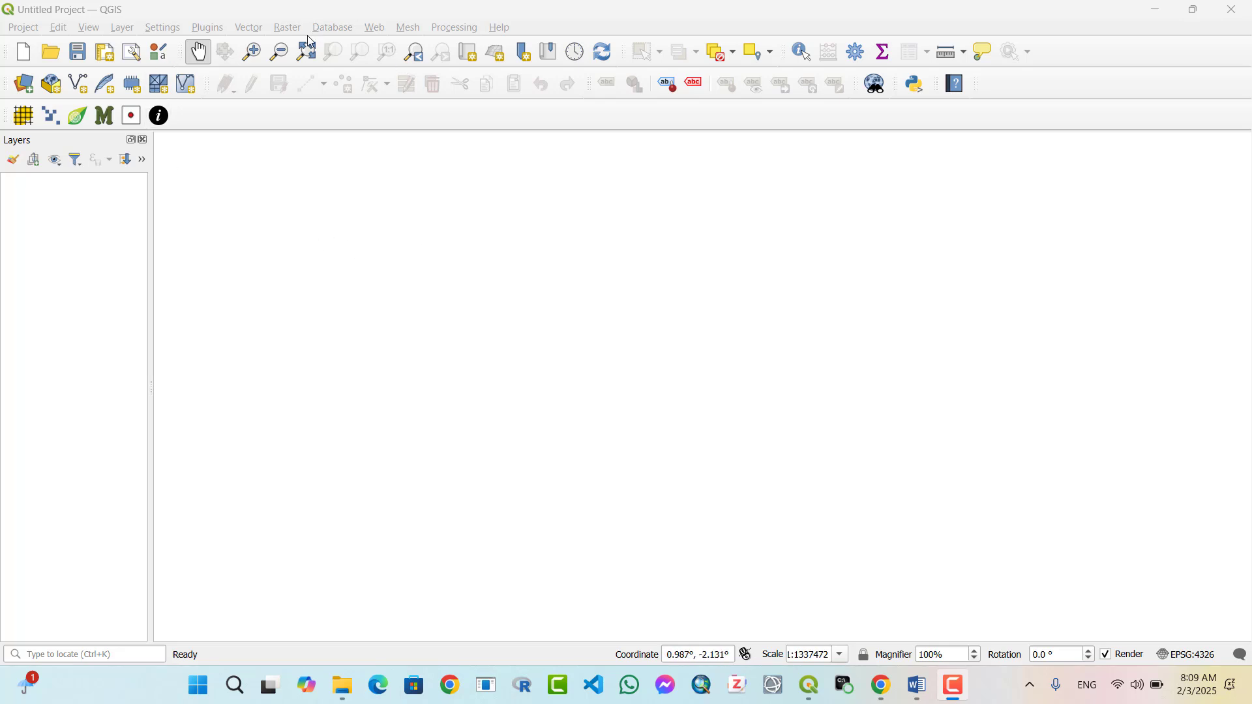
Open the Python Console from the Plugins menu area
{"action": "left_click", "coordinate": [206, 26]}
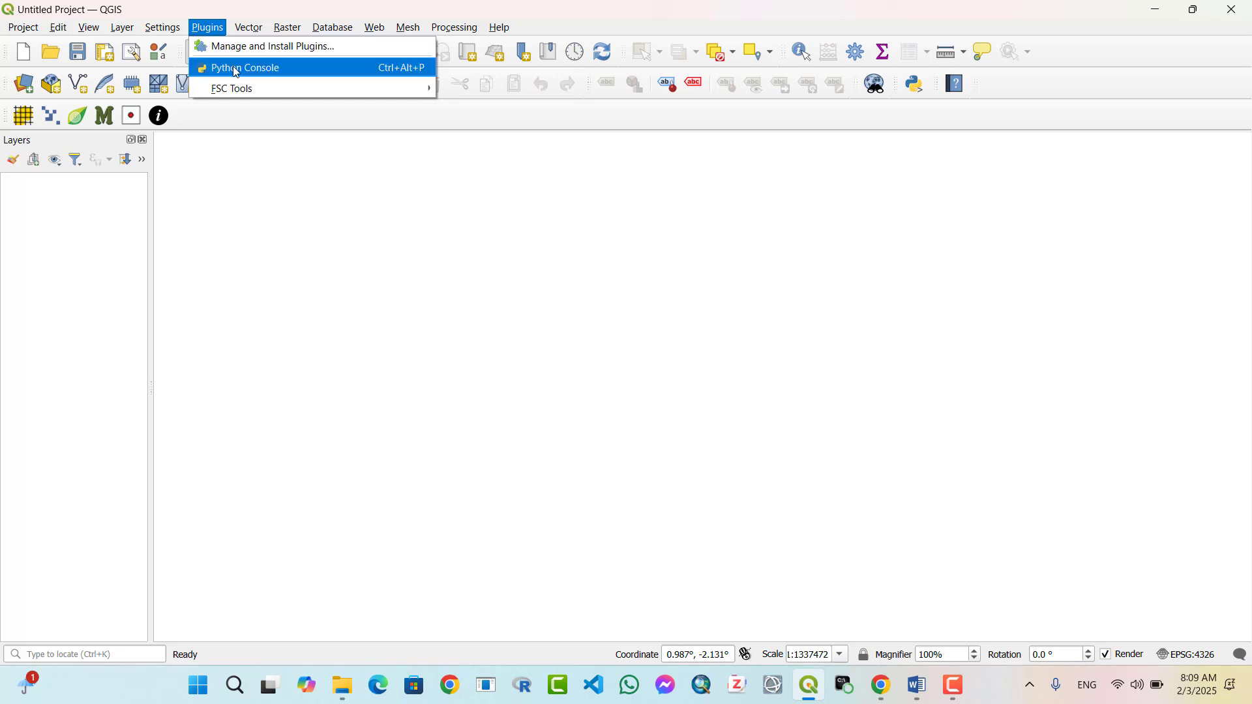
{"action": "mouse_move", "coordinate": [283, 71]}
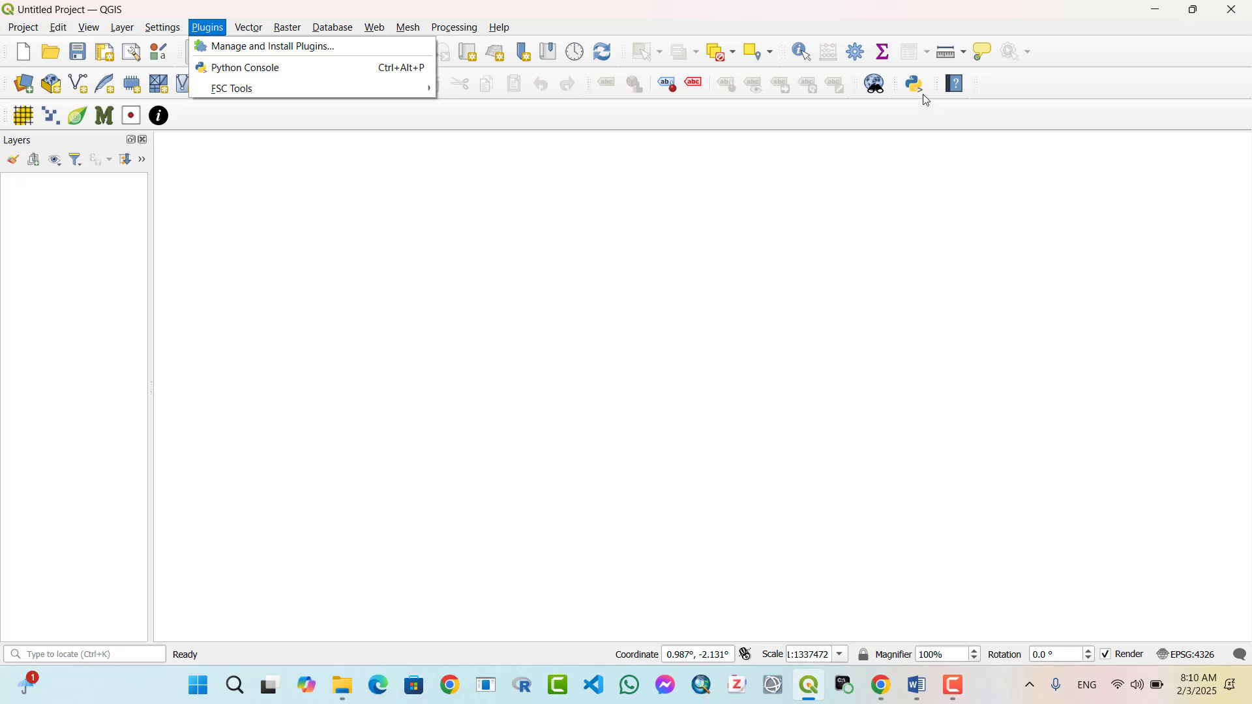
{"action": "mouse_move", "coordinate": [914, 86]}
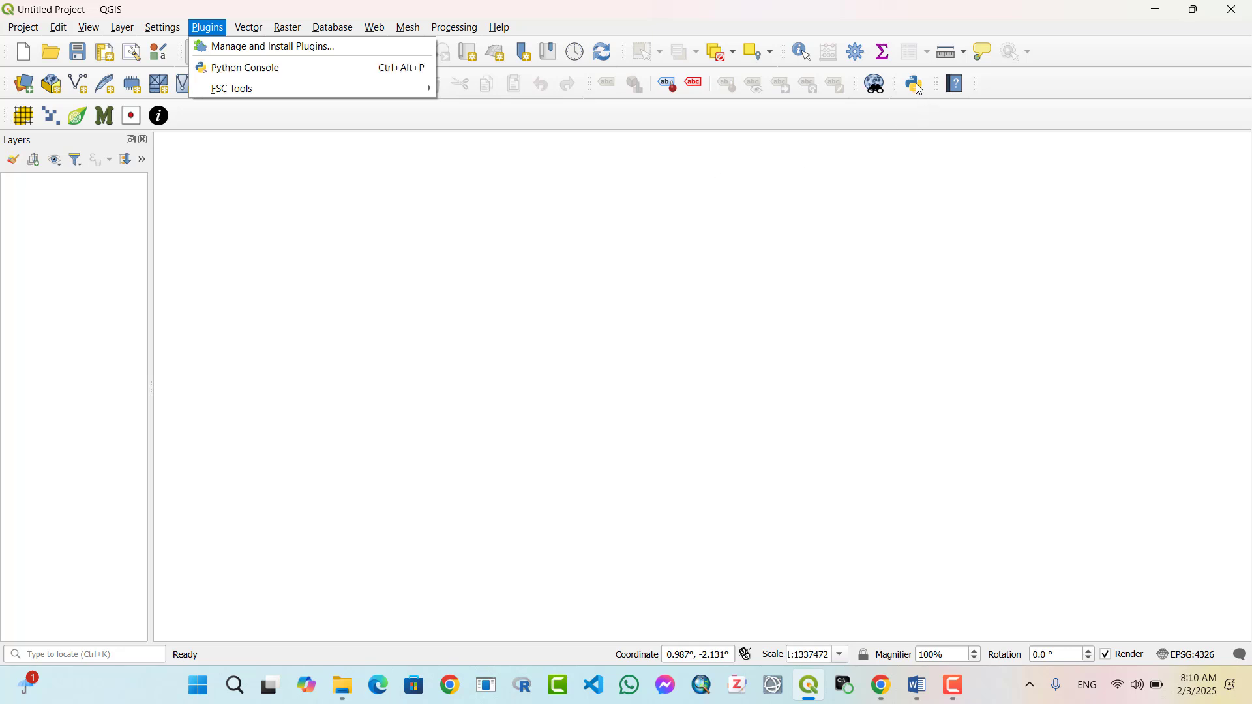
{"action": "left_click", "coordinate": [244, 67]}
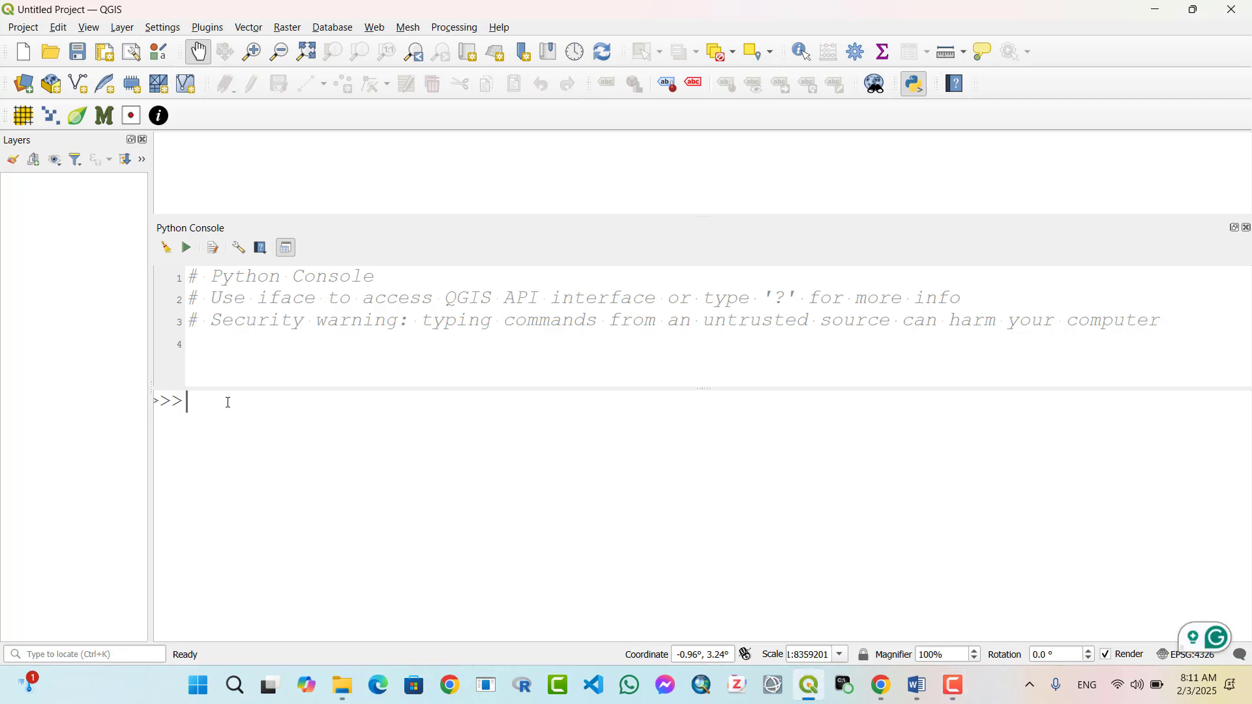
Run a print statement outputting the sentence "My name is Azad Rasu."
{"action": "type", "text": "print ("}
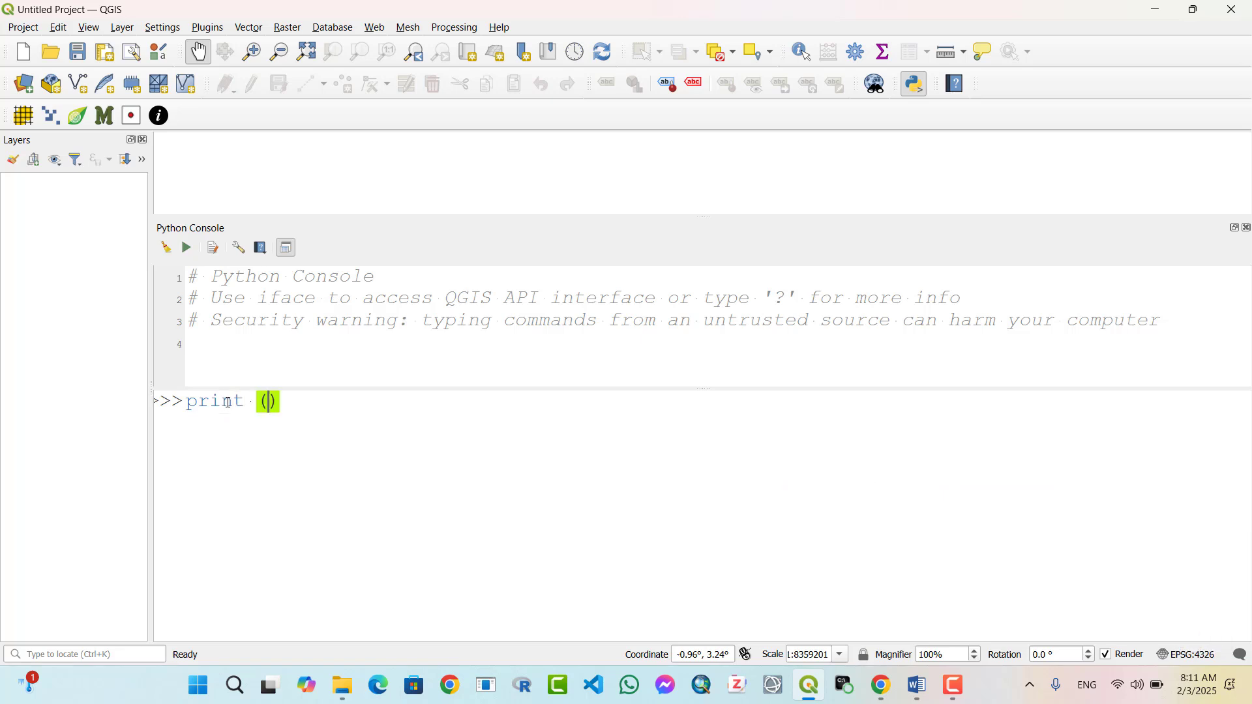
{"action": "type", "text": "''"}
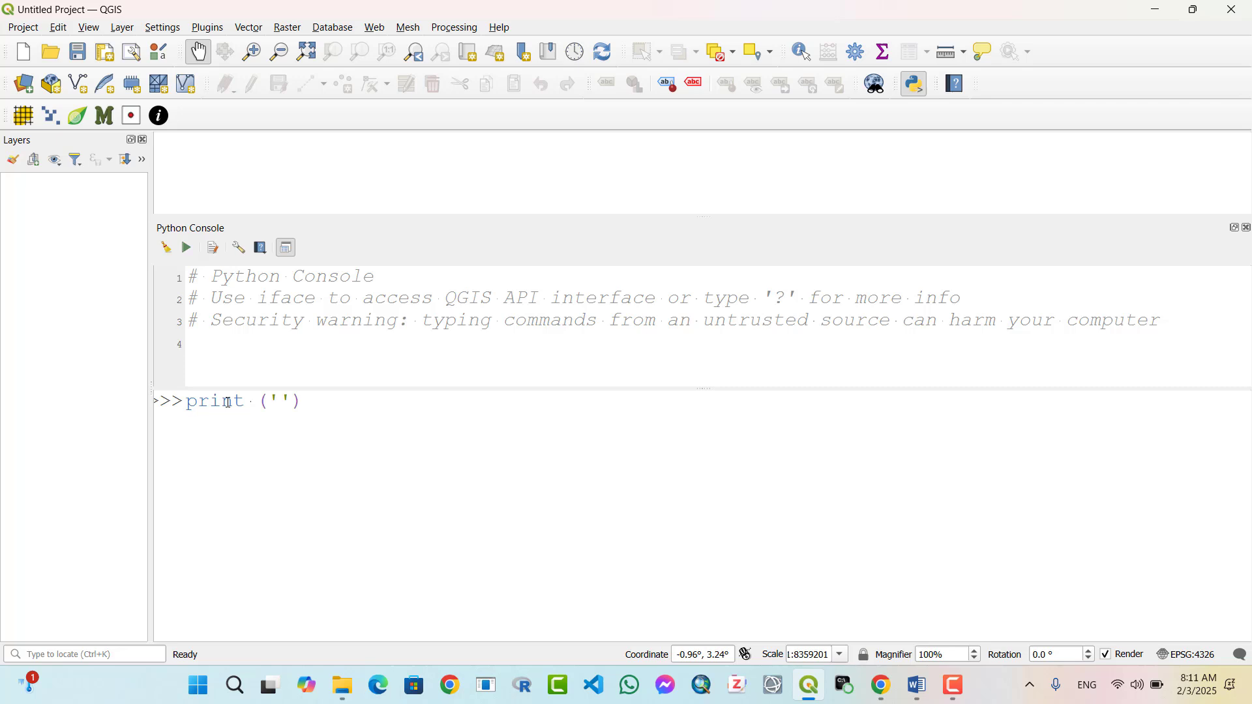
{"action": "type", "text": "My name"}
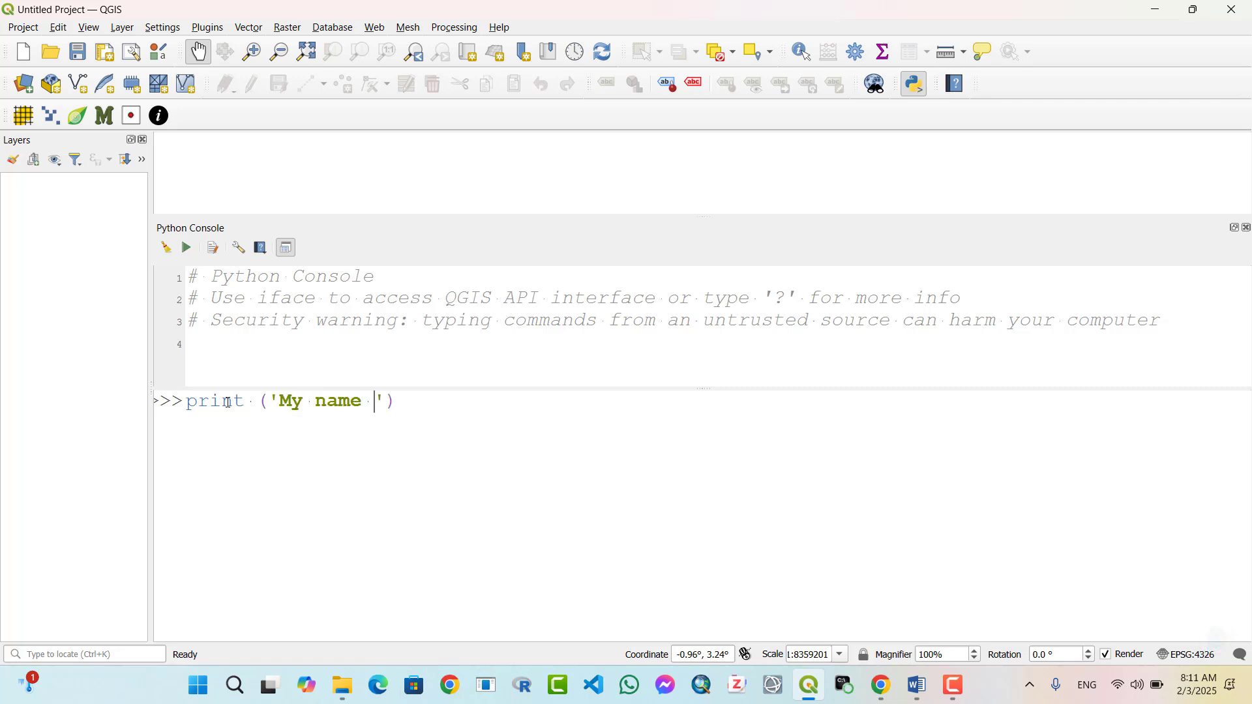
{"action": "type", "text": "is"}
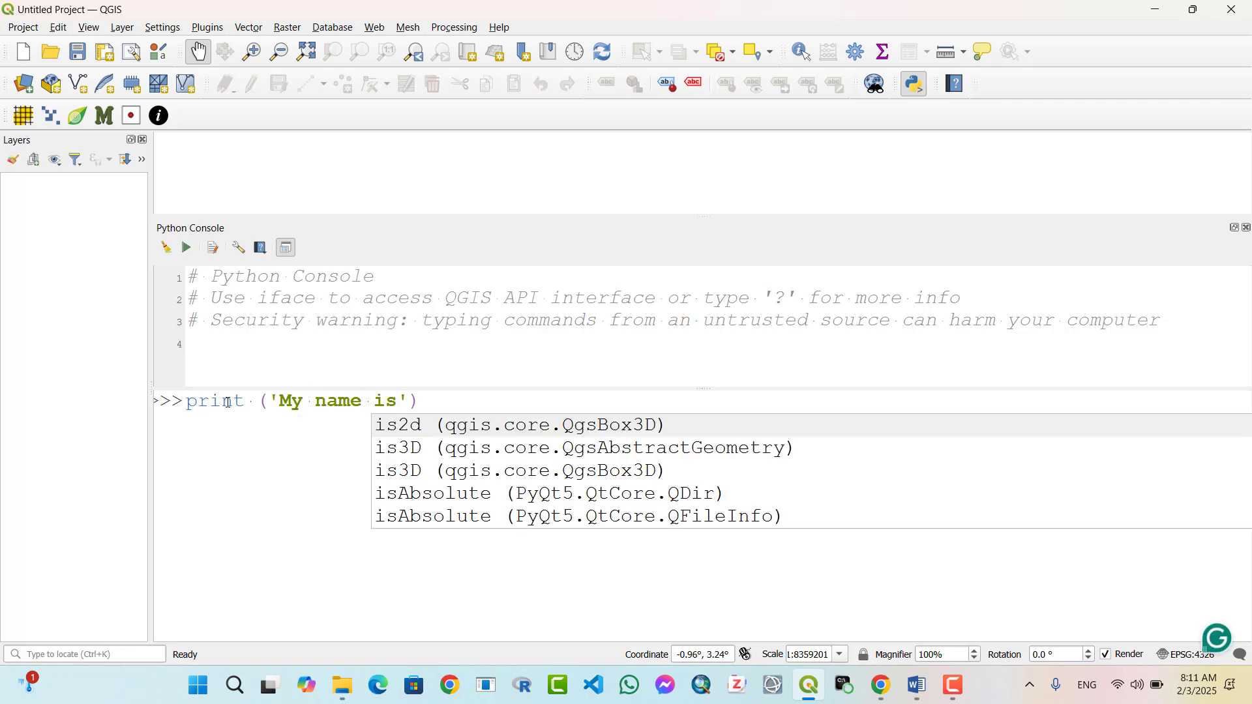
{"action": "type", "text": "\"Az\""}
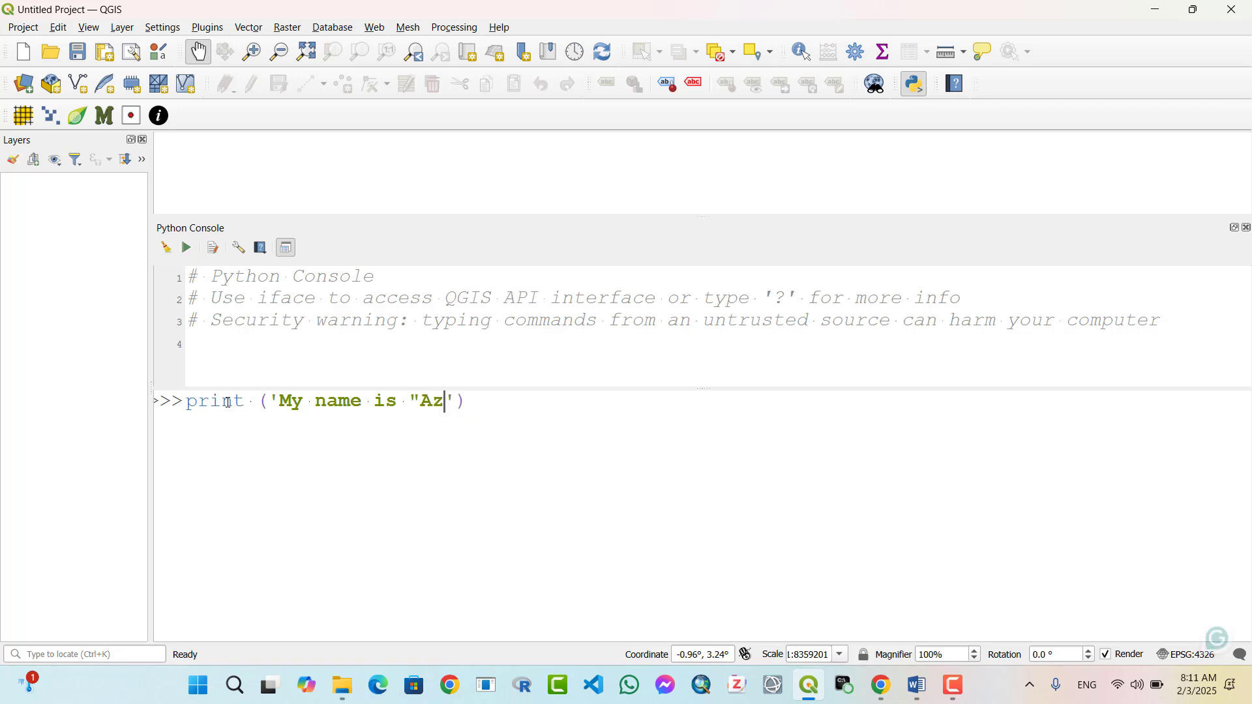
{"action": "type", "text": "ad Rasul"}
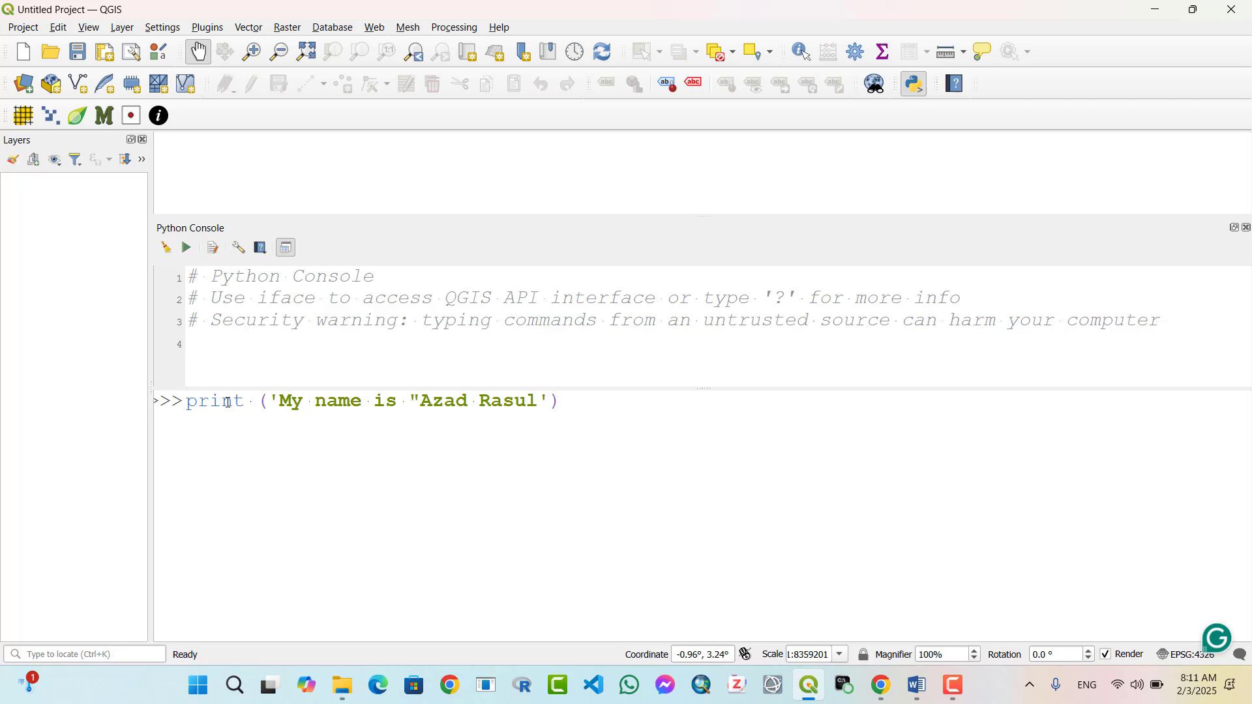
{"action": "type", "text": "\""}
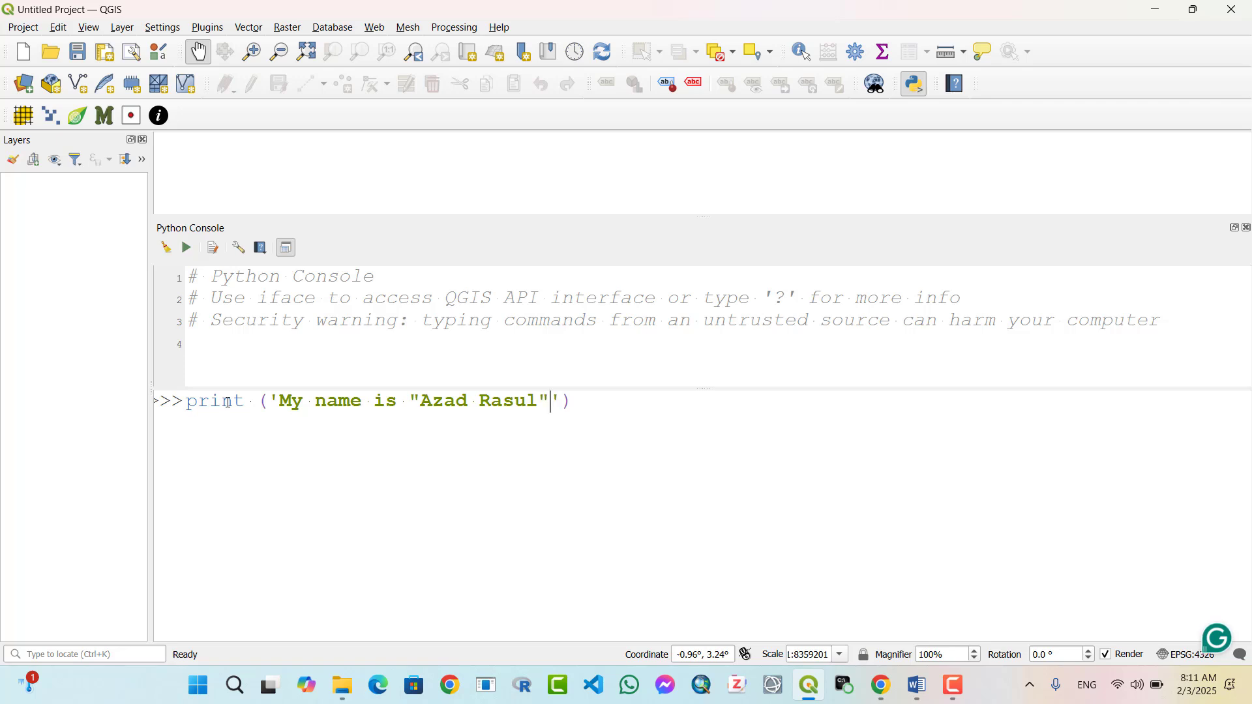
{"action": "type", "text": "."}
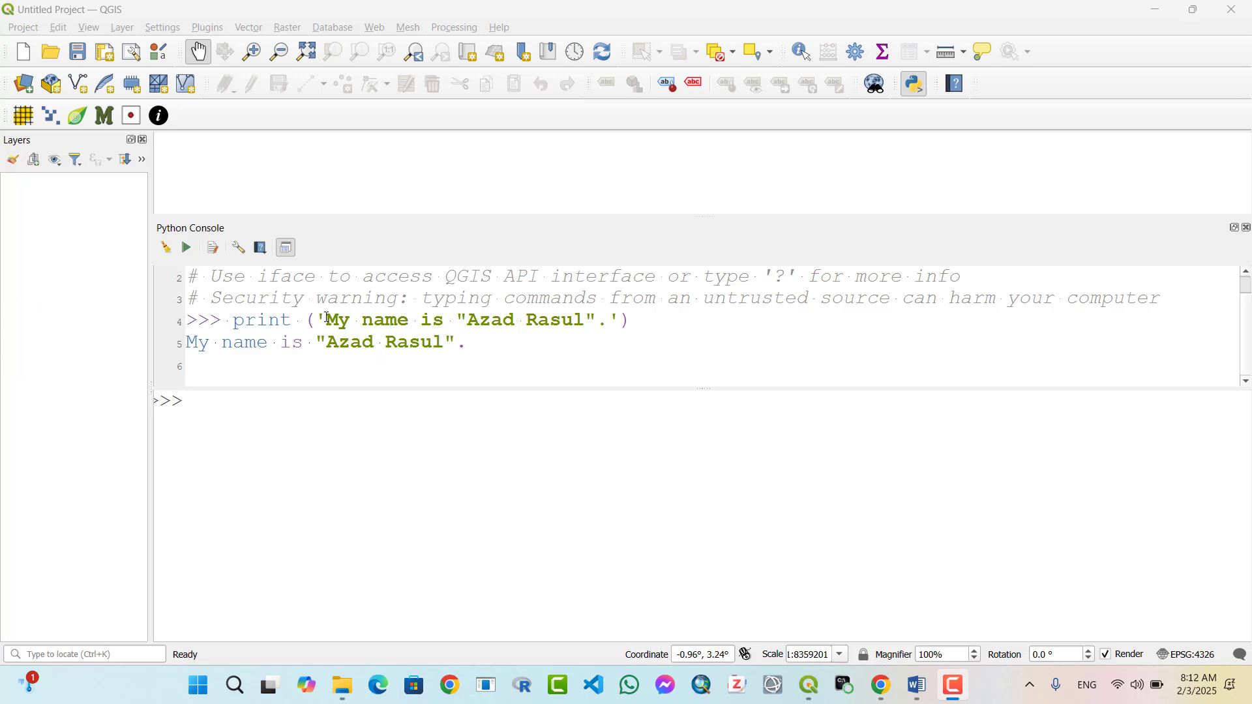
{"action": "mouse_move", "coordinate": [464, 325]}
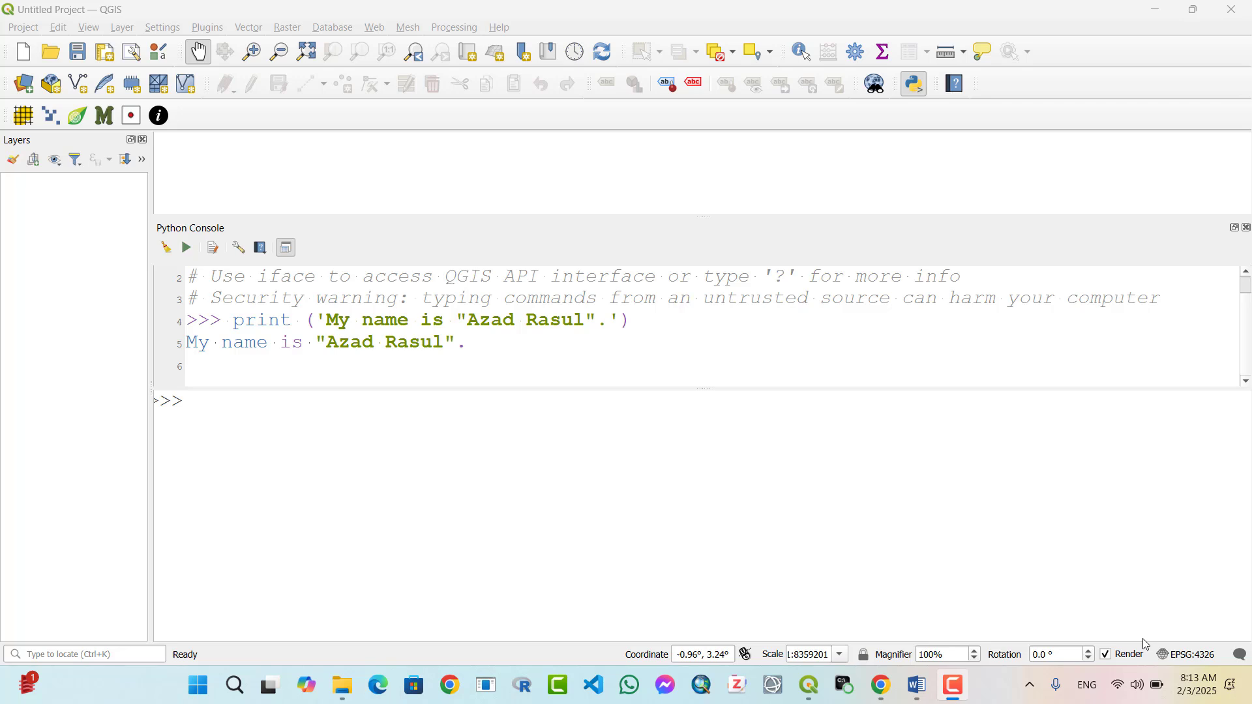
Print 120/6 in the console, returning 20.0
{"action": "type", "text": "p"}
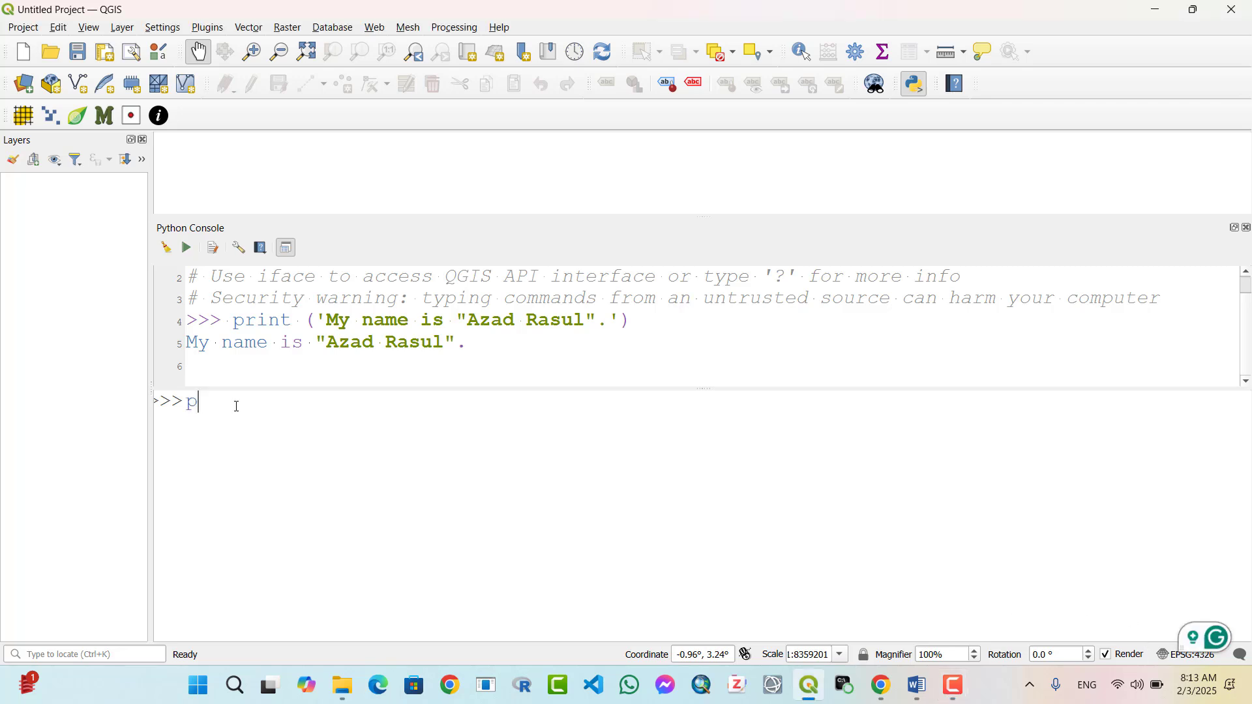
{"action": "type", "text": "rint"}
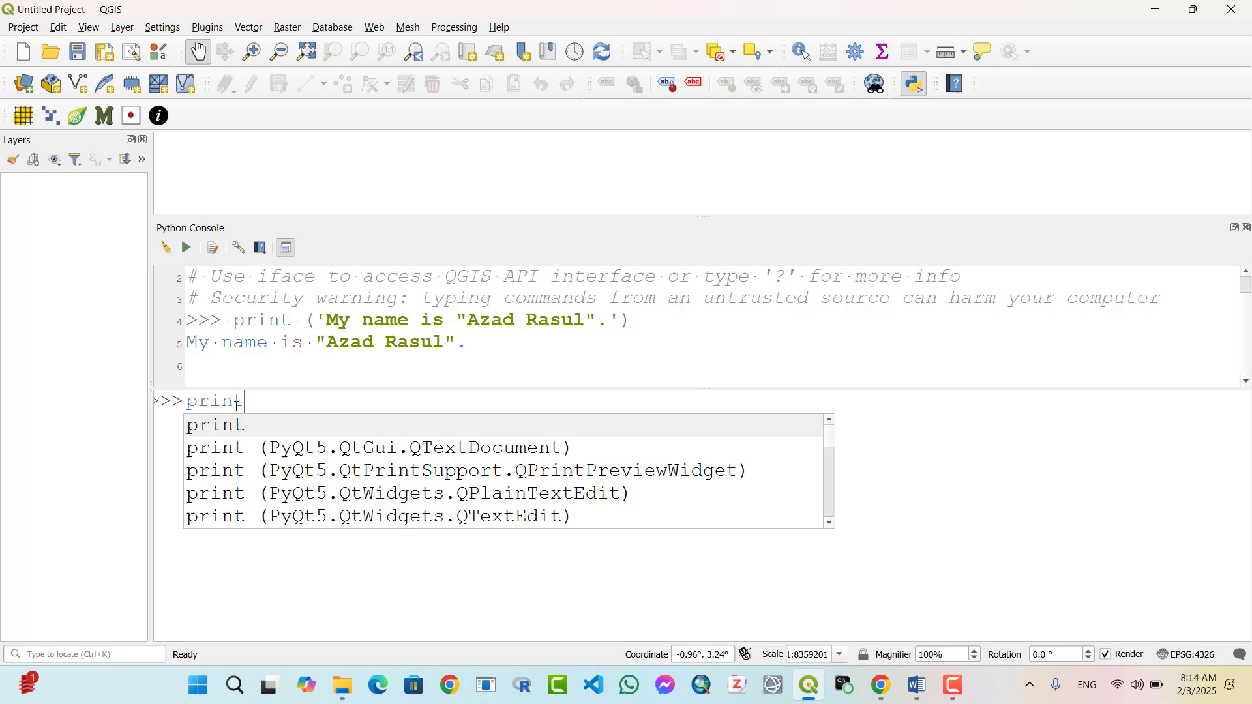
{"action": "type", "text": "(120)"}
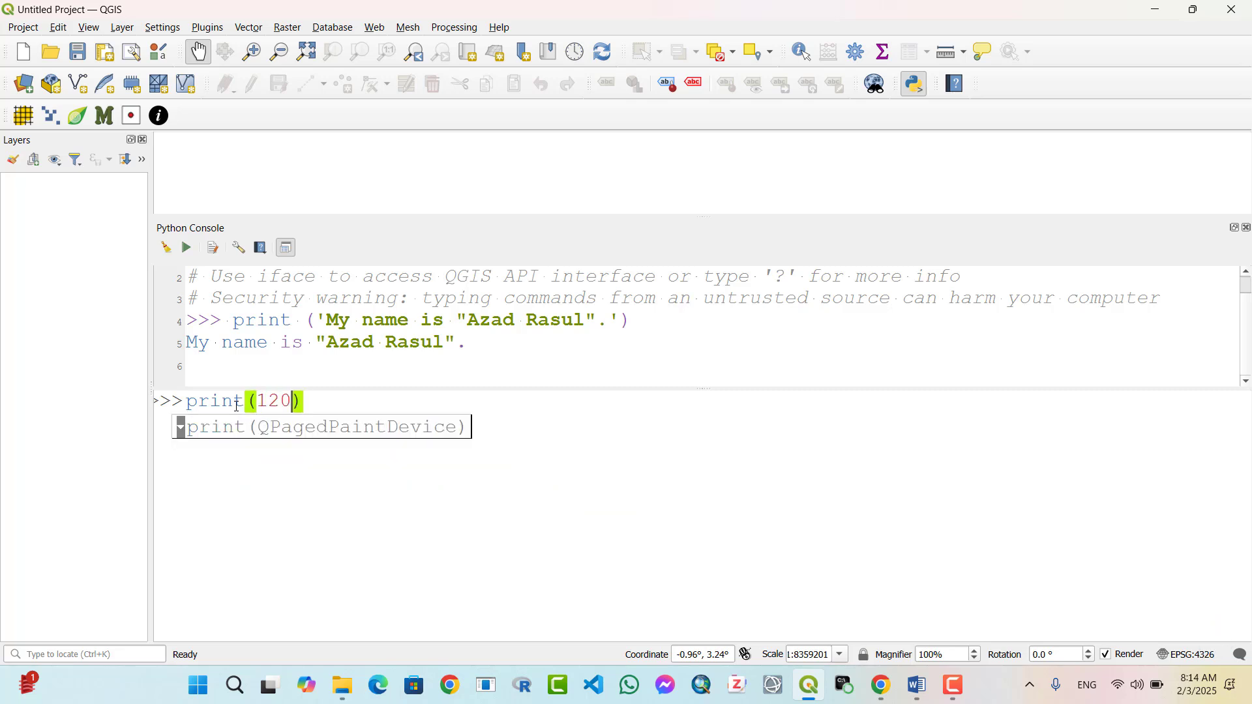
{"action": "type", "text": "/"}
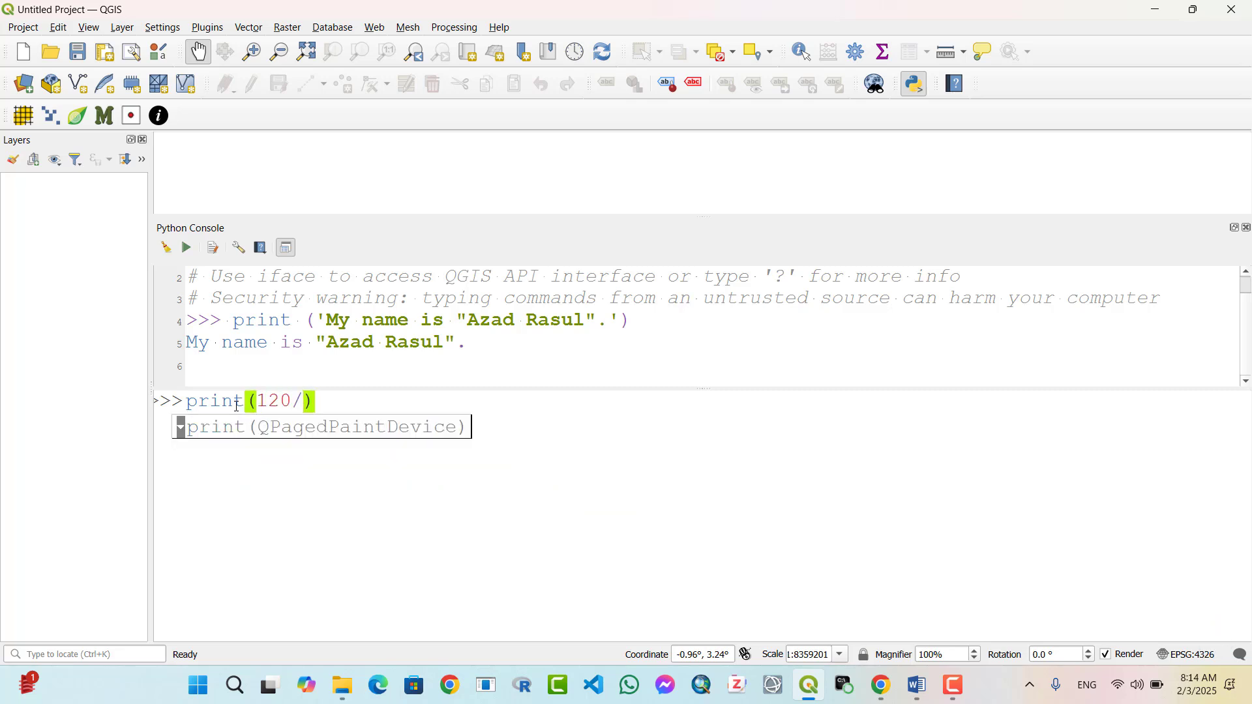
{"action": "type", "text": "6"}
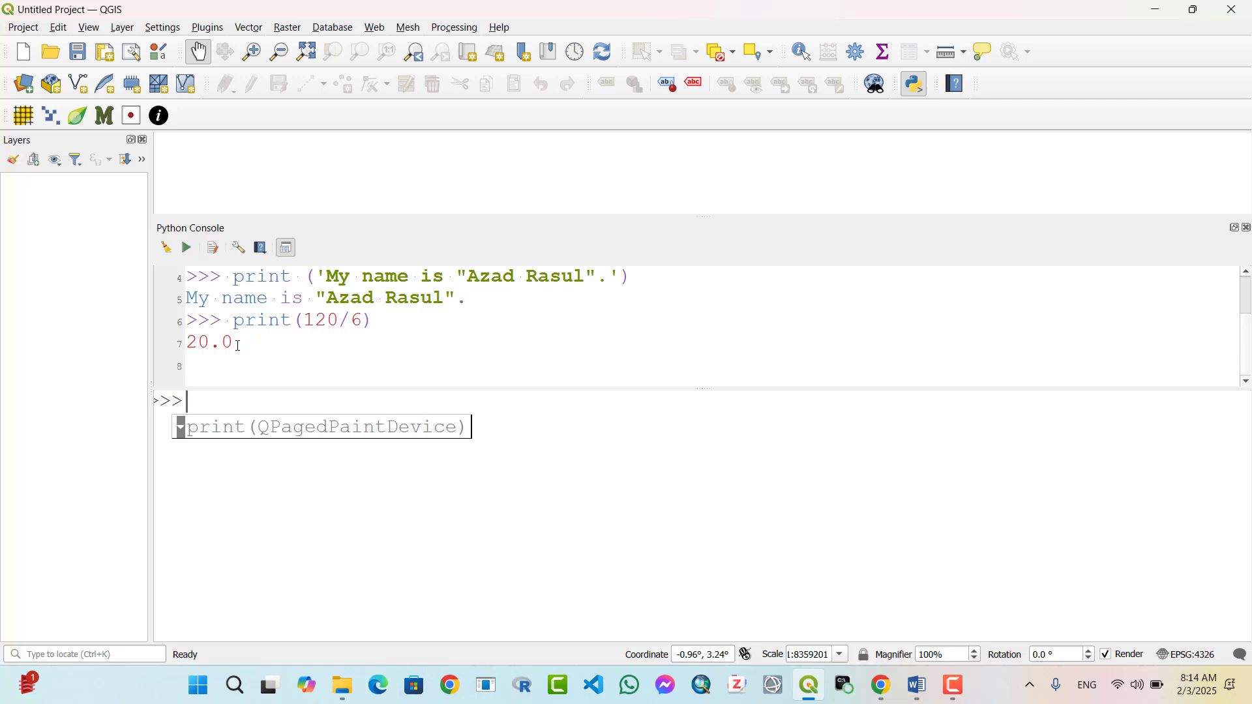
Dismiss the suggestion and run print("20 * 6 = ", 20*6), outputting 120
{"action": "key", "text": "Escape"}
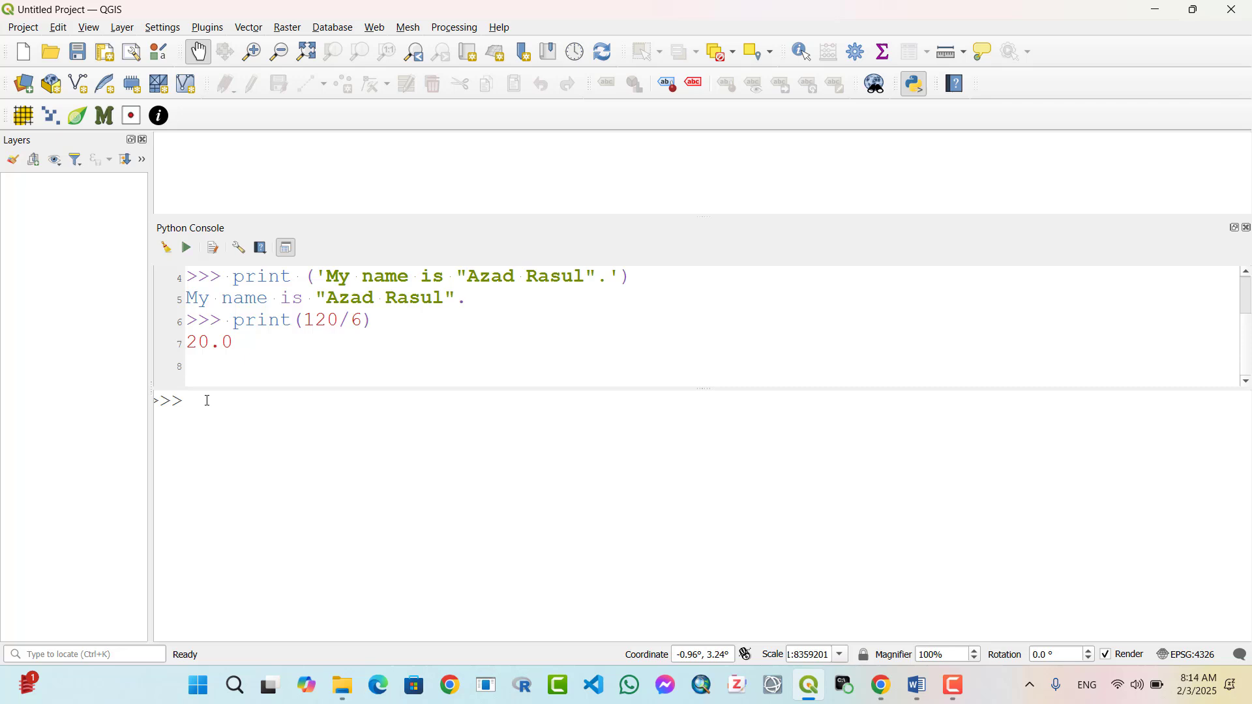
{"action": "type", "text": "print"}
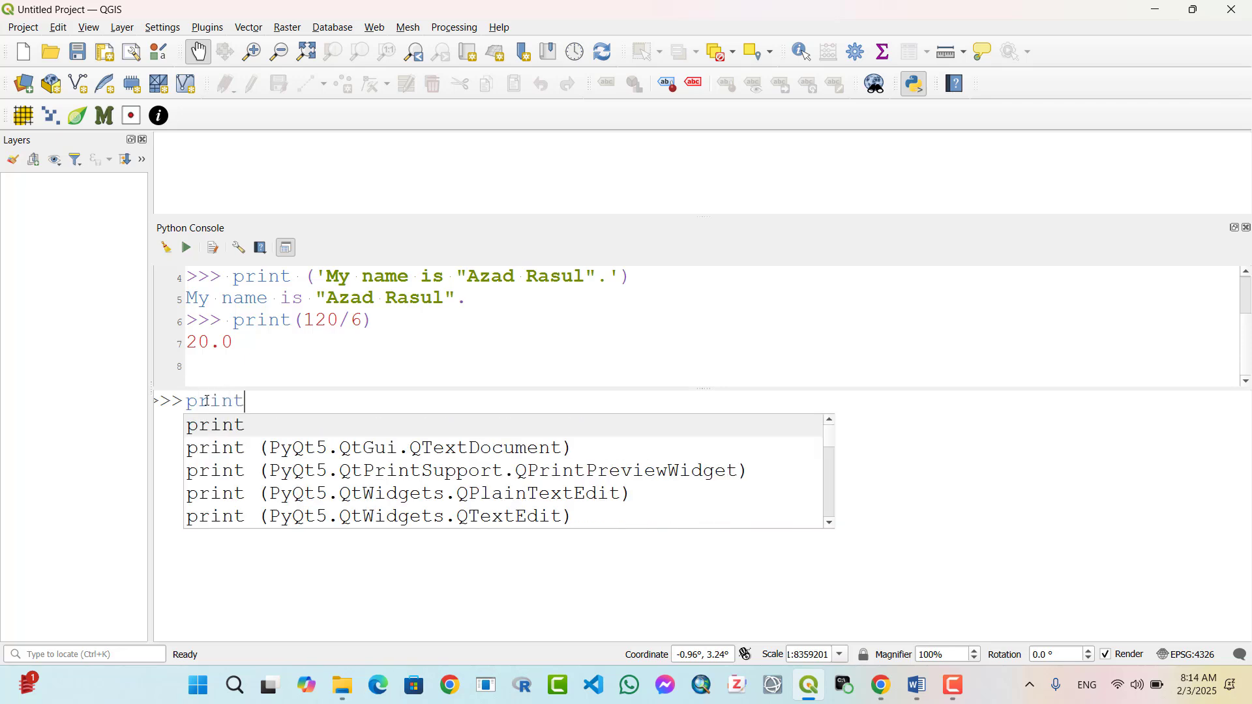
{"action": "type", "text": "(\"2\")"}
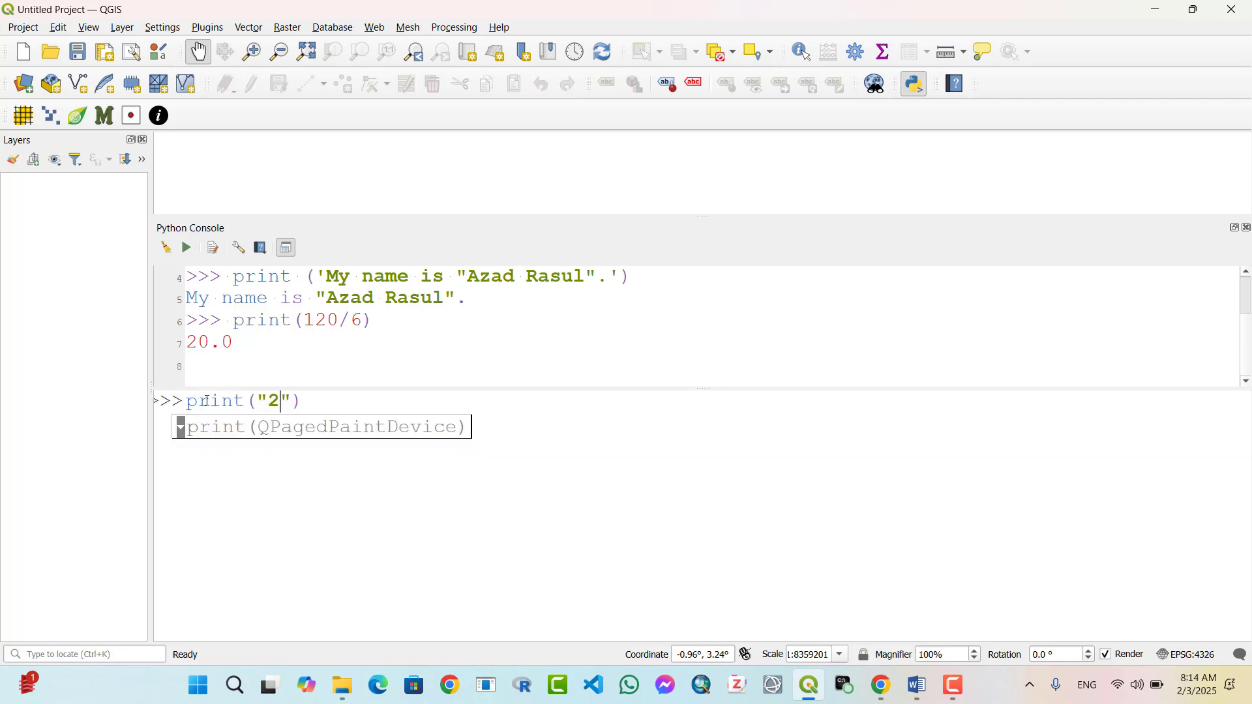
{"action": "type", "text": "0 *"}
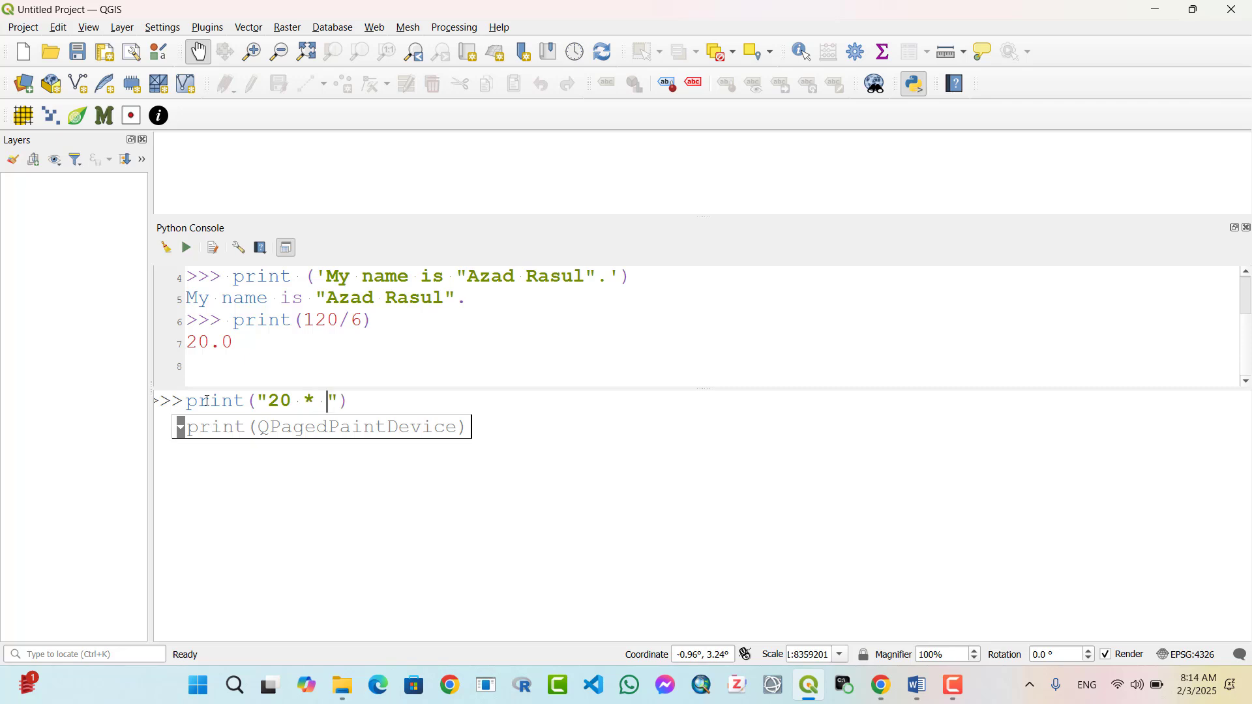
{"action": "type", "text": "6 ="}
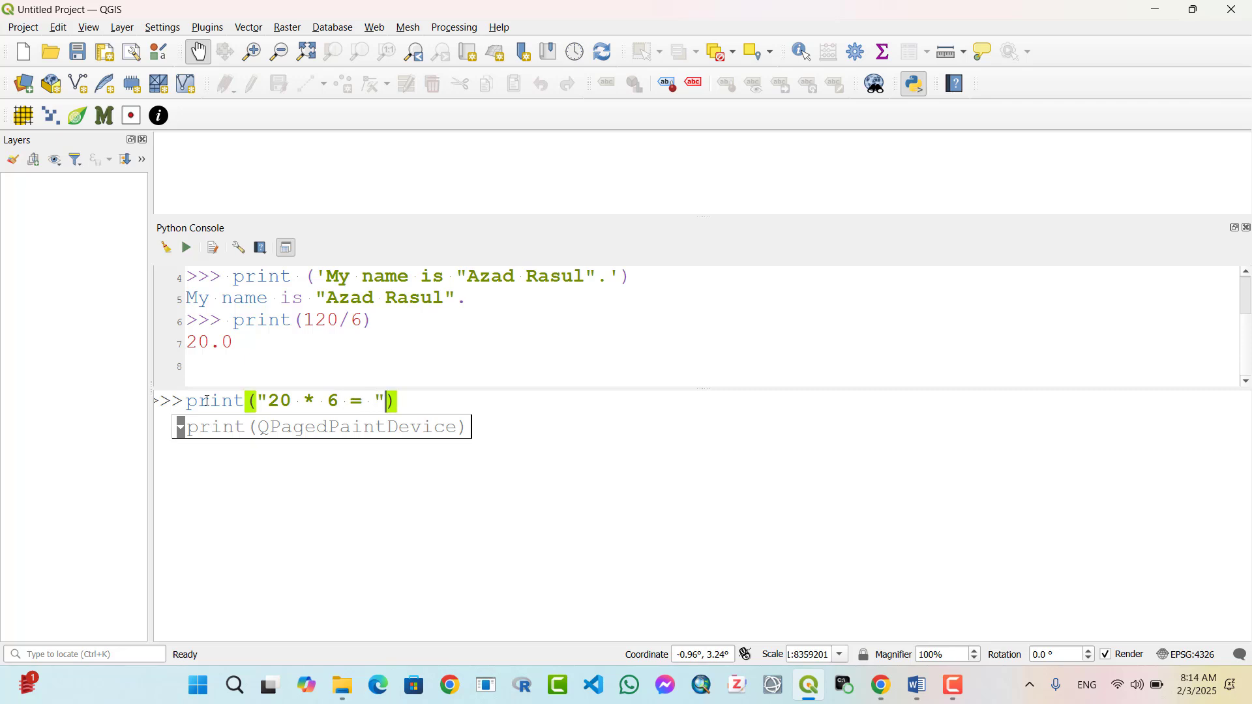
{"action": "type", "text": ","}
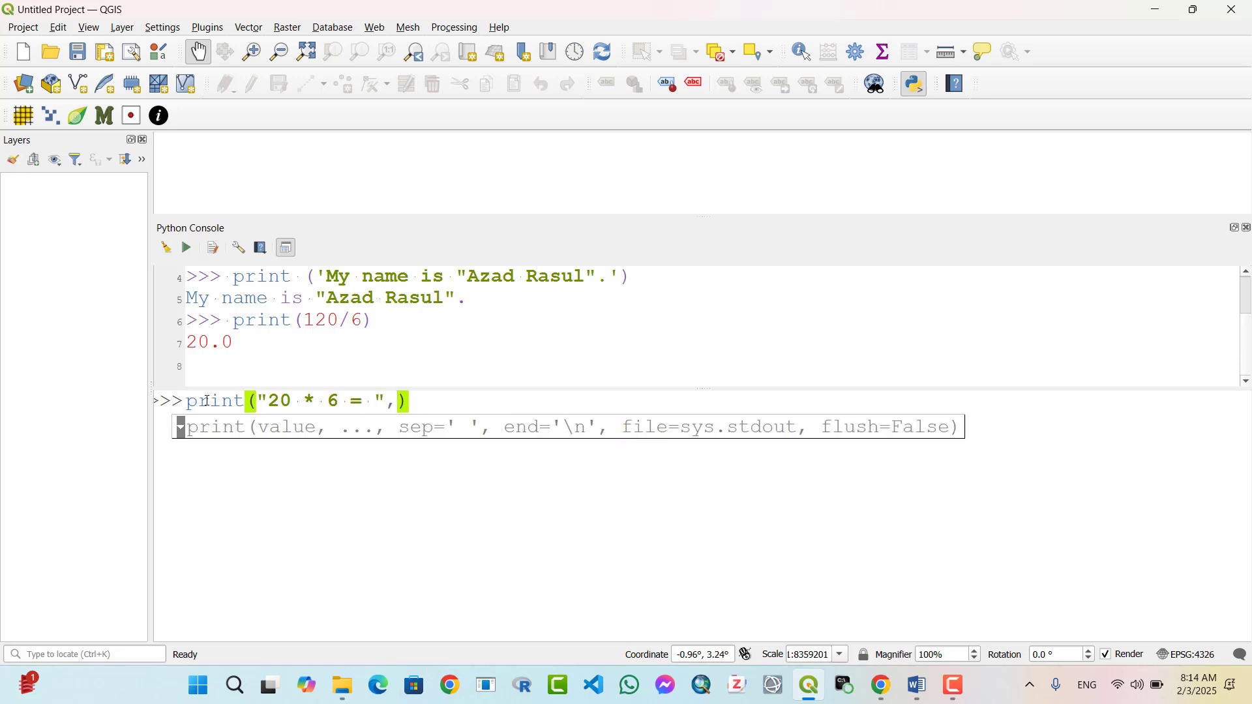
{"action": "type", "text": "20"}
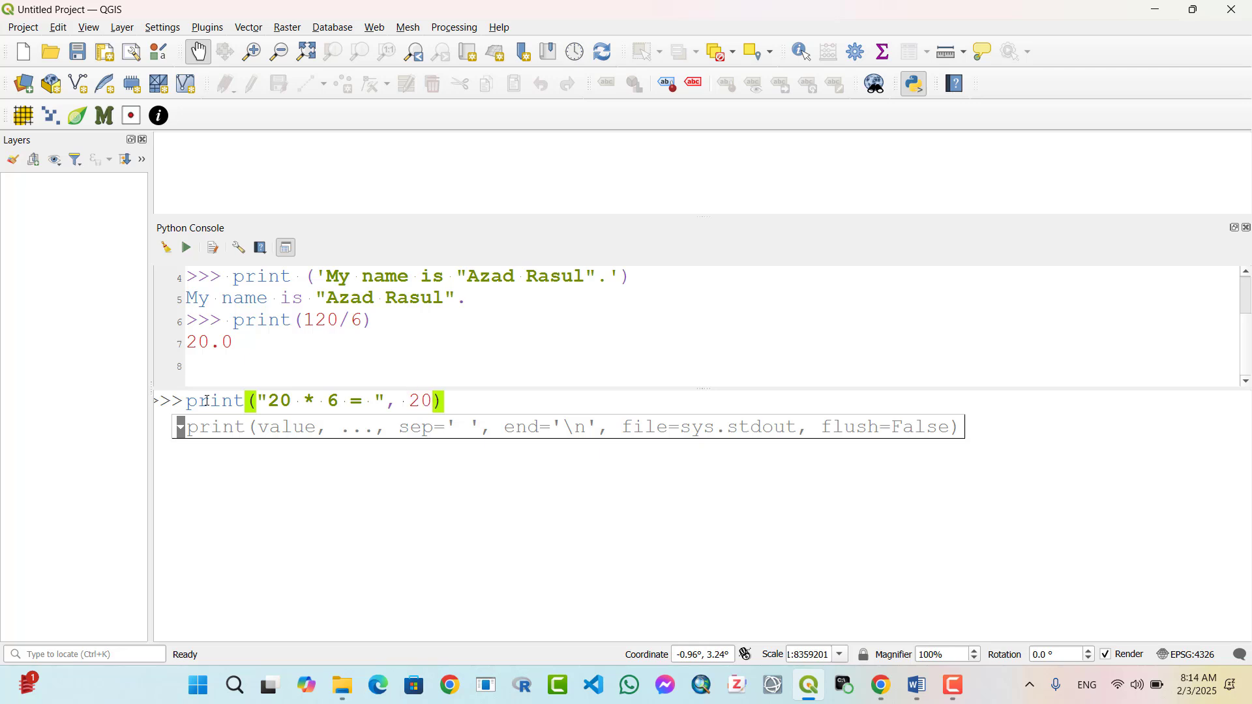
{"action": "type", "text": "*"}
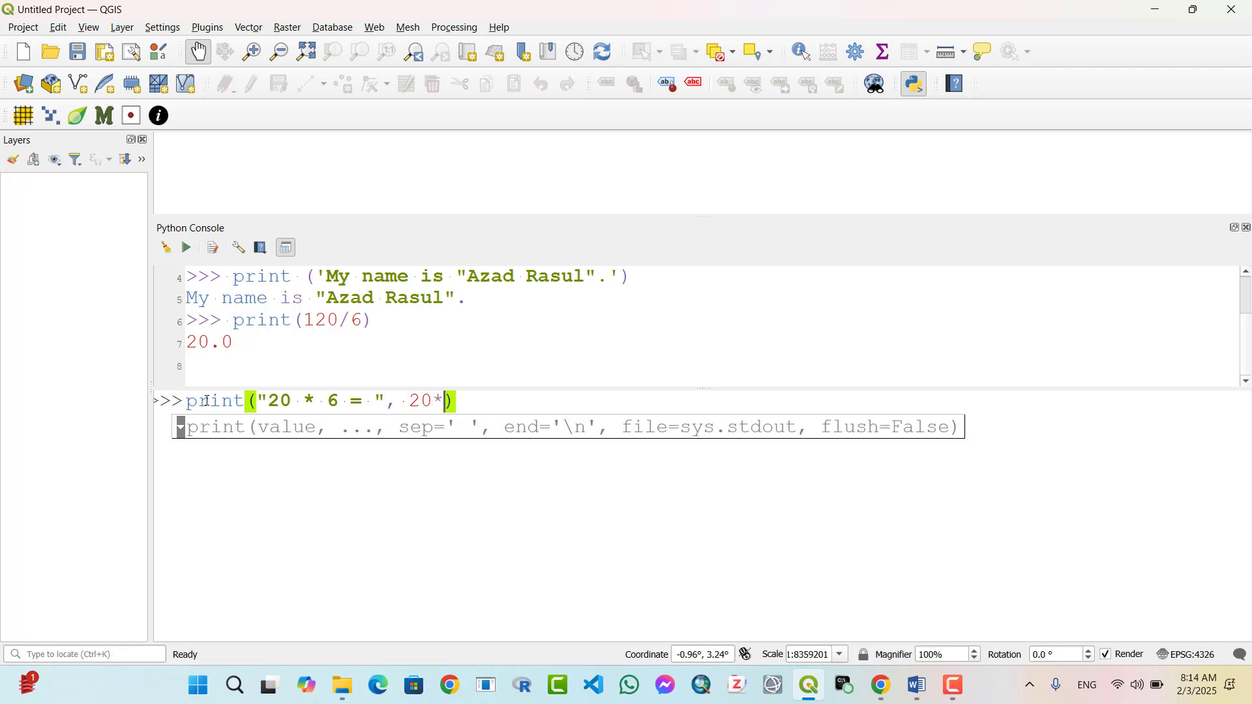
{"action": "type", "text": "6"}
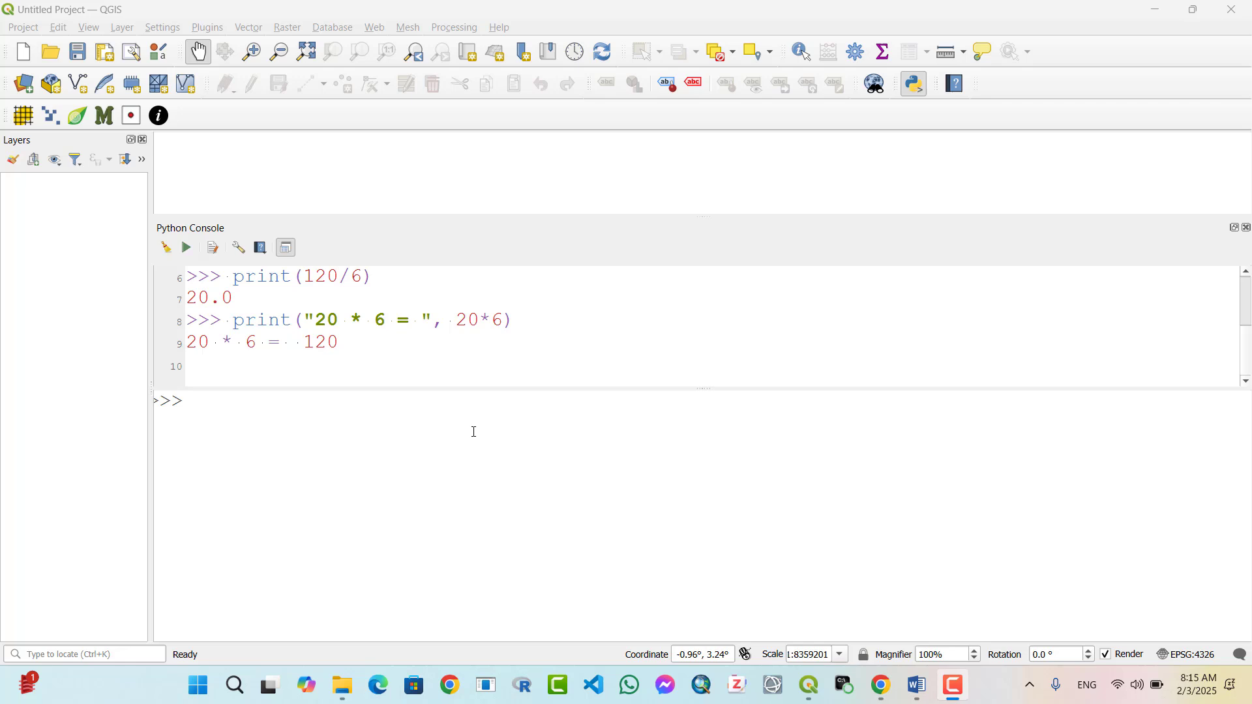
Set x=10 and run print(x), which outputs 10
{"action": "type", "text": "x"}
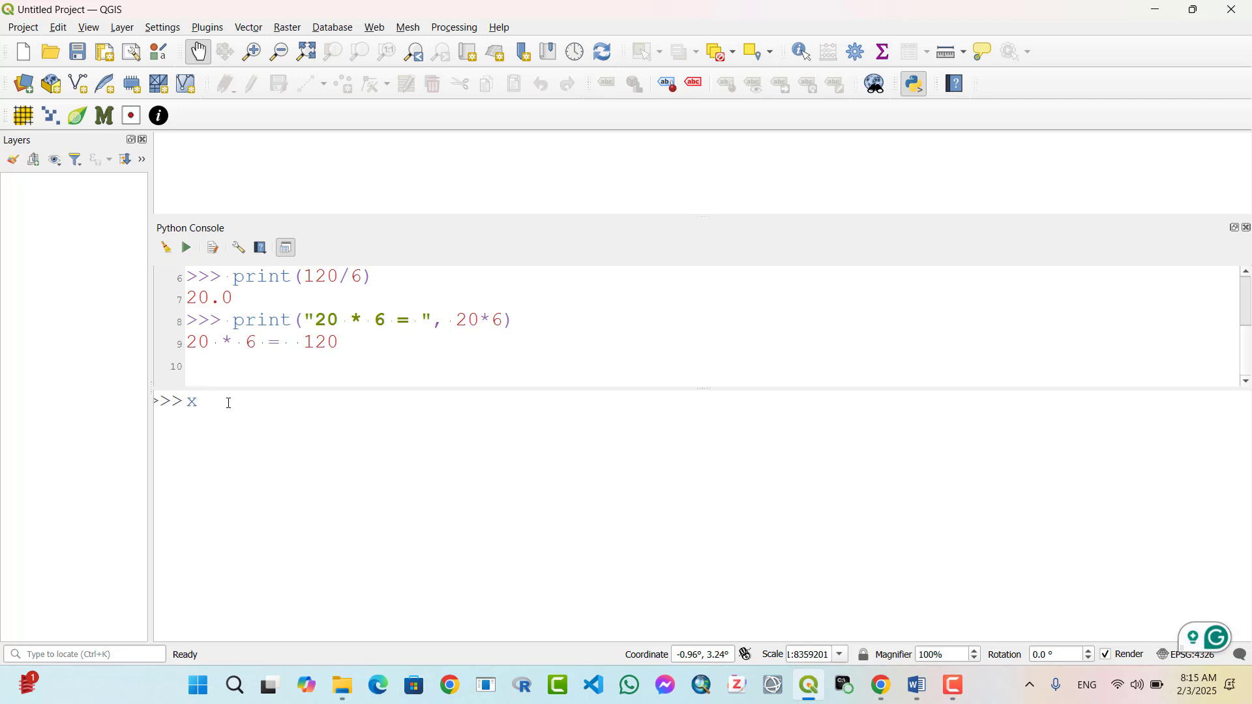
{"action": "type", "text": "=10"}
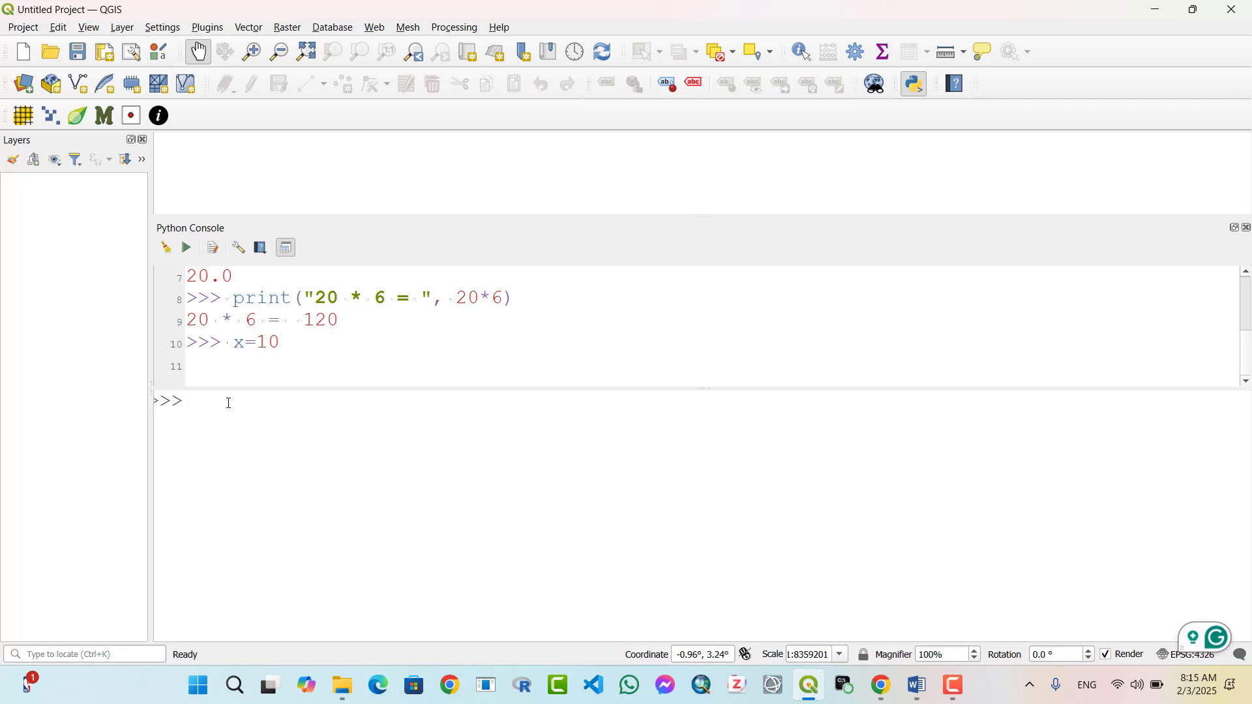
{"action": "type", "text": "print"}
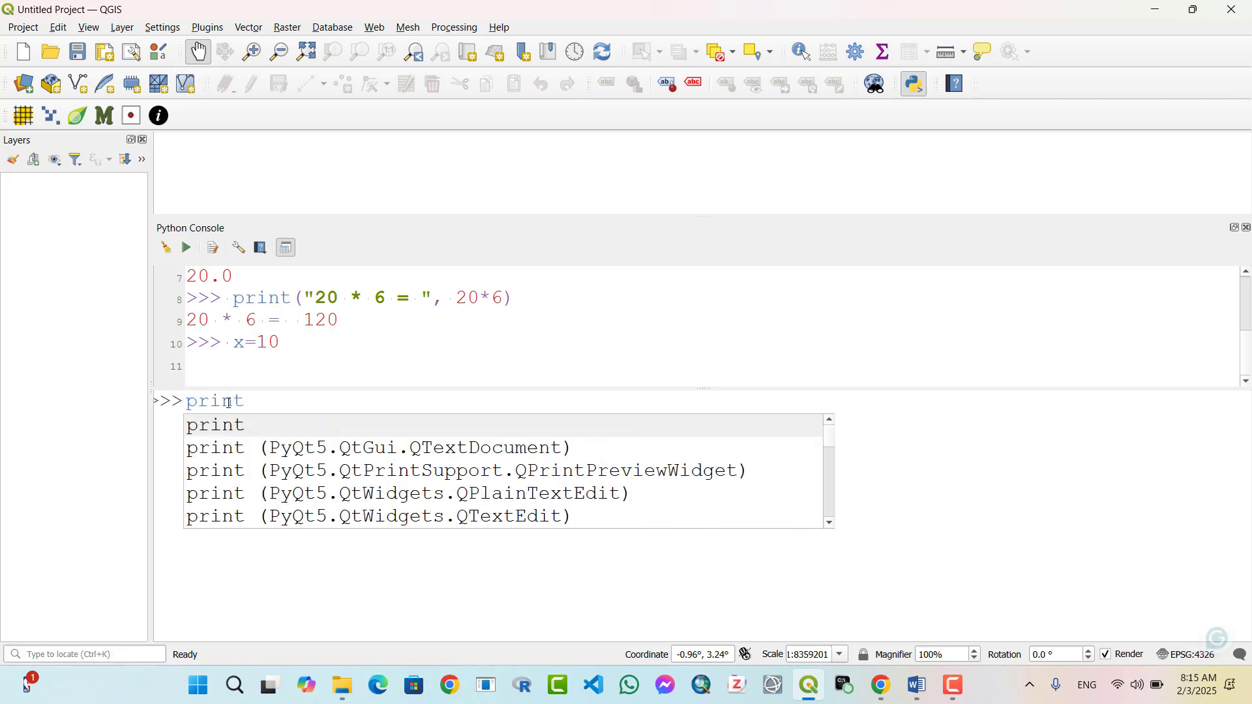
{"action": "type", "text": "(x)"}
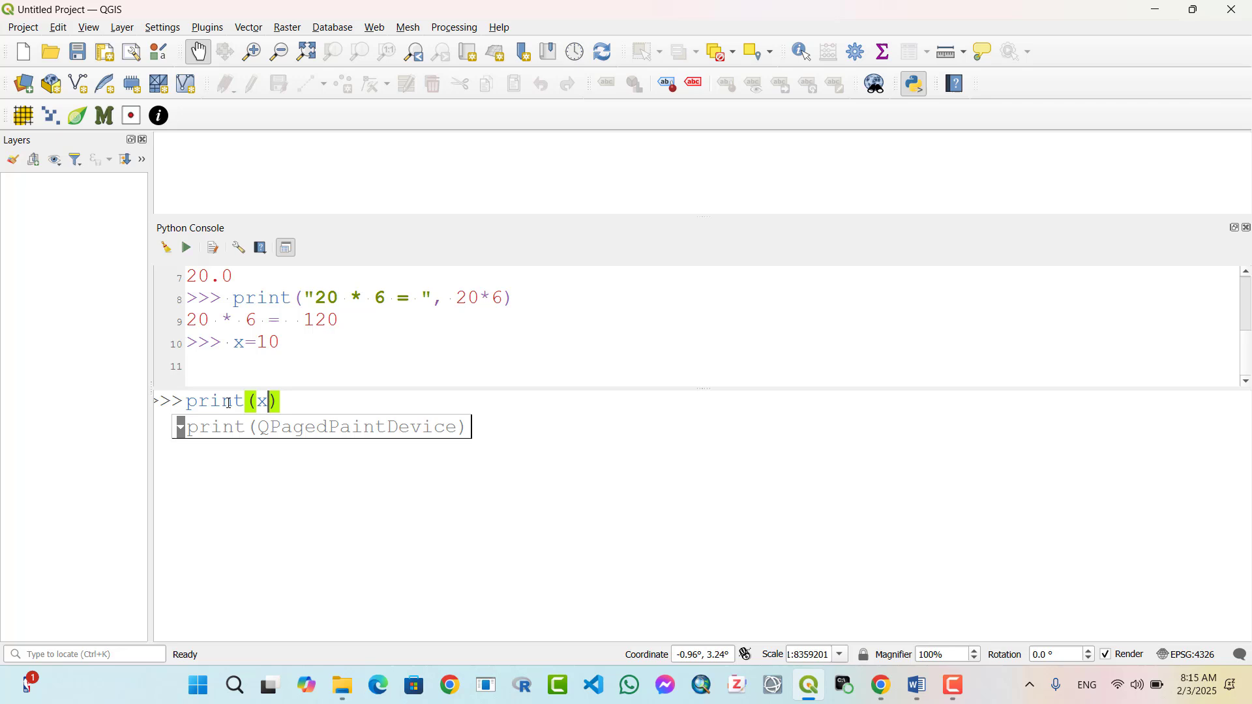
{"action": "key", "text": "Escape"}
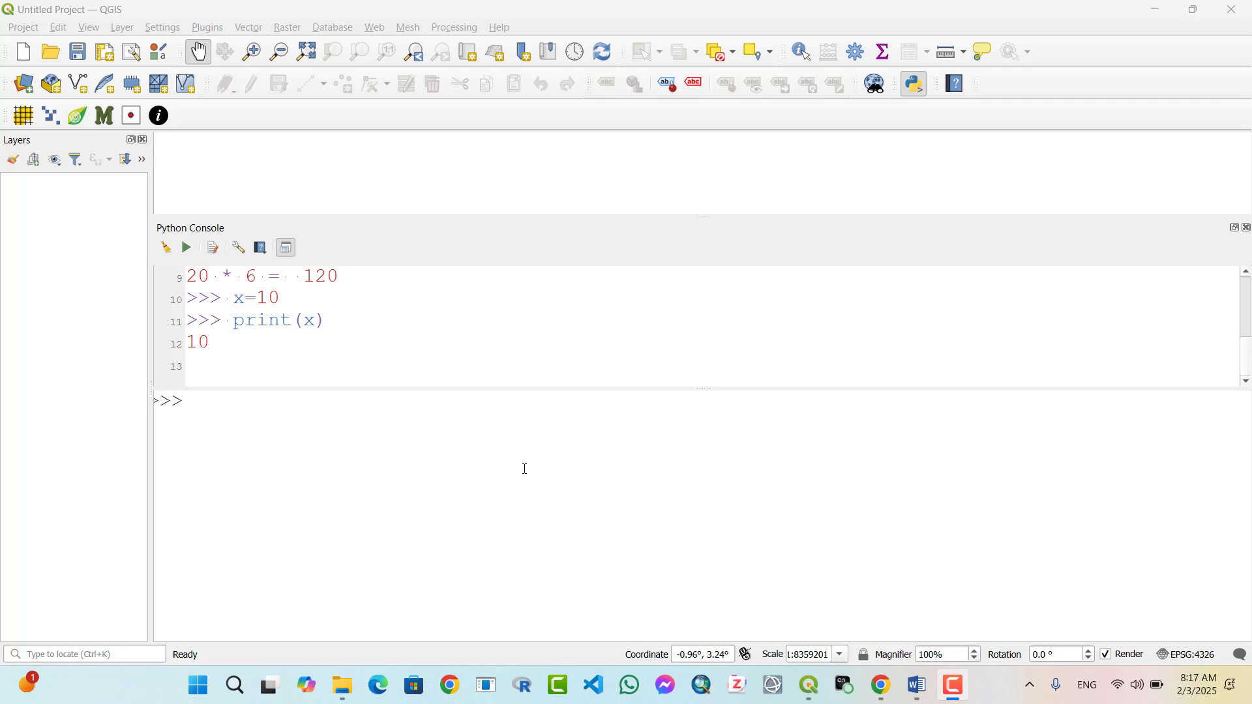
{"action": "mouse_move", "coordinate": [387, 442]}
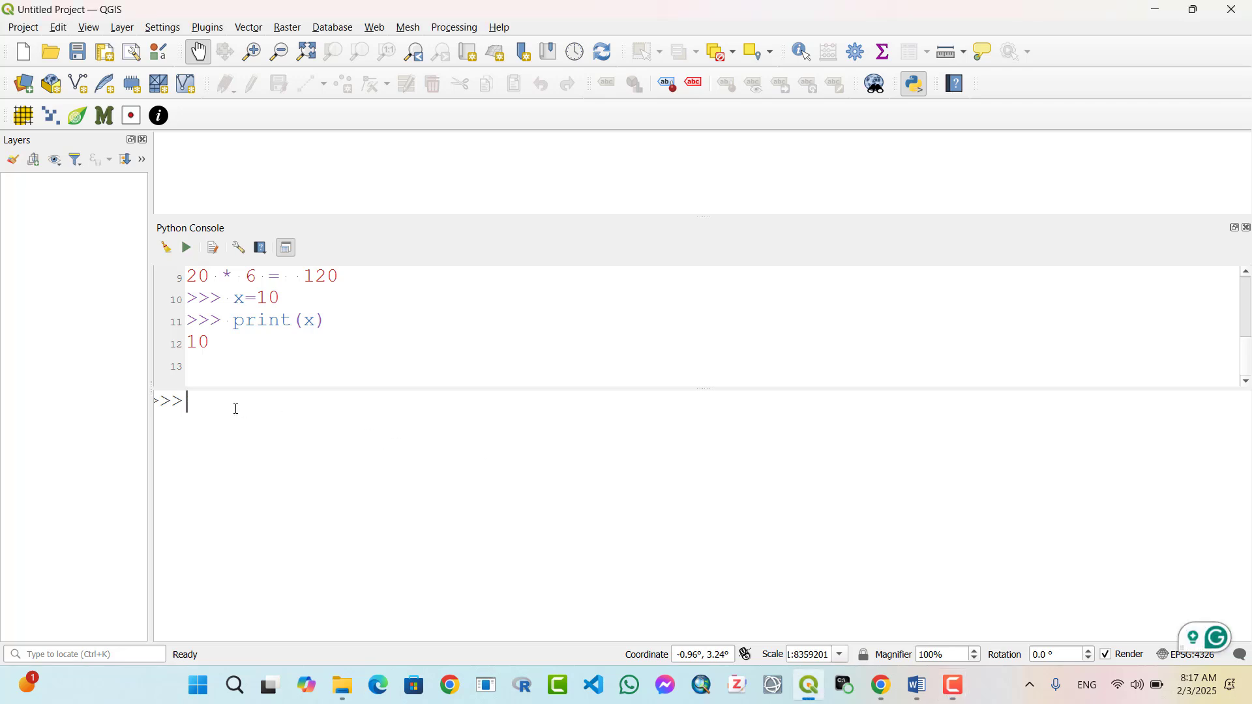
Define x = 10, y = 20 and z = x + y
{"action": "type", "text": "x =10"}
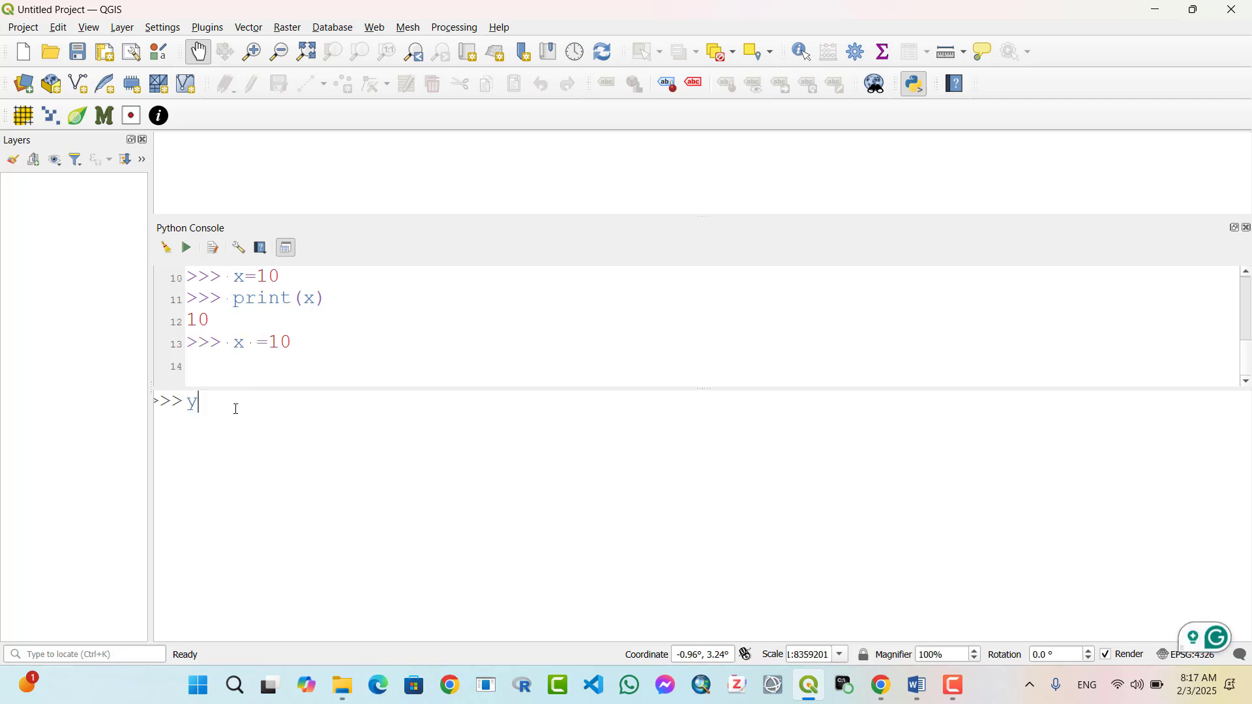
{"action": "type", "text": "=20"}
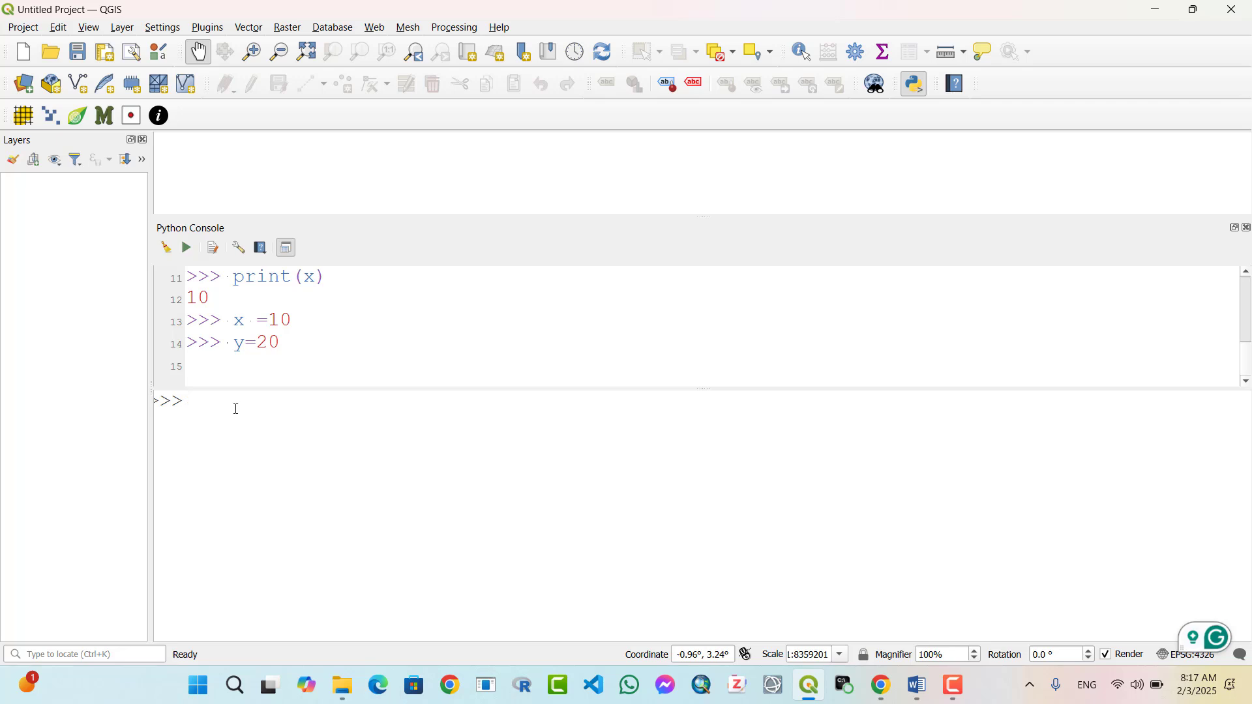
{"action": "type", "text": "z ="}
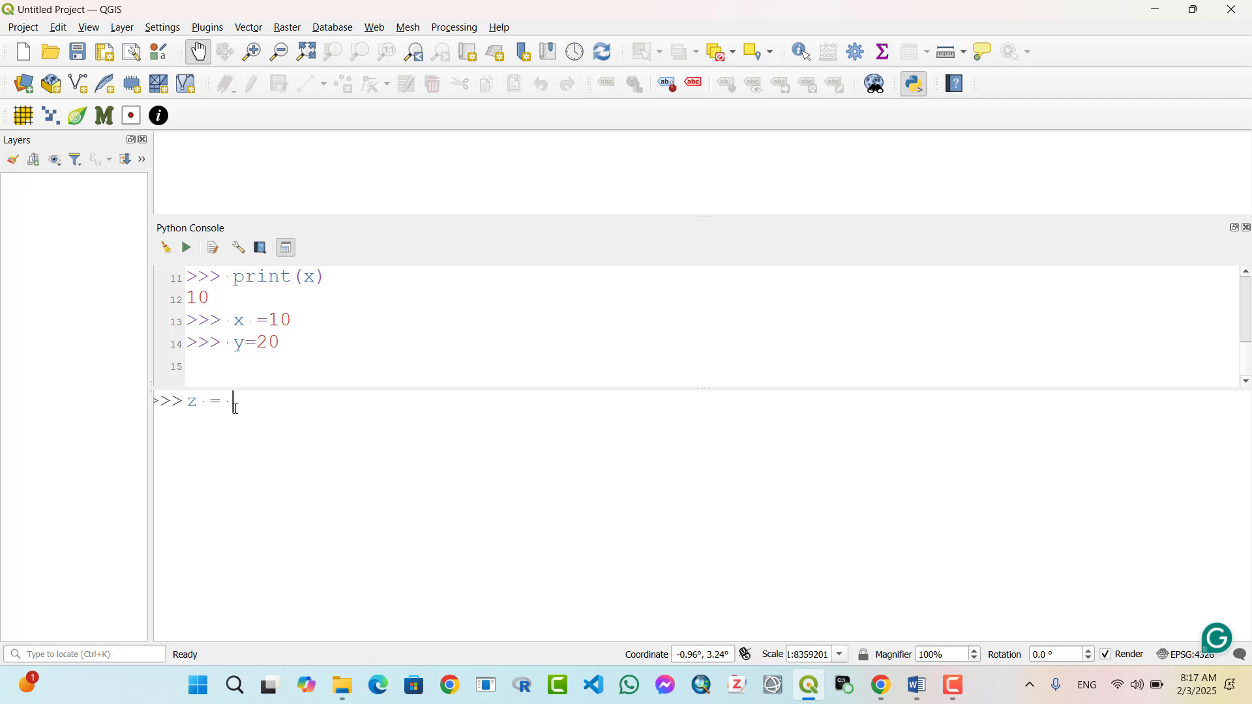
{"action": "type", "text": "x"}
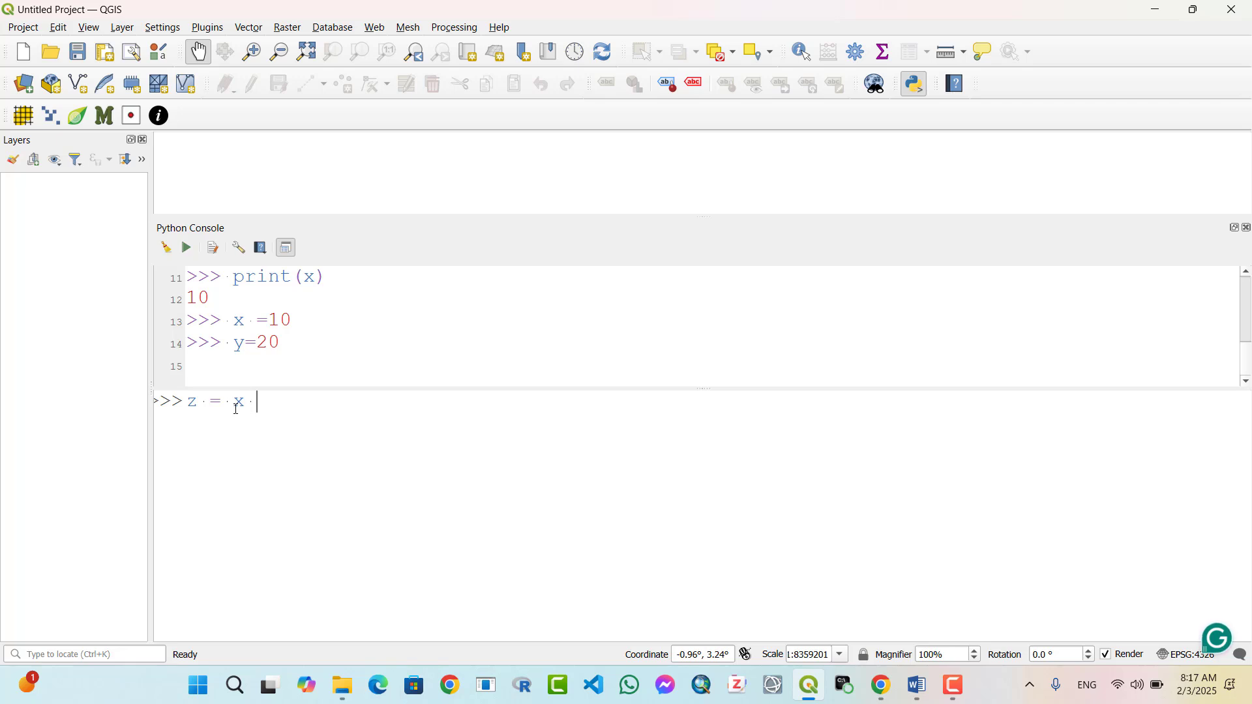
{"action": "type", "text": "+ y"}
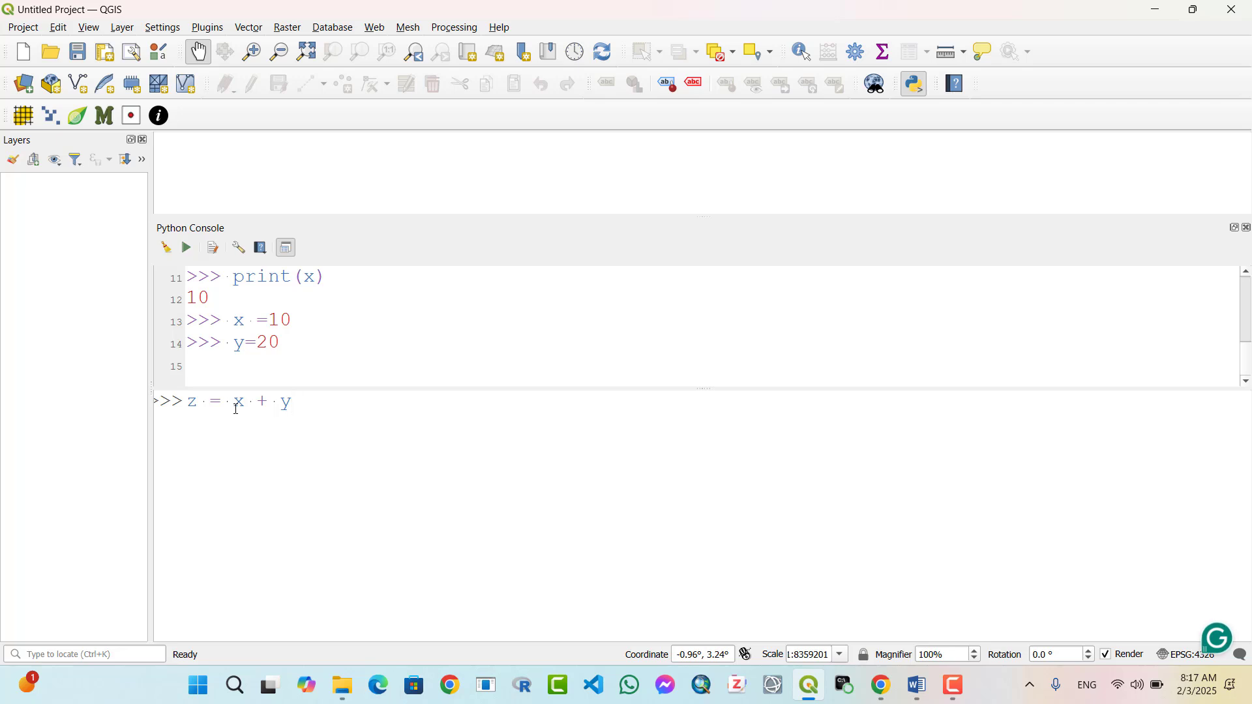
Run print("x + y =", z), outputting x + y = 30
{"action": "type", "text": "prin"}
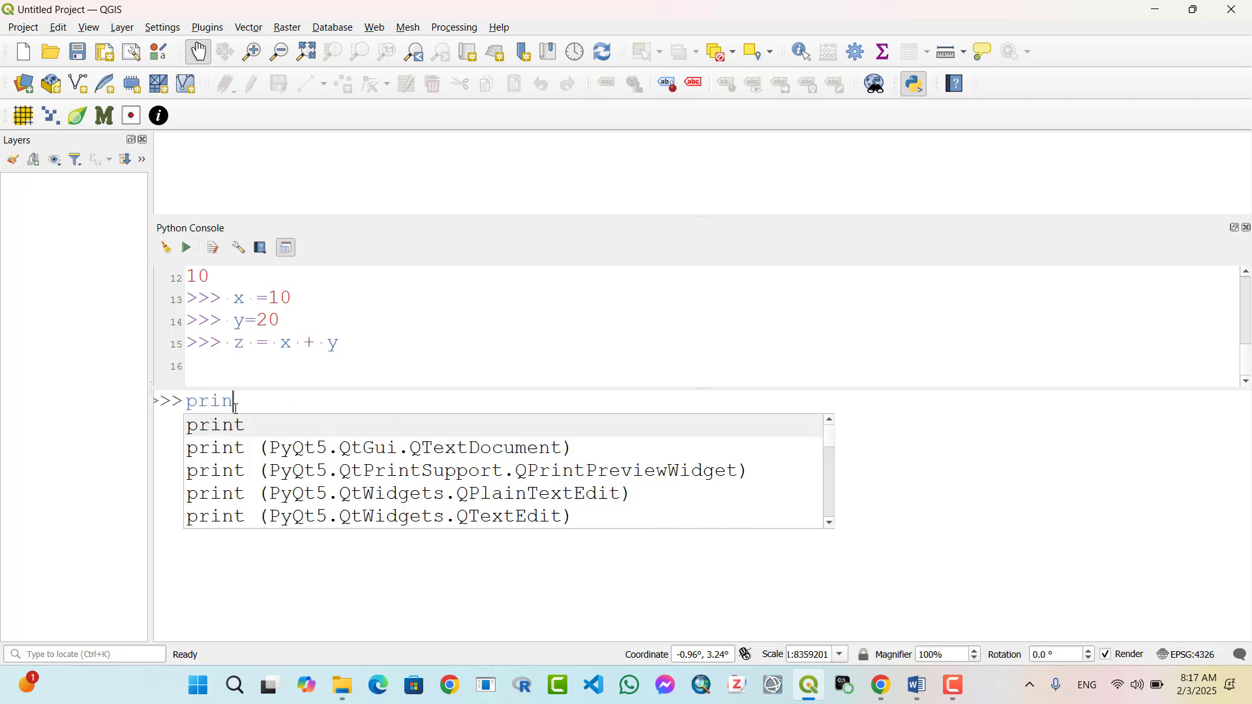
{"action": "type", "text": "t"}
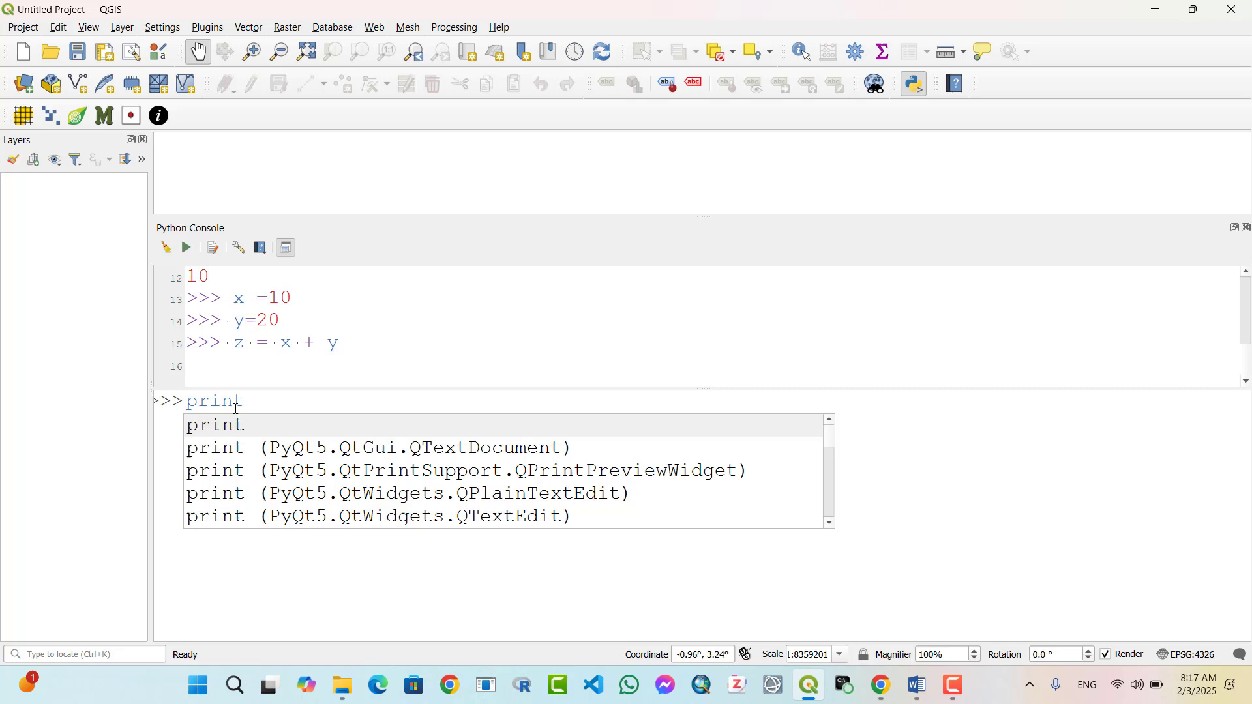
{"action": "type", "text": "(\"\")"}
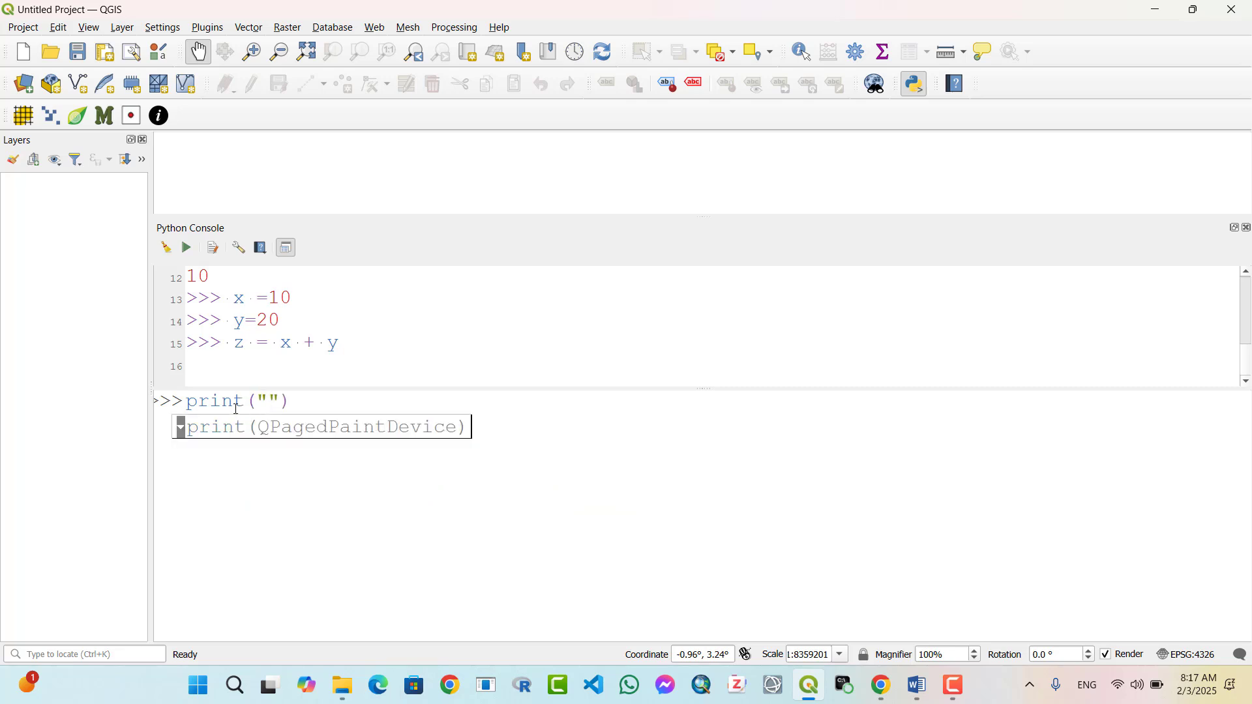
{"action": "type", "text": "x"}
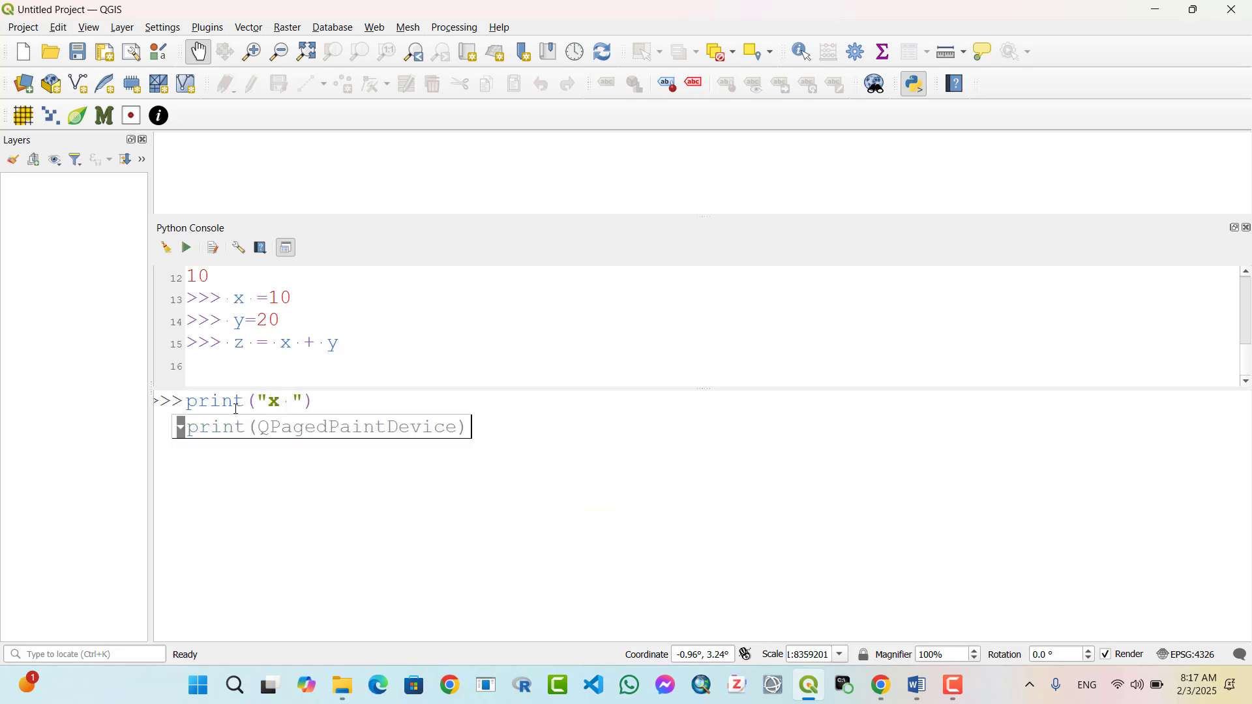
{"action": "type", "text": "+"}
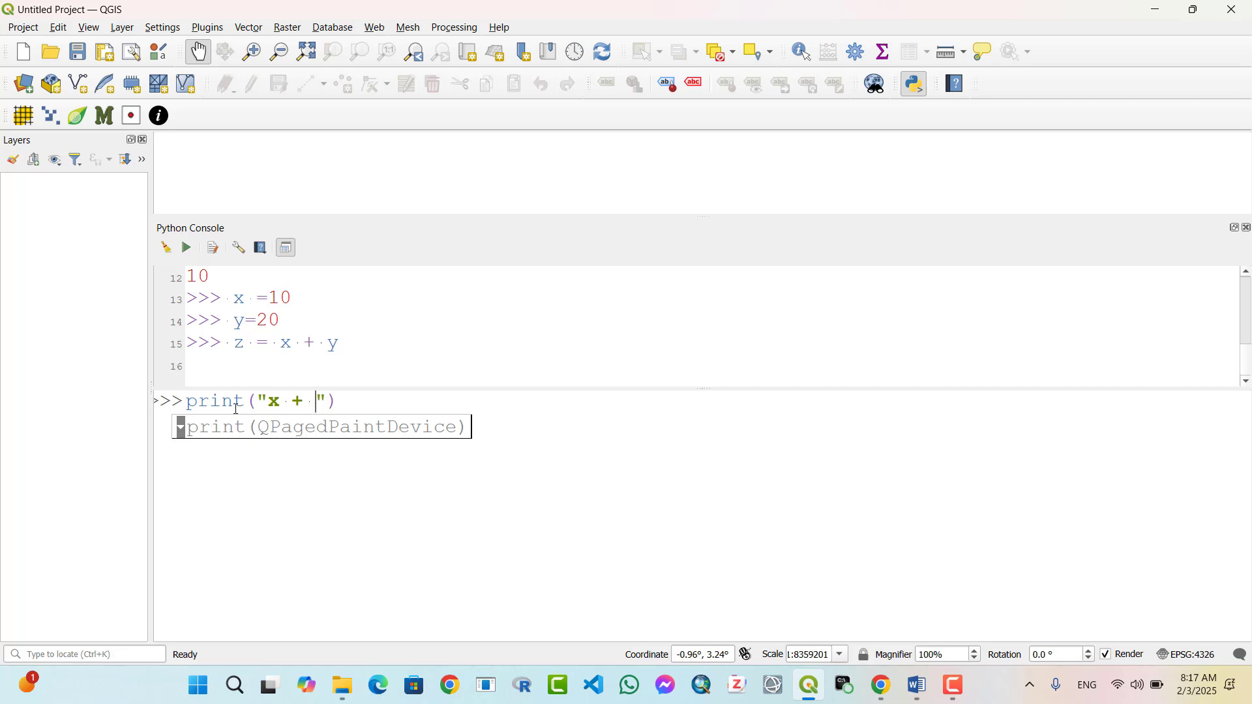
{"action": "type", "text": "y ="}
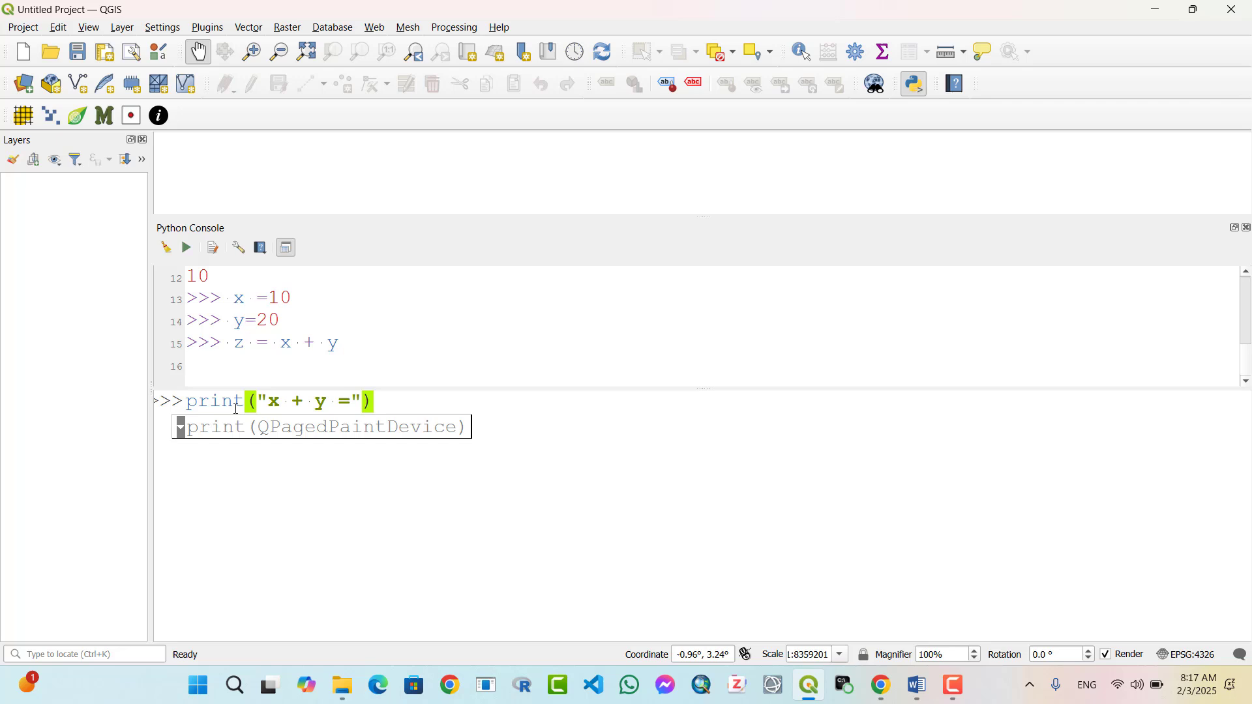
{"action": "type", "text": ", z"}
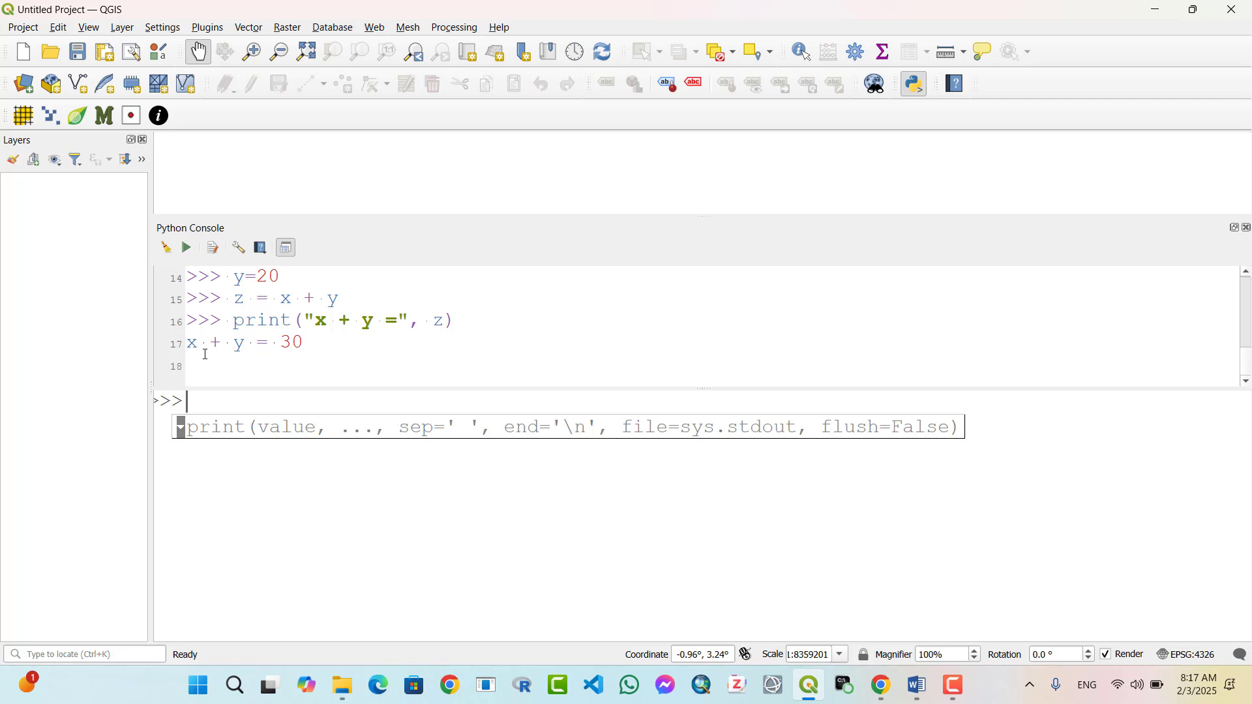
{"action": "mouse_move", "coordinate": [319, 343]}
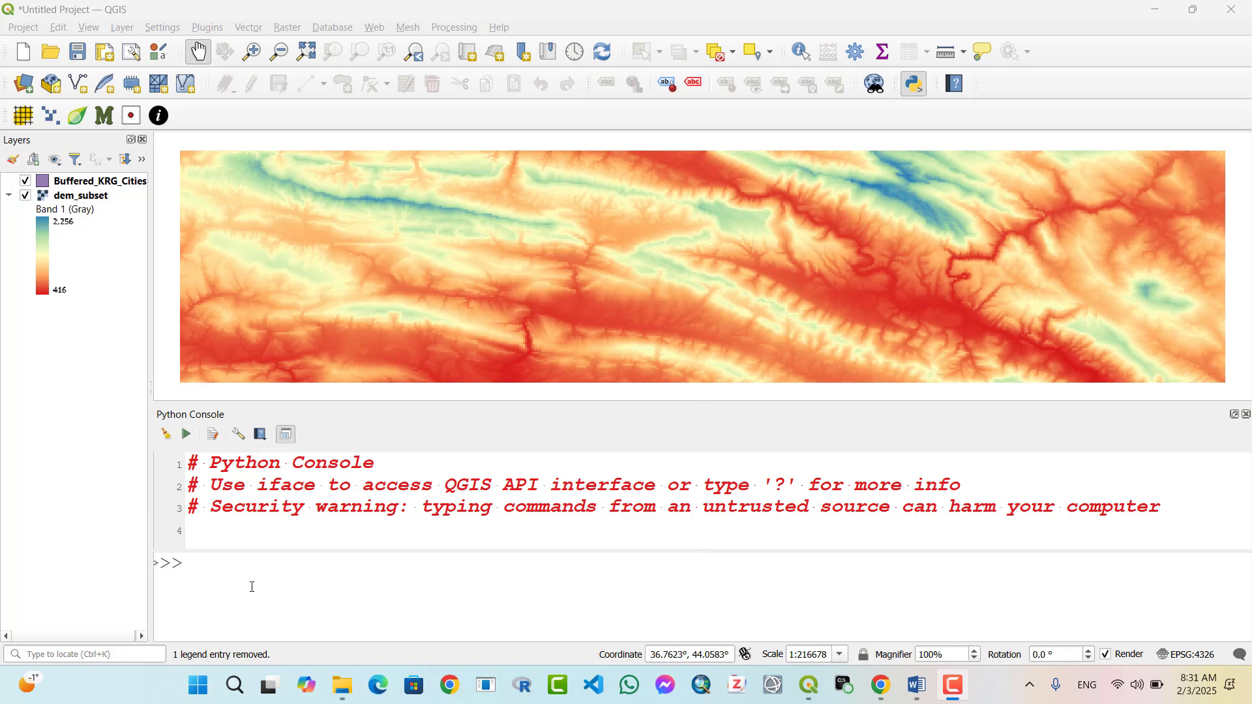
{"action": "mouse_move", "coordinate": [261, 543]}
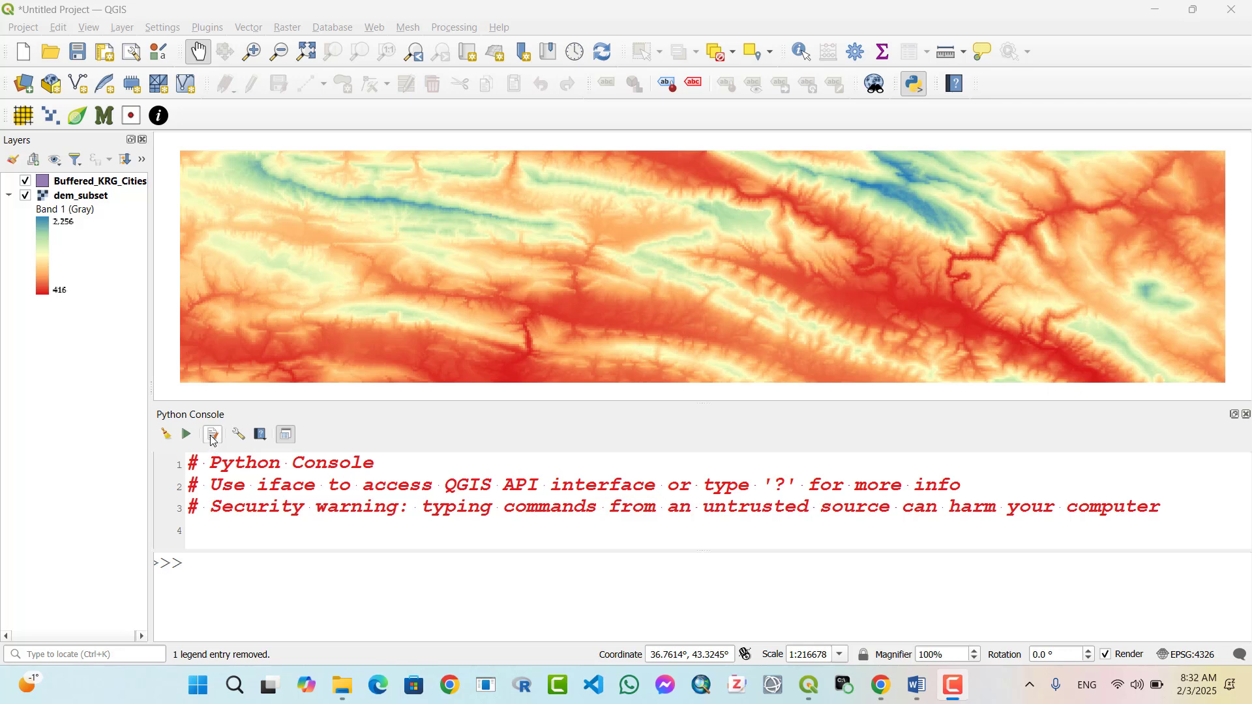
Show the script editor and create the blank Untitled-2 script tab
{"action": "left_click", "coordinate": [212, 434]}
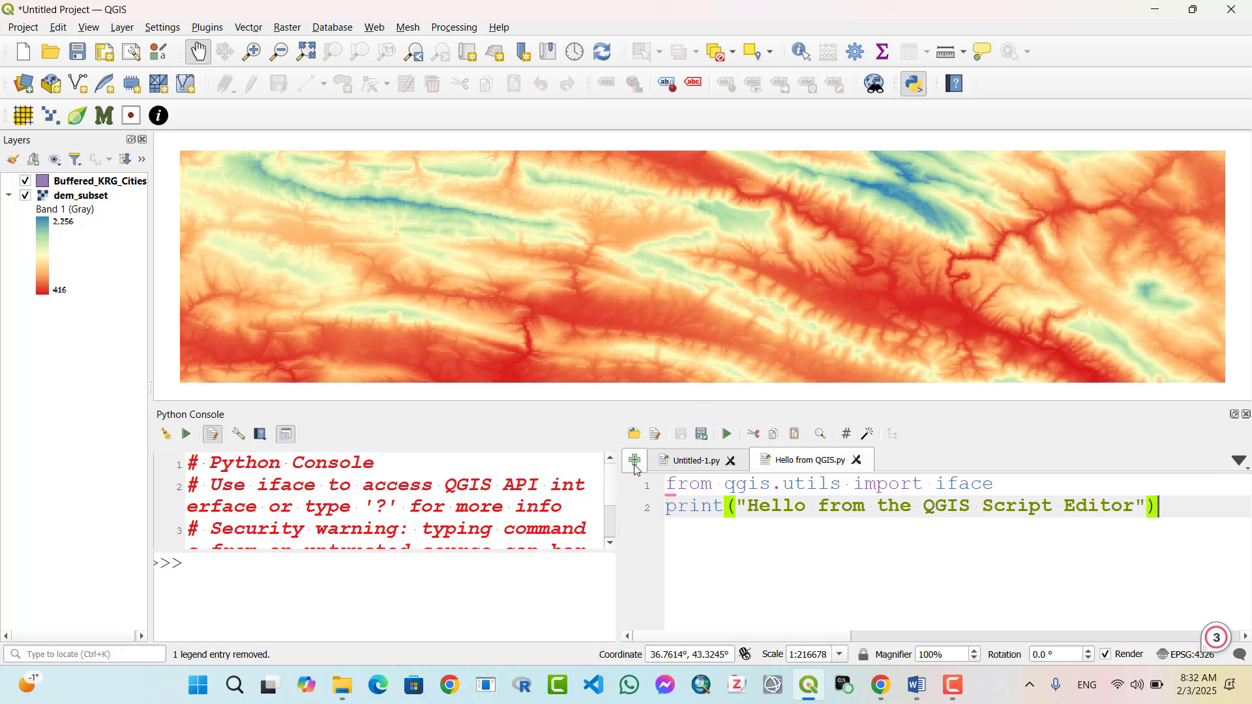
{"action": "mouse_move", "coordinate": [634, 461]}
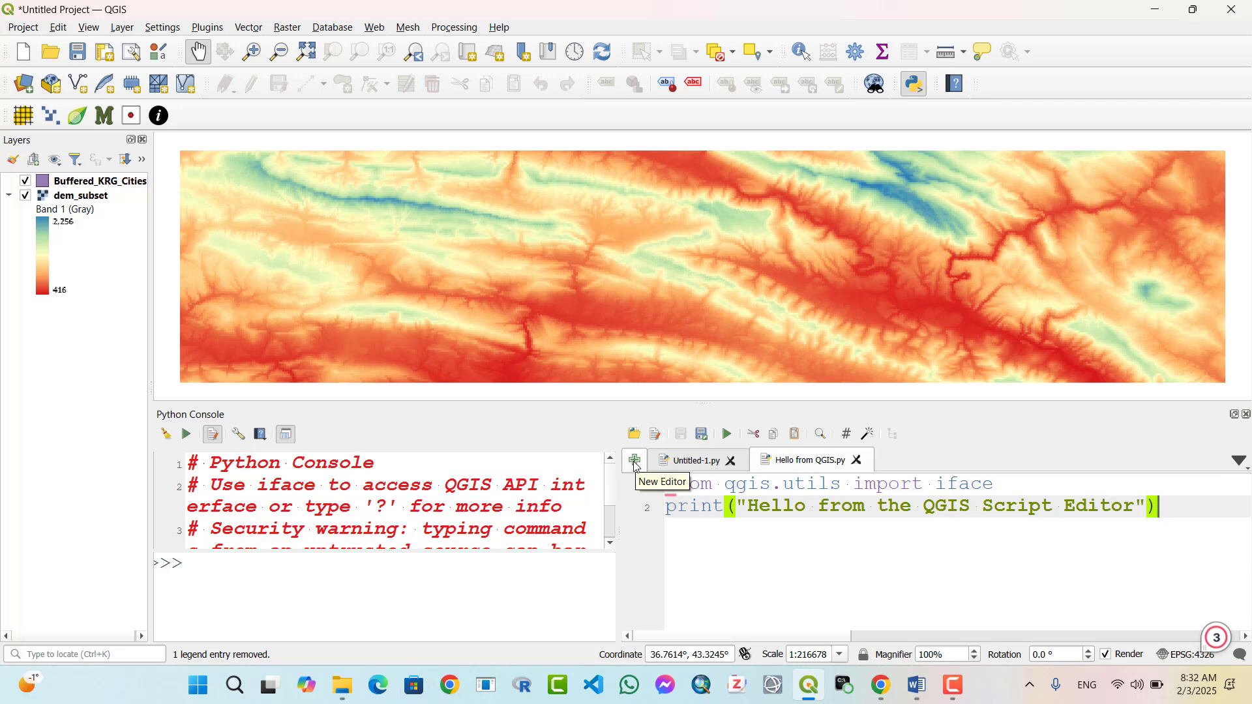
{"action": "left_click", "coordinate": [634, 460]}
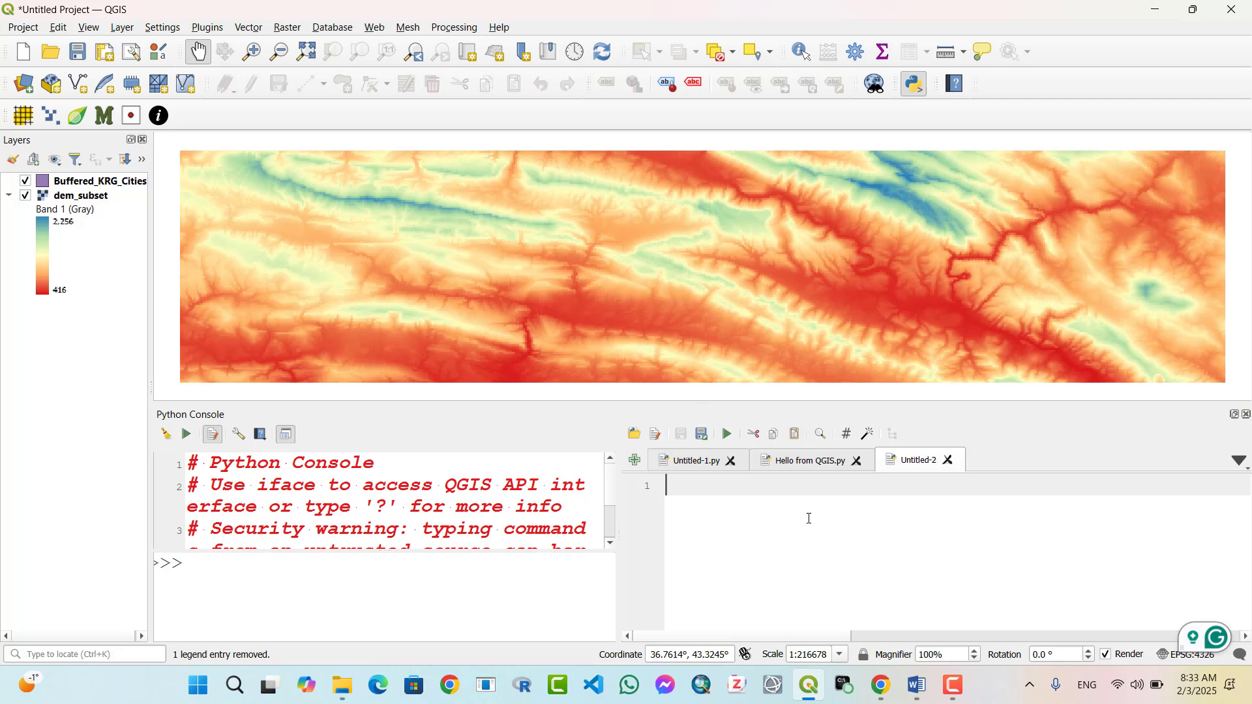
Write the line 'from qgis.utils import iface' in Untitled-2
{"action": "type", "text": "from"}
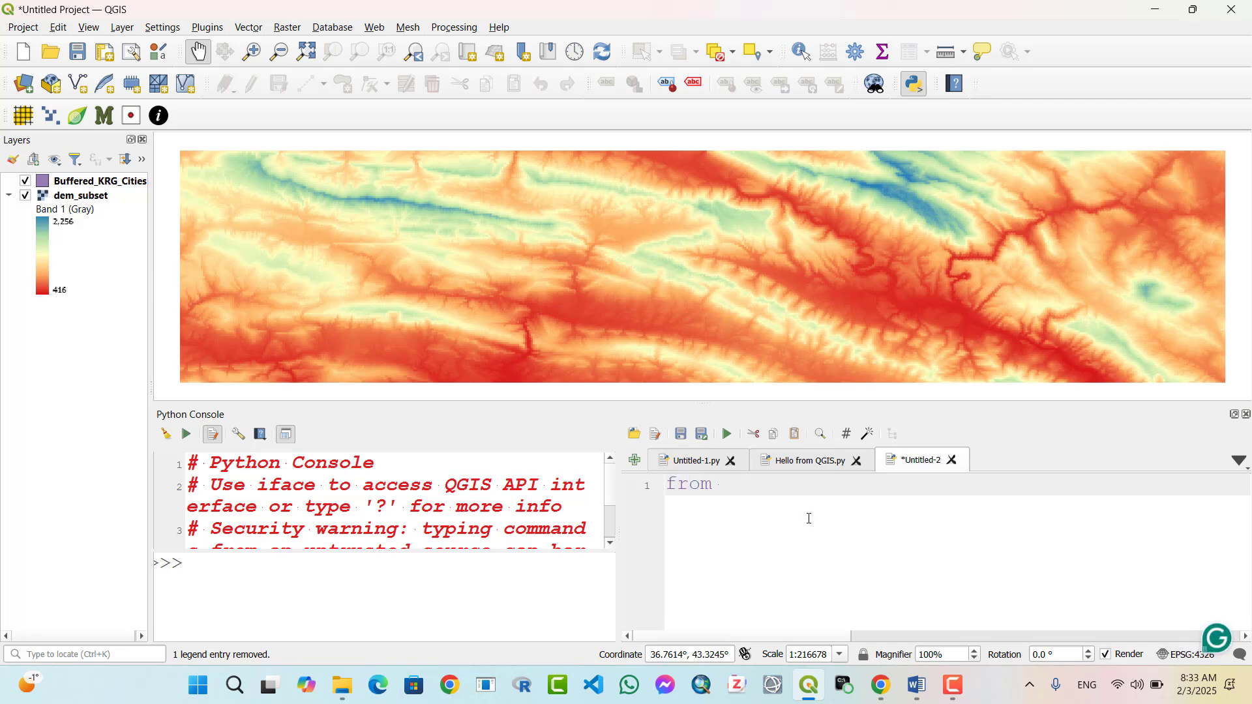
{"action": "type", "text": "qgi"}
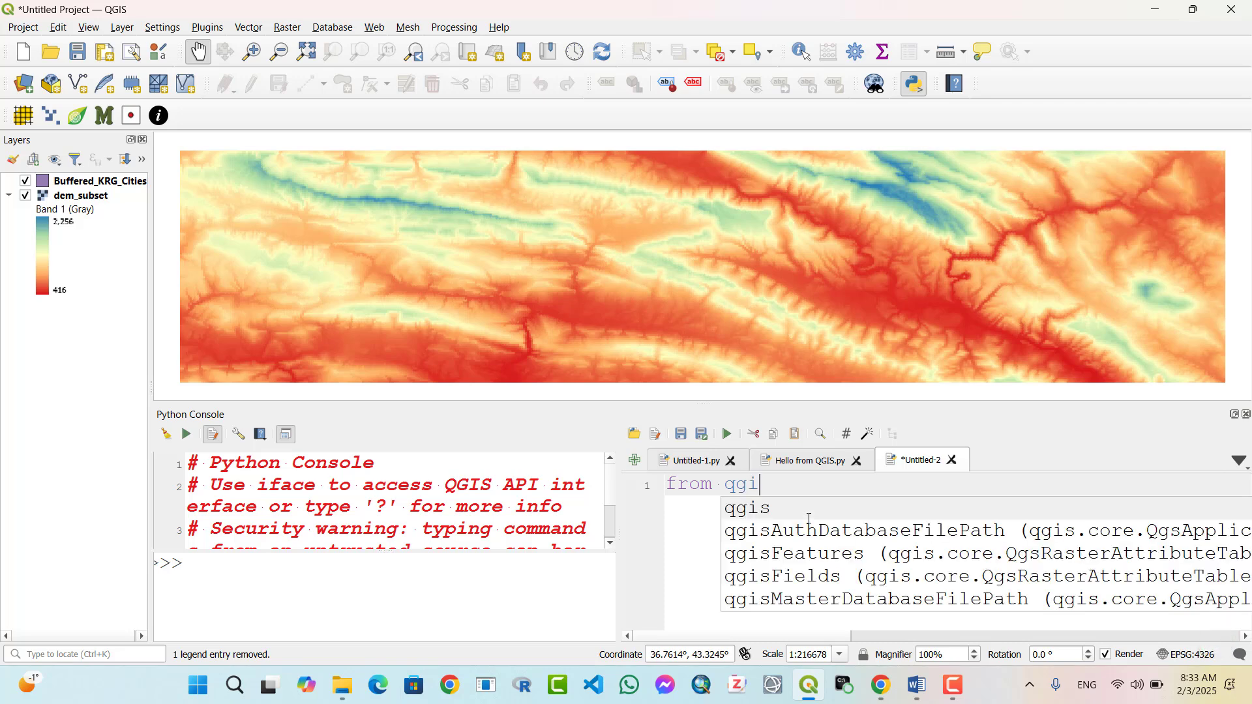
{"action": "type", "text": ".u"}
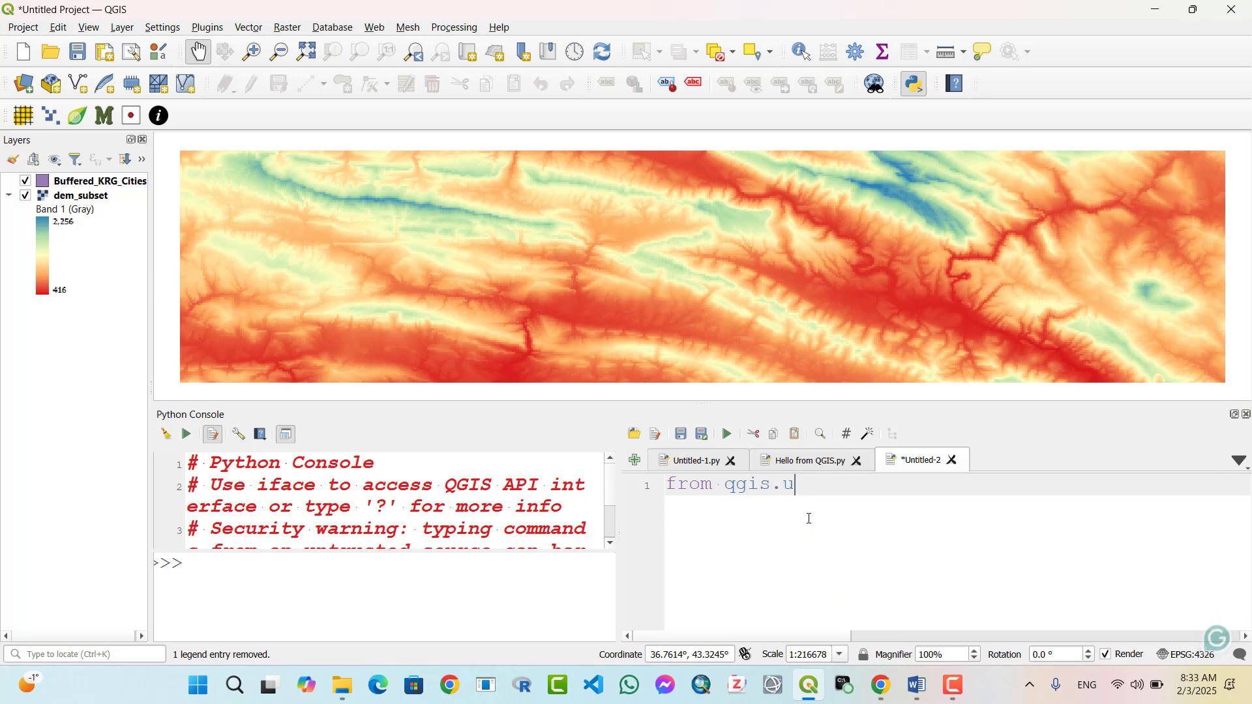
{"action": "type", "text": "til"}
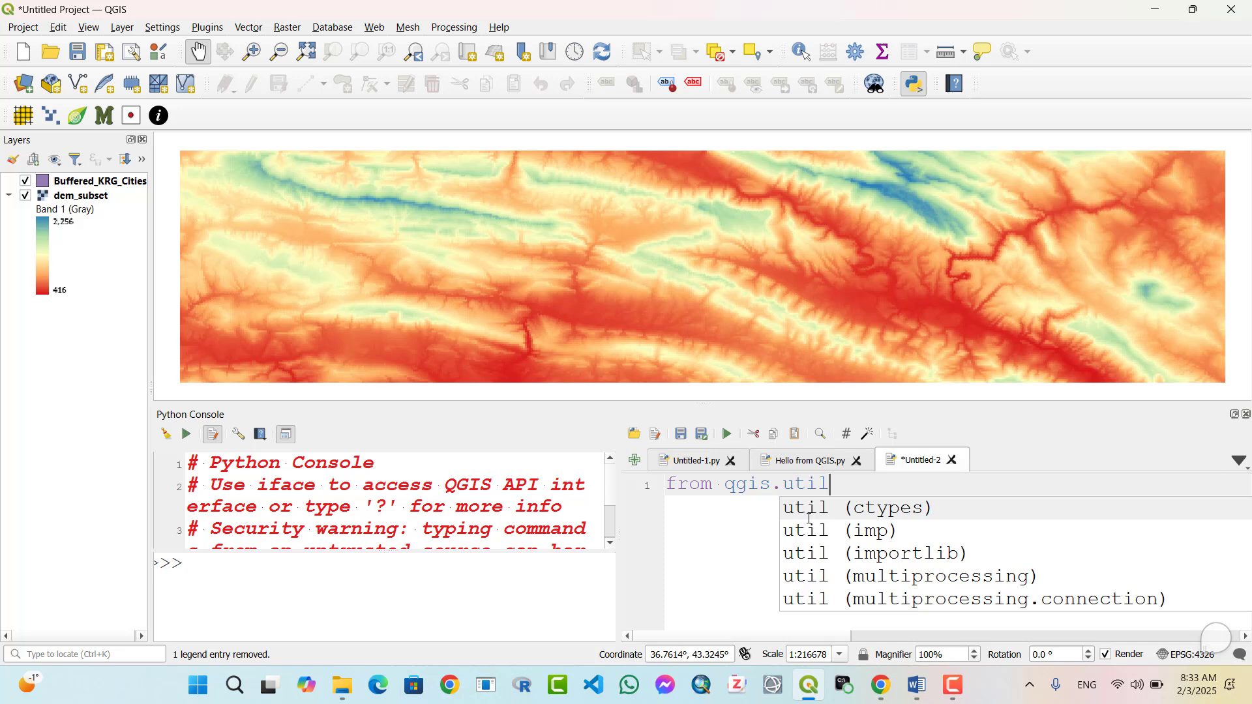
{"action": "type", "text": "s i"}
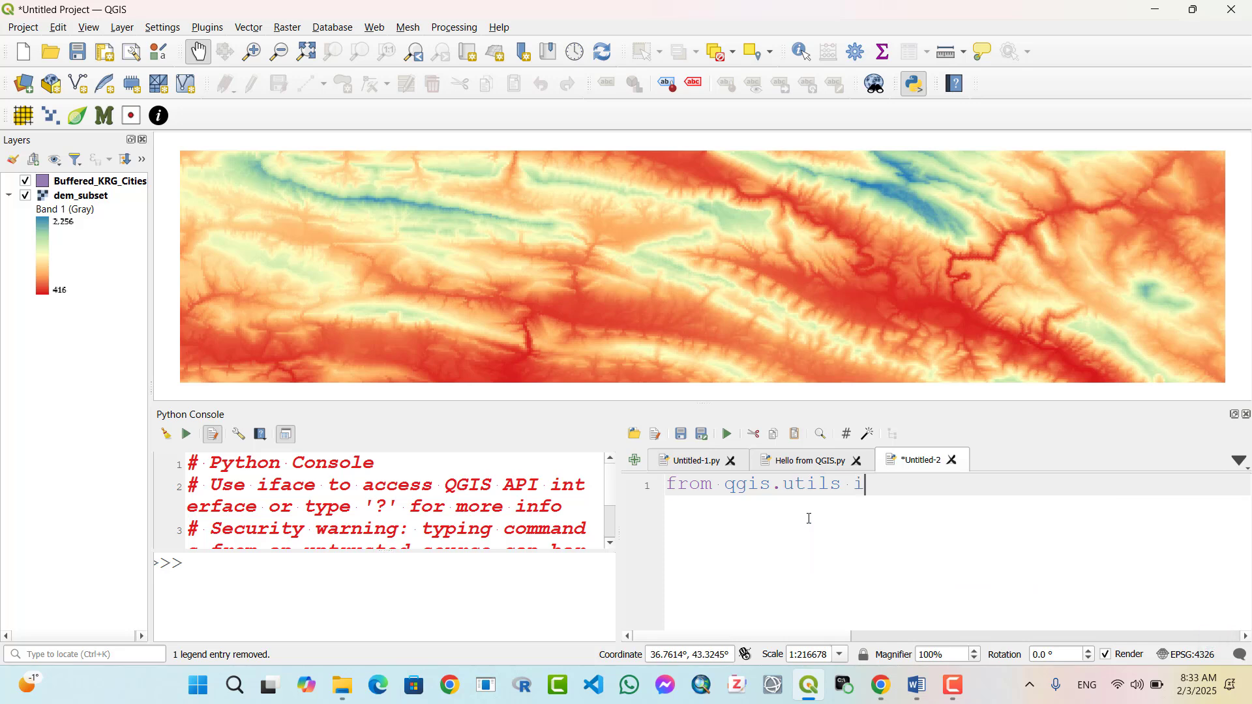
{"action": "type", "text": "mport"}
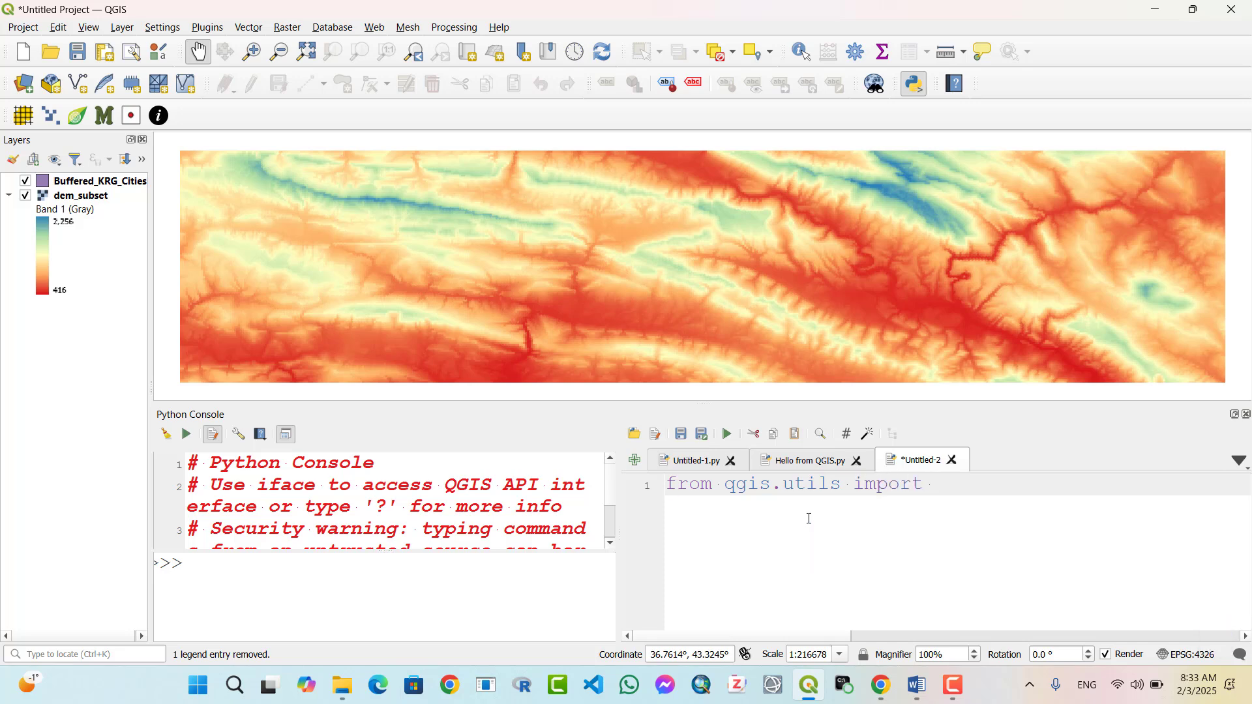
{"action": "type", "text": "iface"}
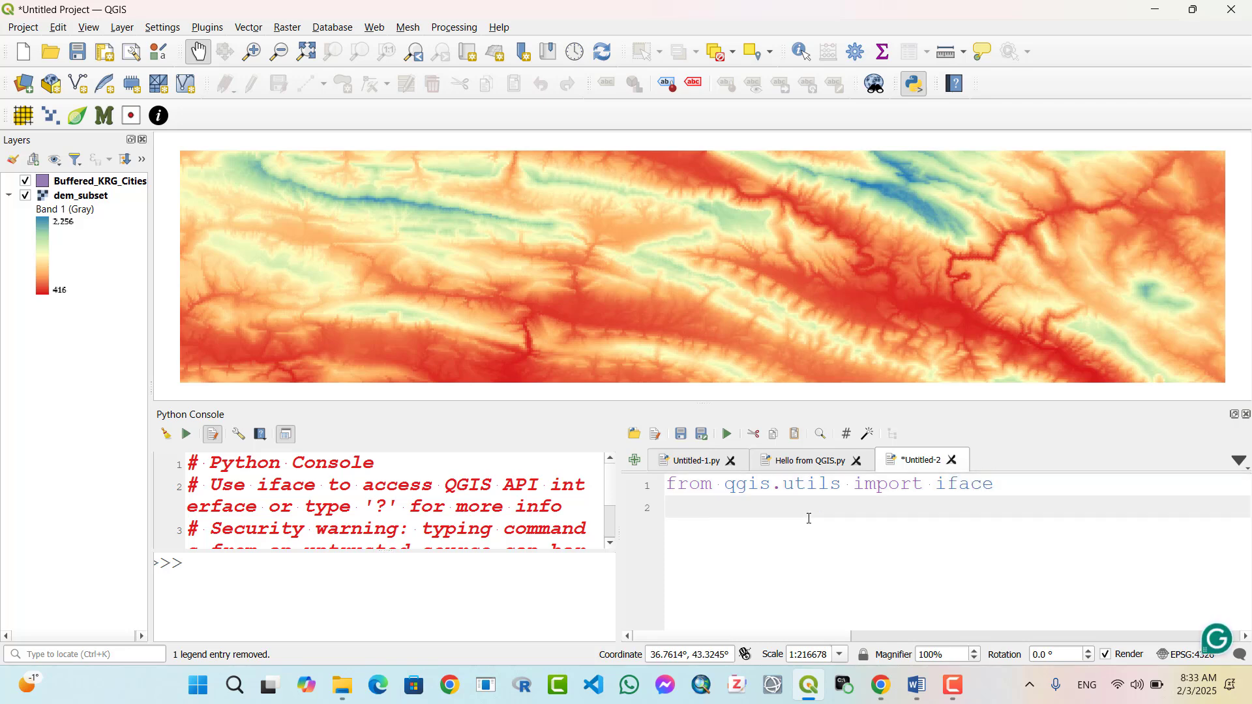
Add print("Hello from the QGIS SCript Editor!") below the import
{"action": "type", "text": "print("}
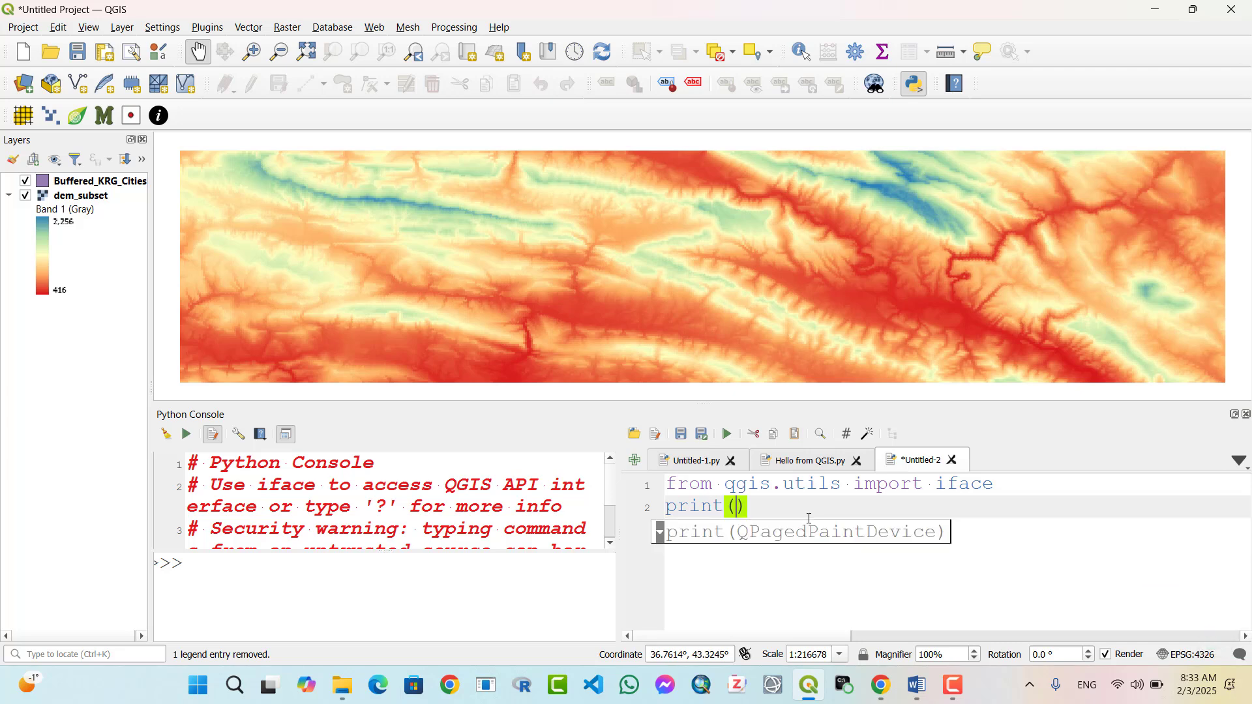
{"action": "type", "text": "\"\""}
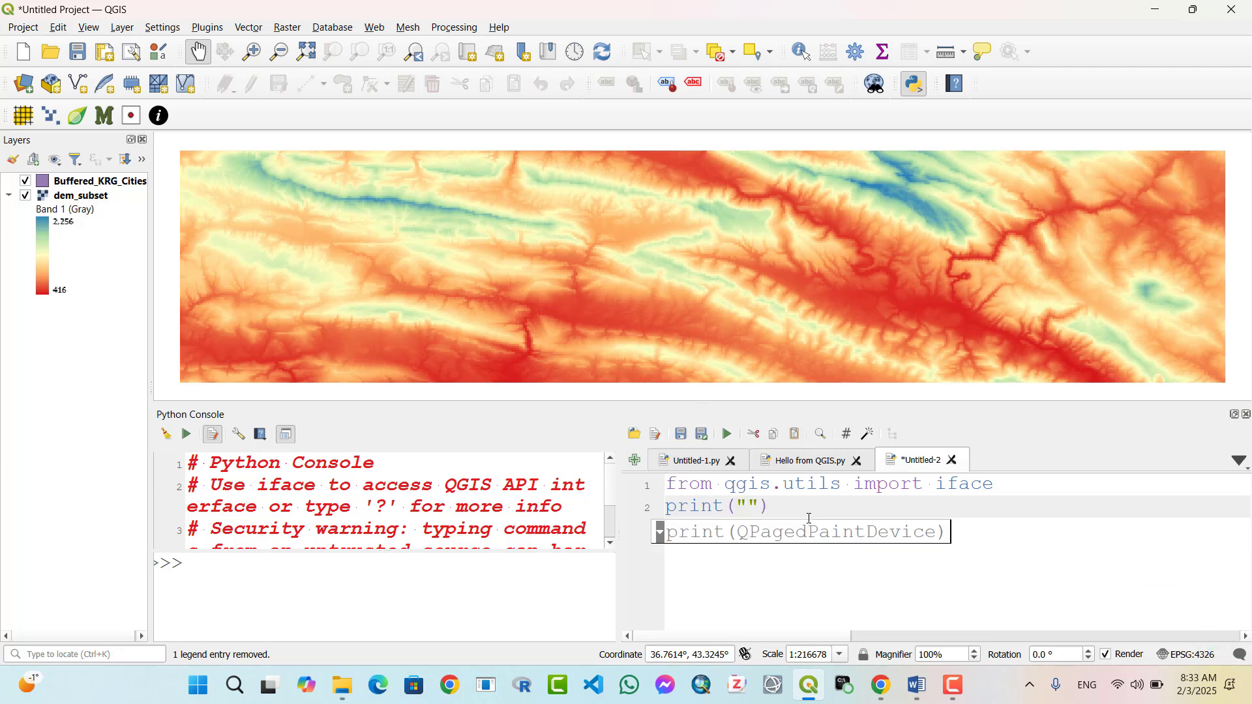
{"action": "type", "text": "Hello from"}
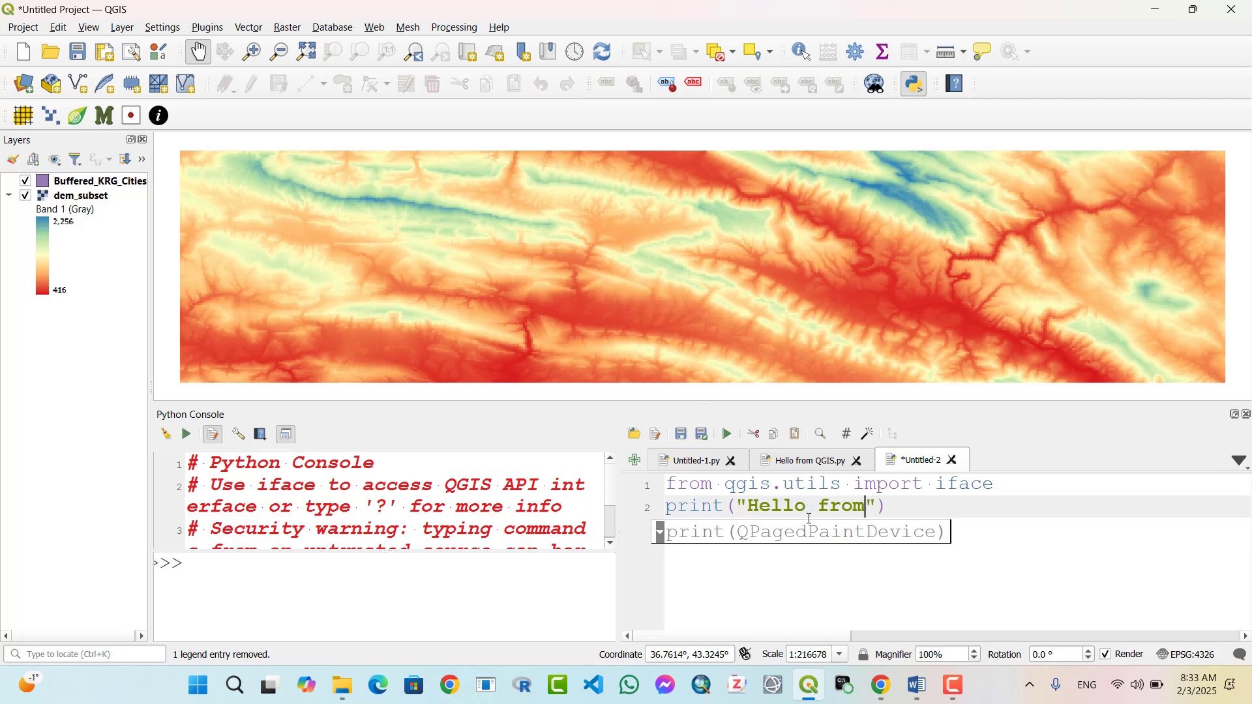
{"action": "type", "text": "the"}
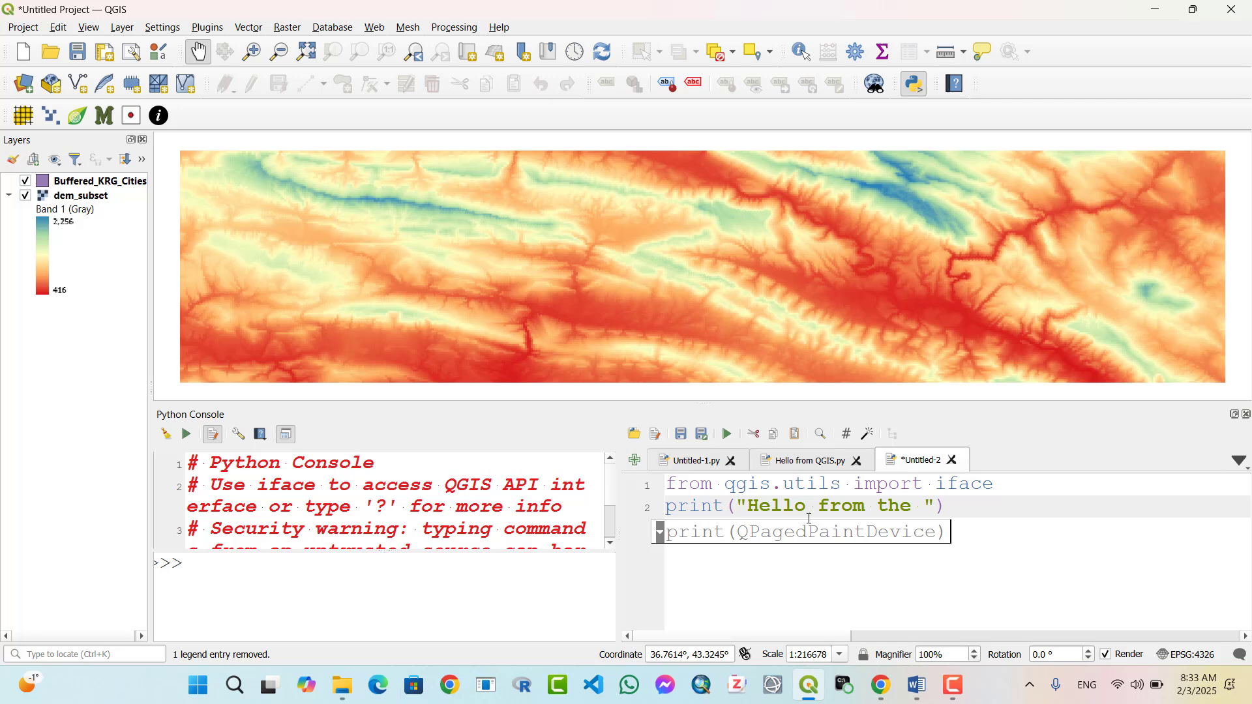
{"action": "type", "text": "QGIS SC"}
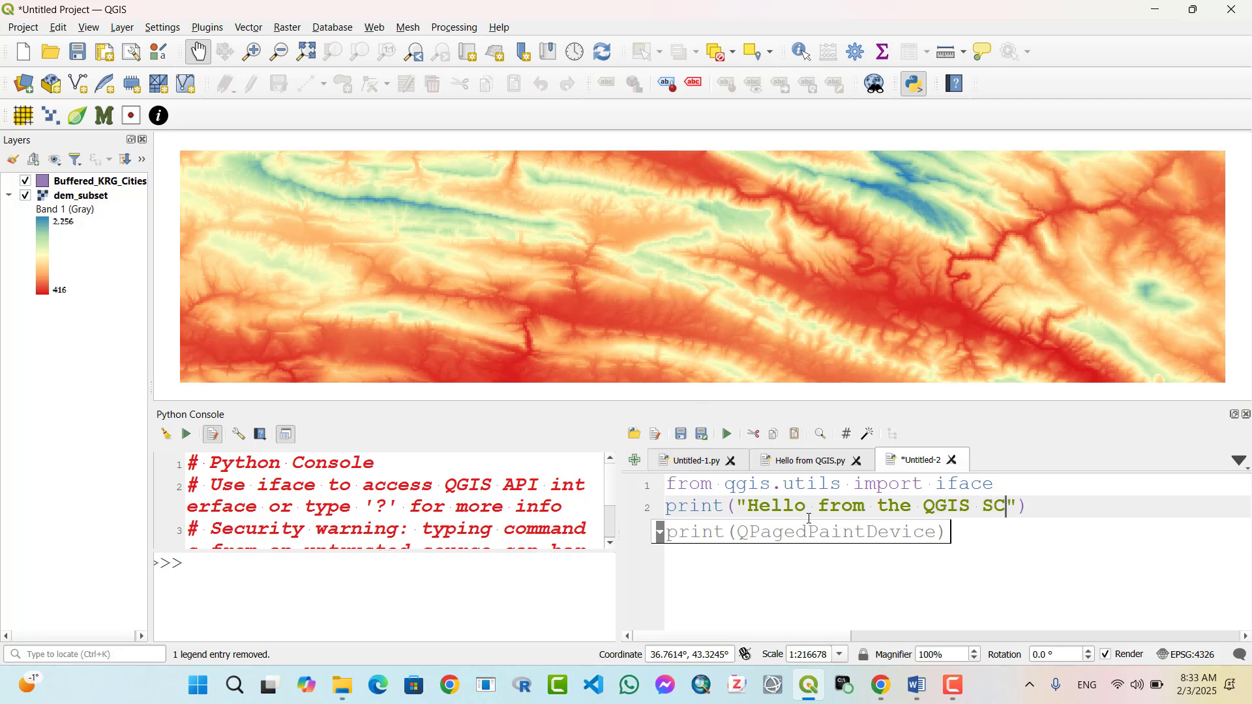
{"action": "type", "text": "ript"}
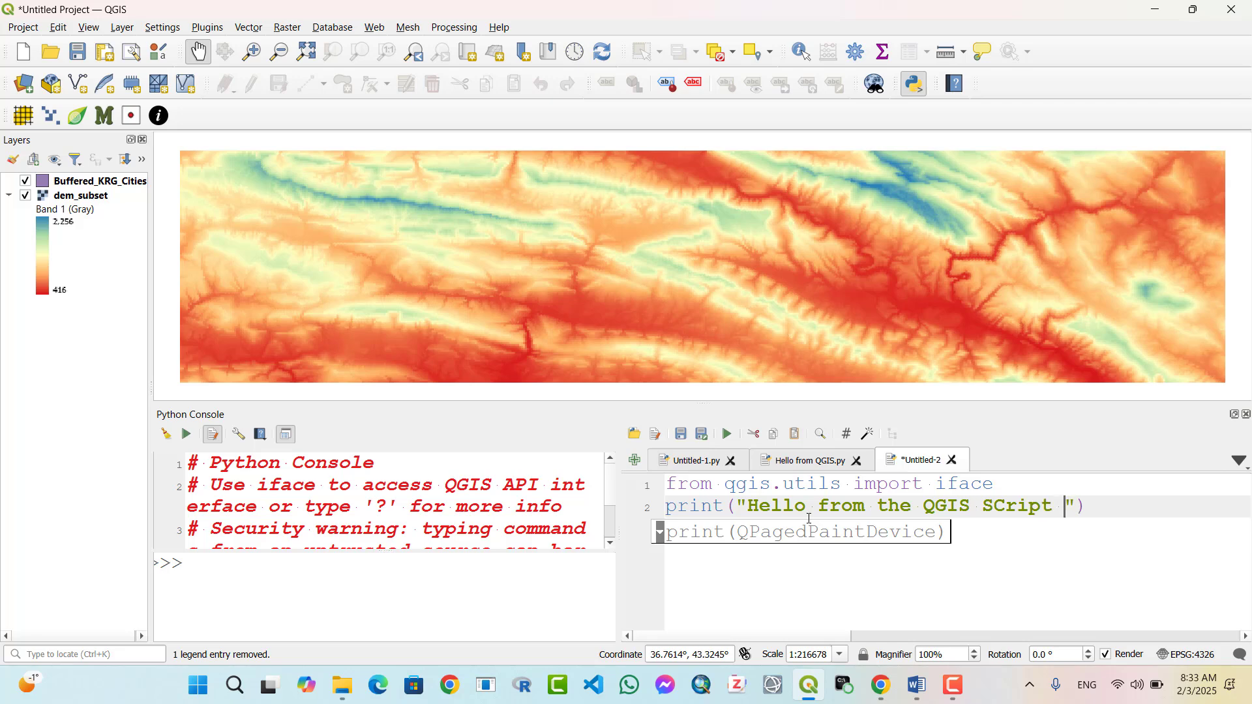
{"action": "type", "text": "Edit"}
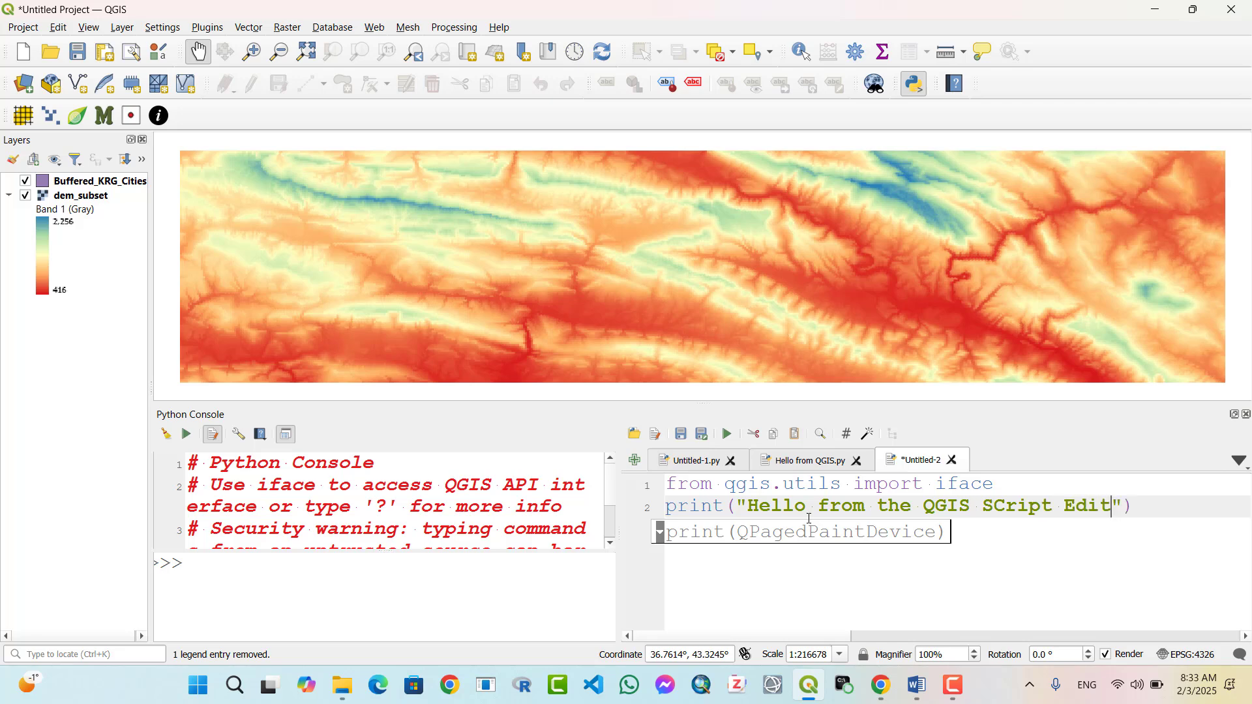
{"action": "type", "text": "or"}
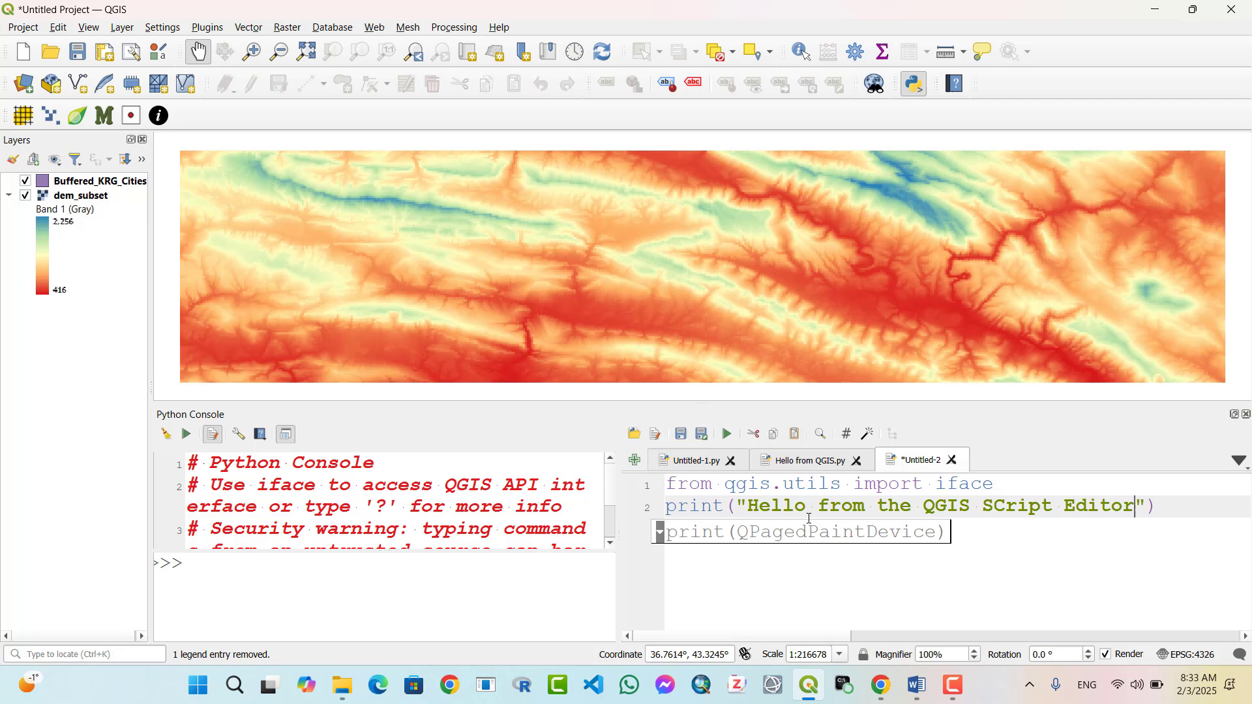
{"action": "type", "text": "!"}
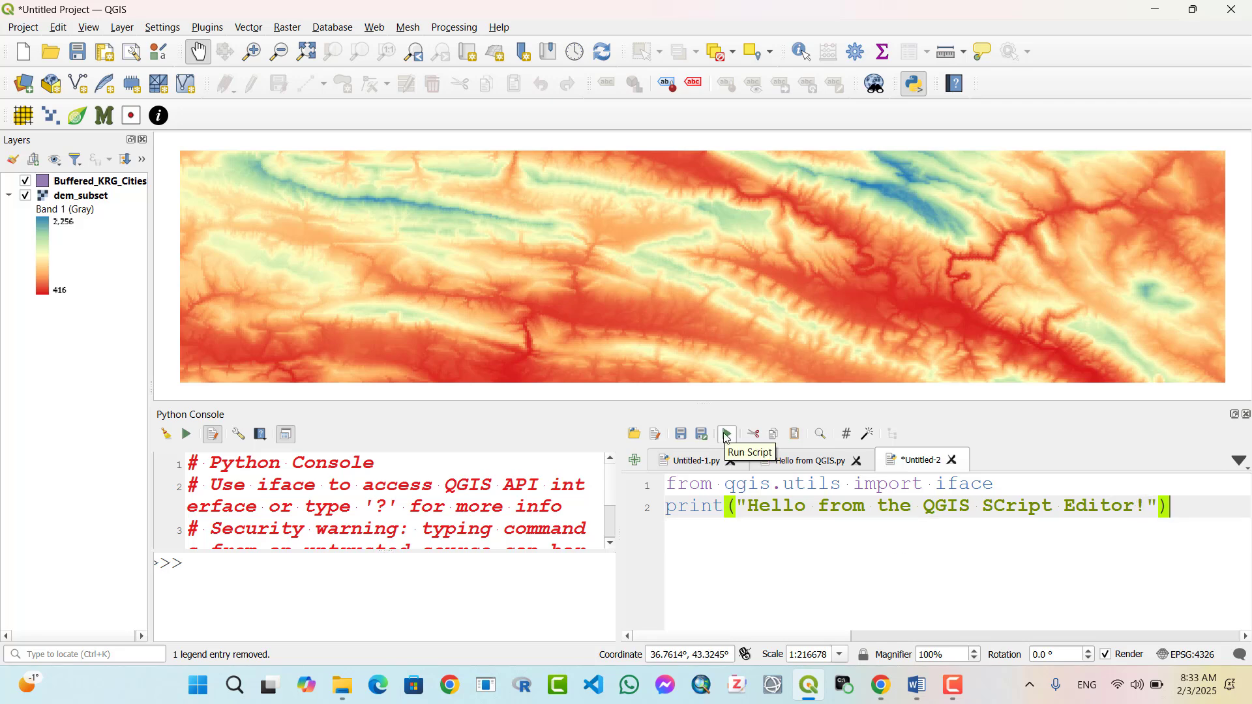
Run the Untitled-2 script, printing "Hello from the QGIS SCript Editor!" in the console
{"action": "left_click", "coordinate": [725, 433]}
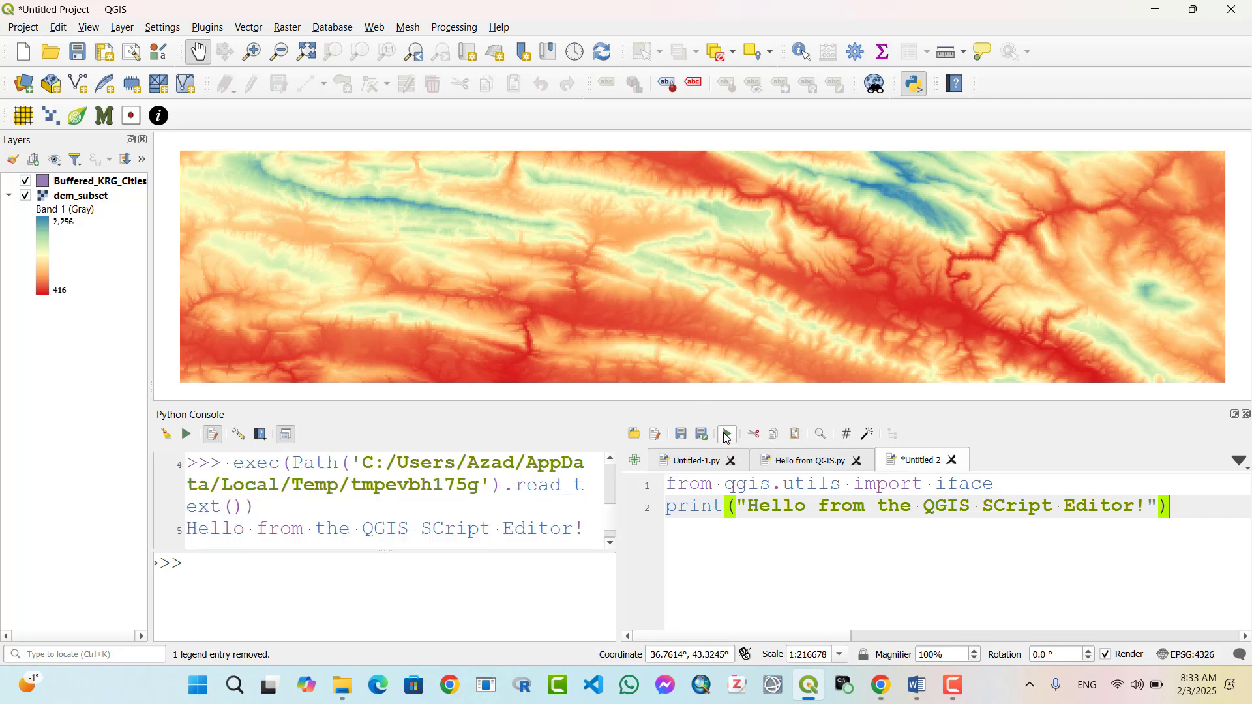
{"action": "mouse_move", "coordinate": [379, 548]}
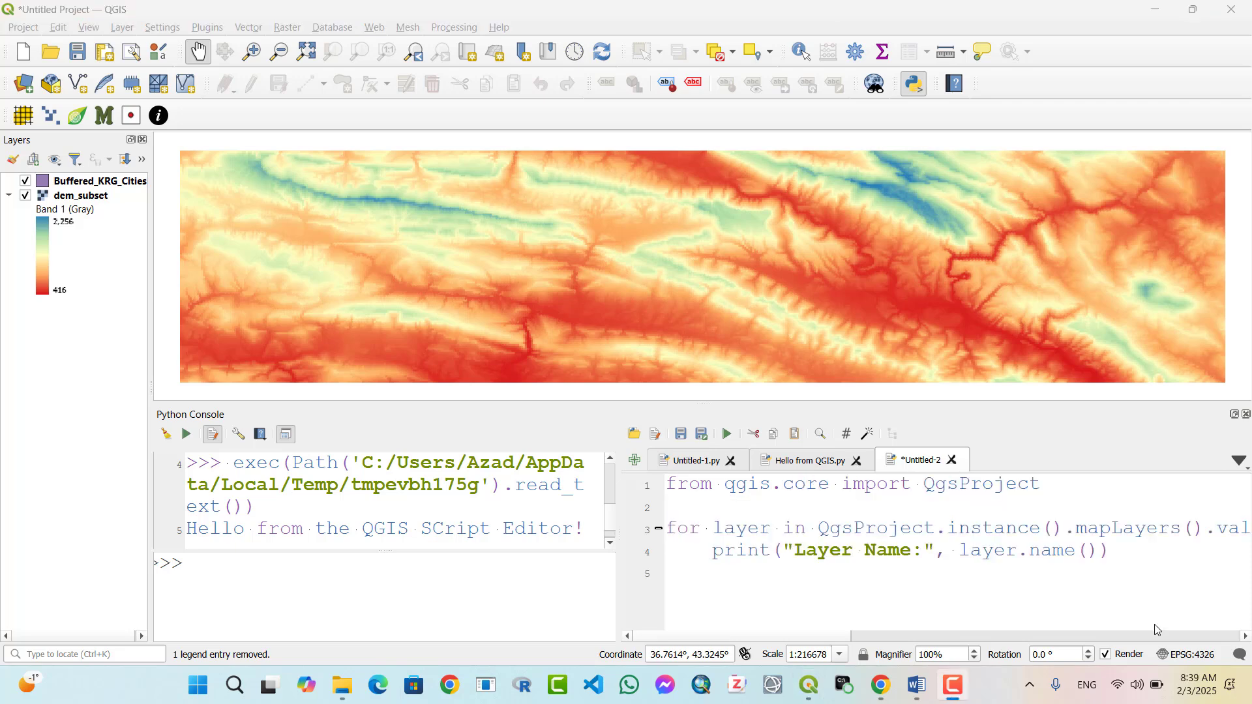
Run the layer script, printing Layer Name lines for Buffered_KRG_Cities and dem_subset
{"action": "left_click", "coordinate": [798, 508]}
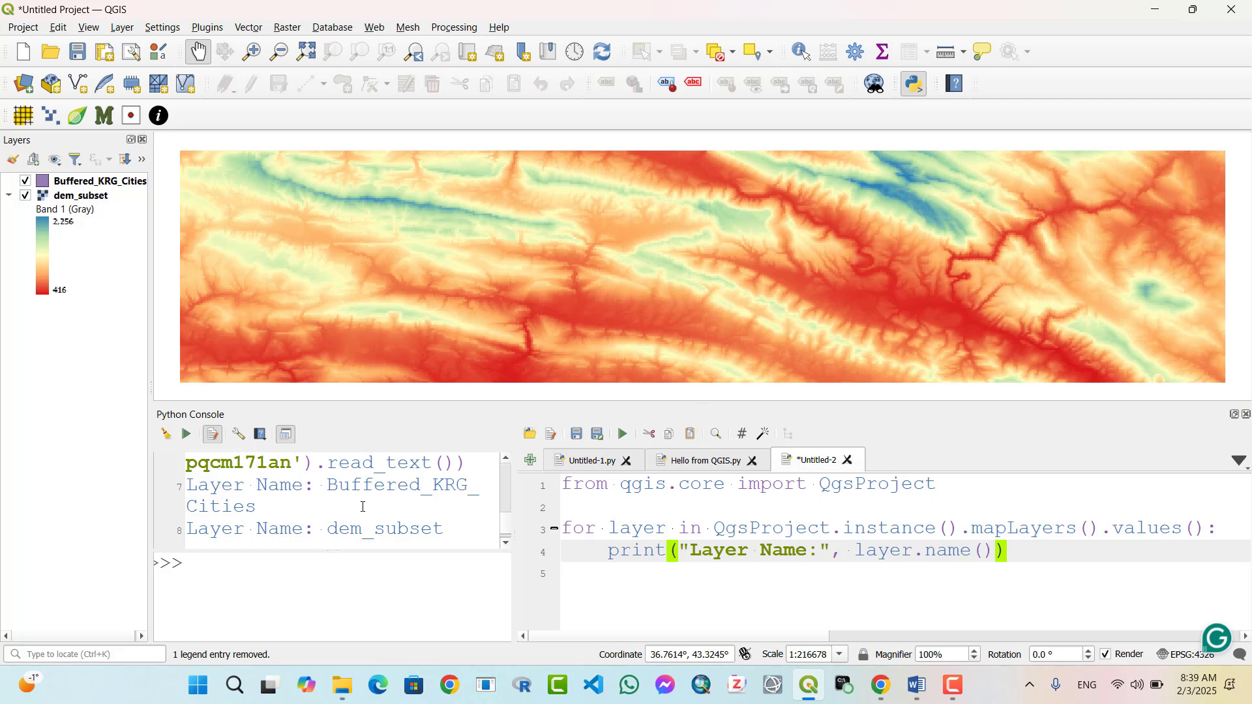
{"action": "mouse_move", "coordinate": [350, 500]}
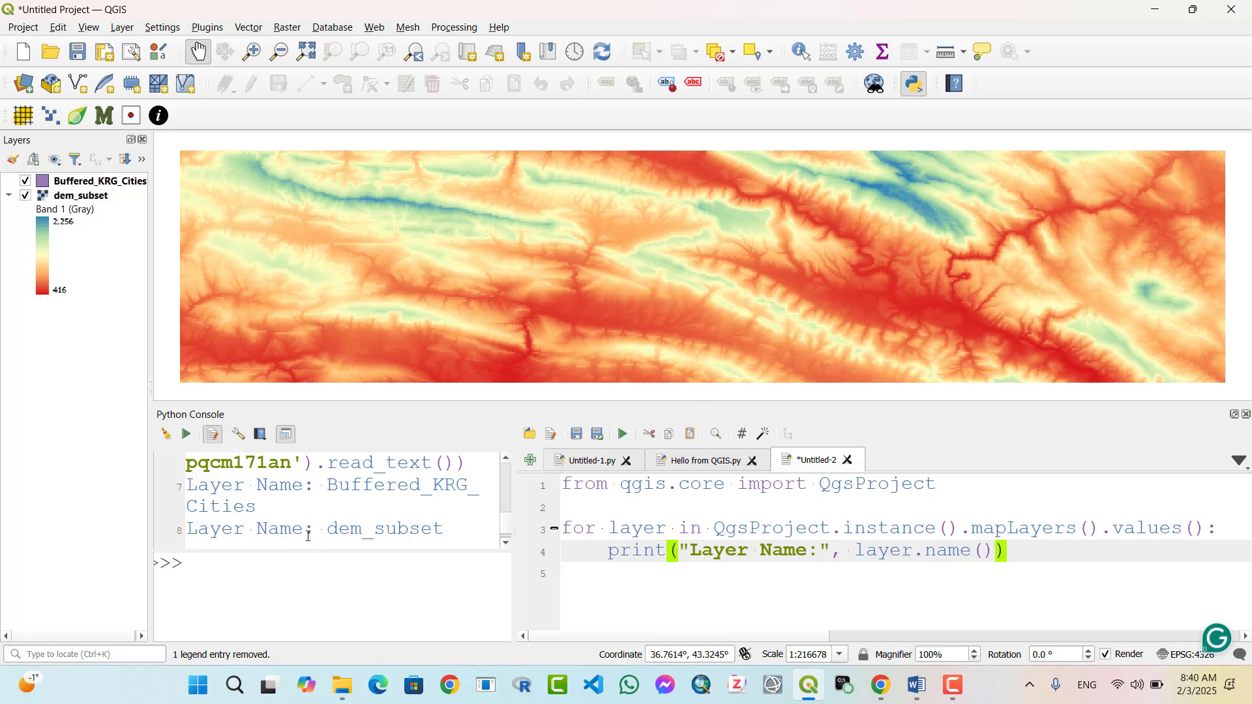
{"action": "mouse_move", "coordinate": [359, 529]}
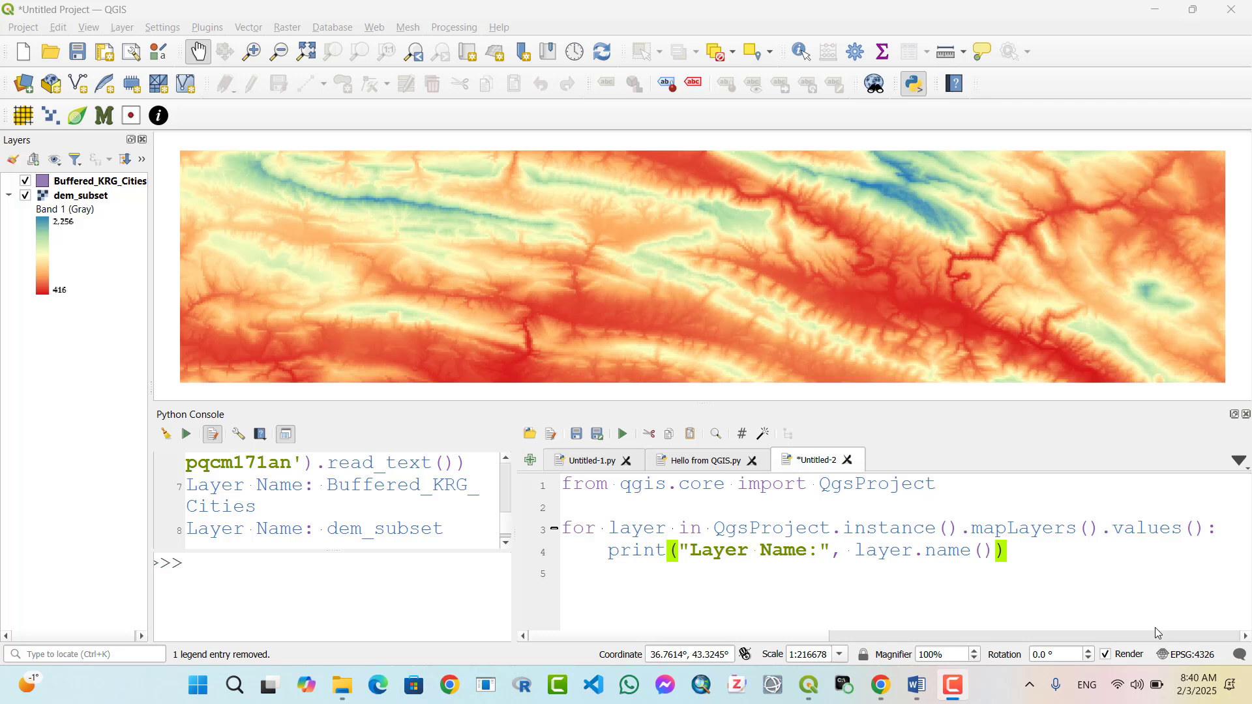
{"action": "mouse_move", "coordinate": [1149, 631]}
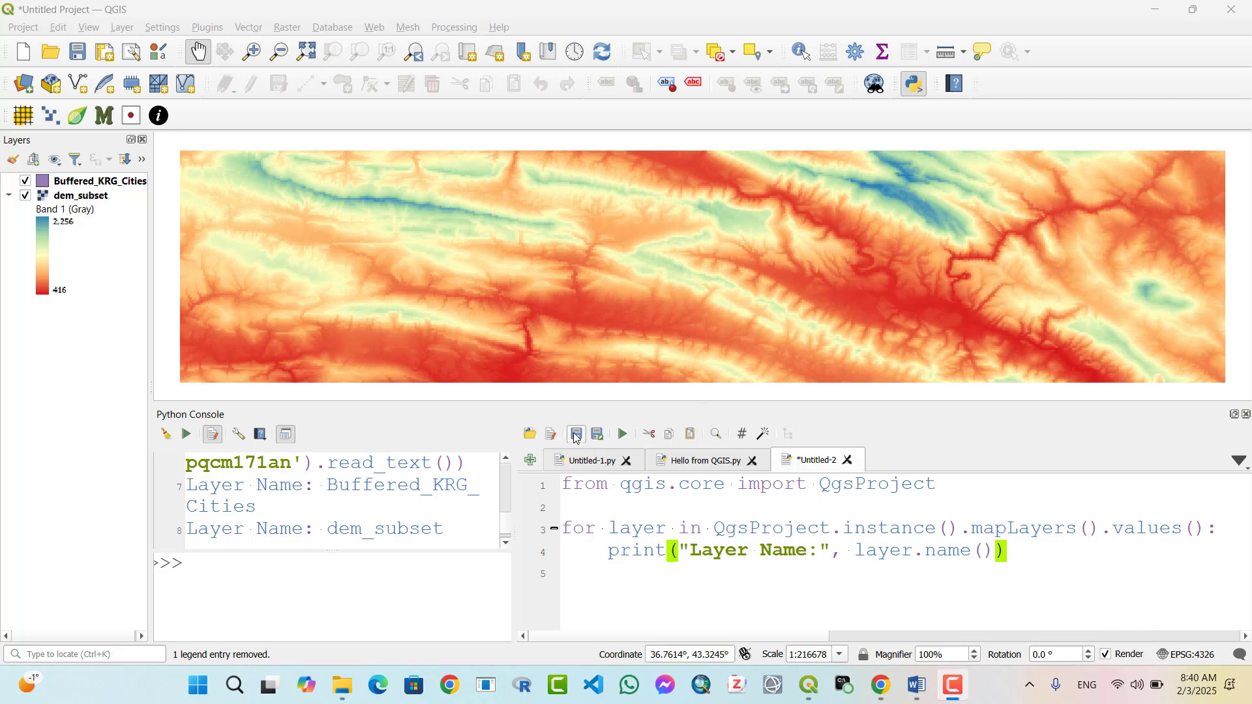
Save the Untitled-2 layer-listing script to file as 'load name of layers.py'
{"action": "left_click", "coordinate": [576, 433]}
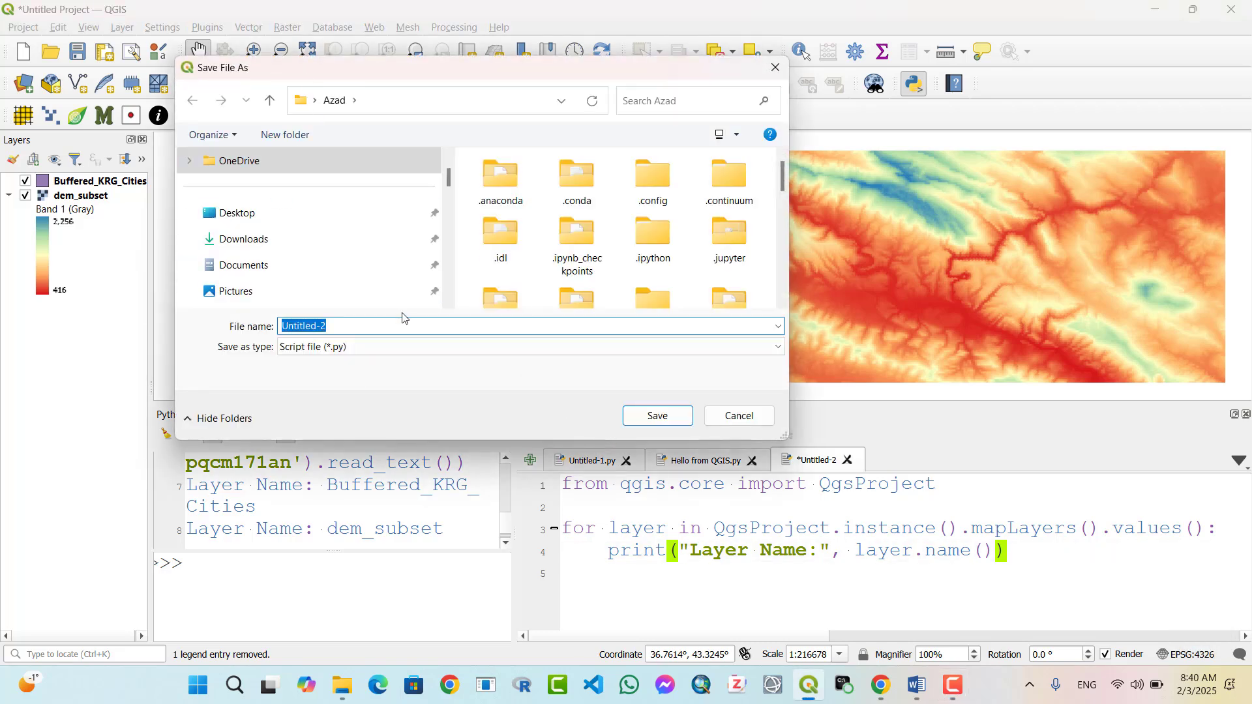
{"action": "type", "text": "load"}
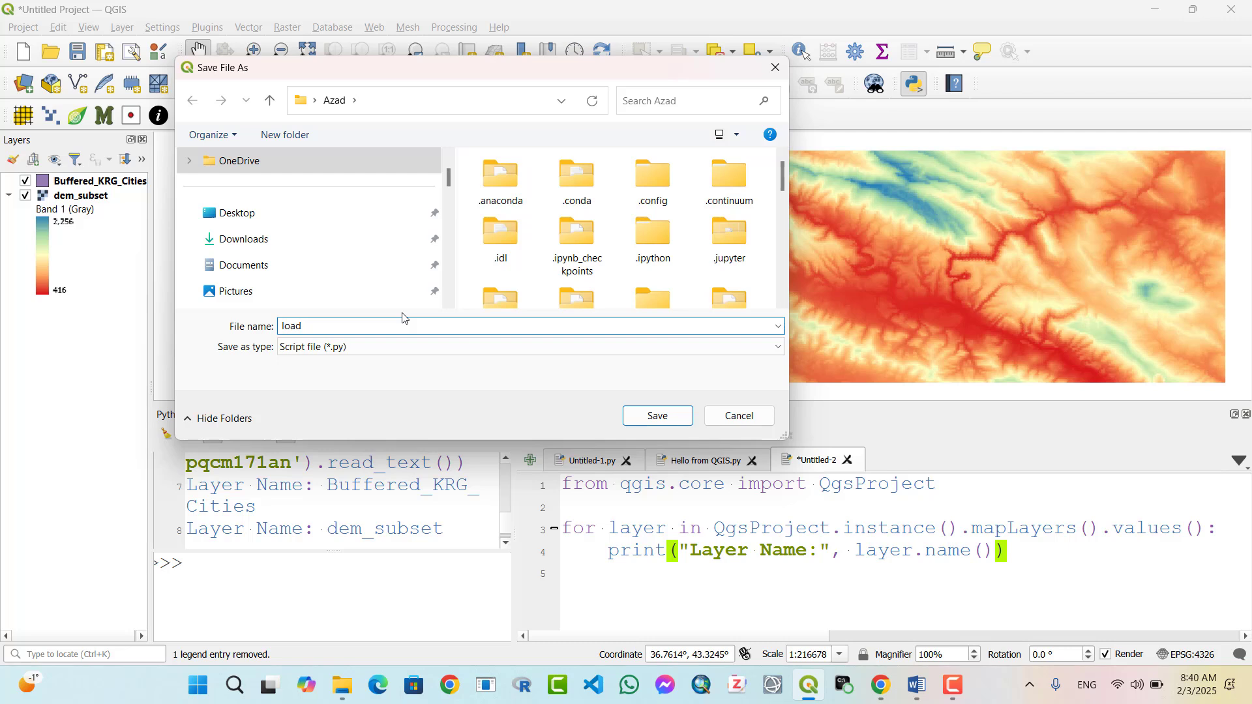
{"action": "type", "text": "name"}
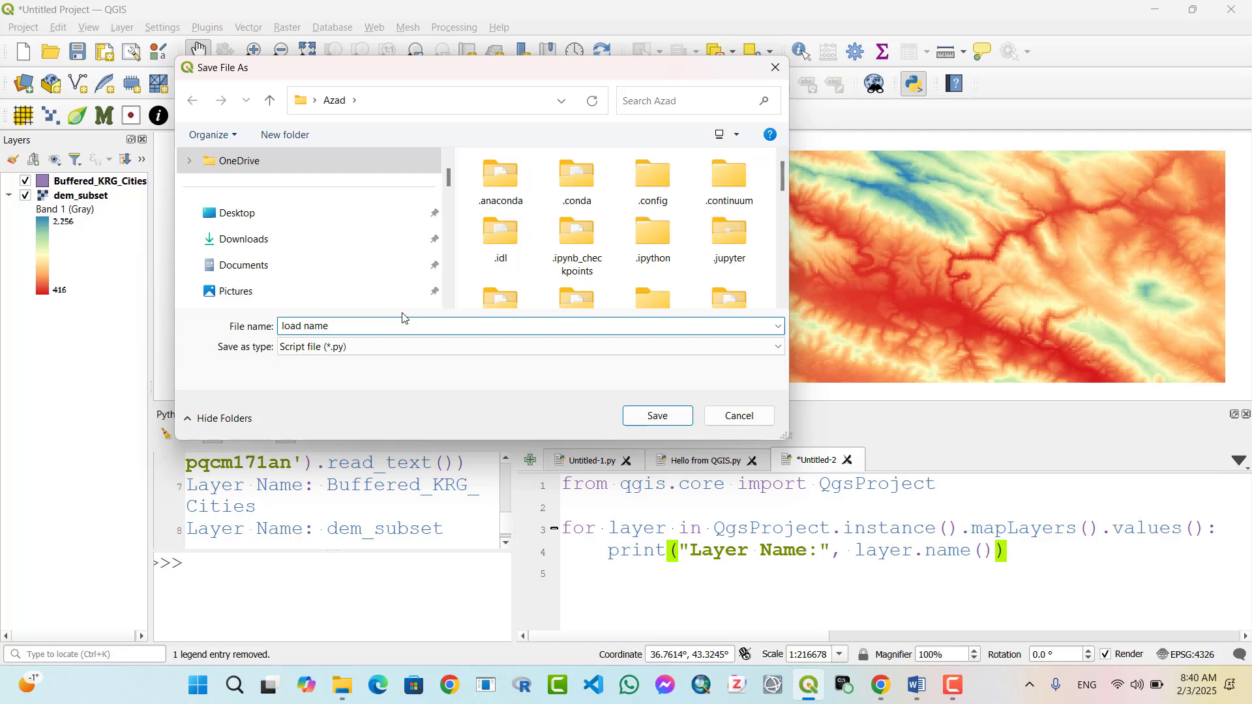
{"action": "type", "text": "of"}
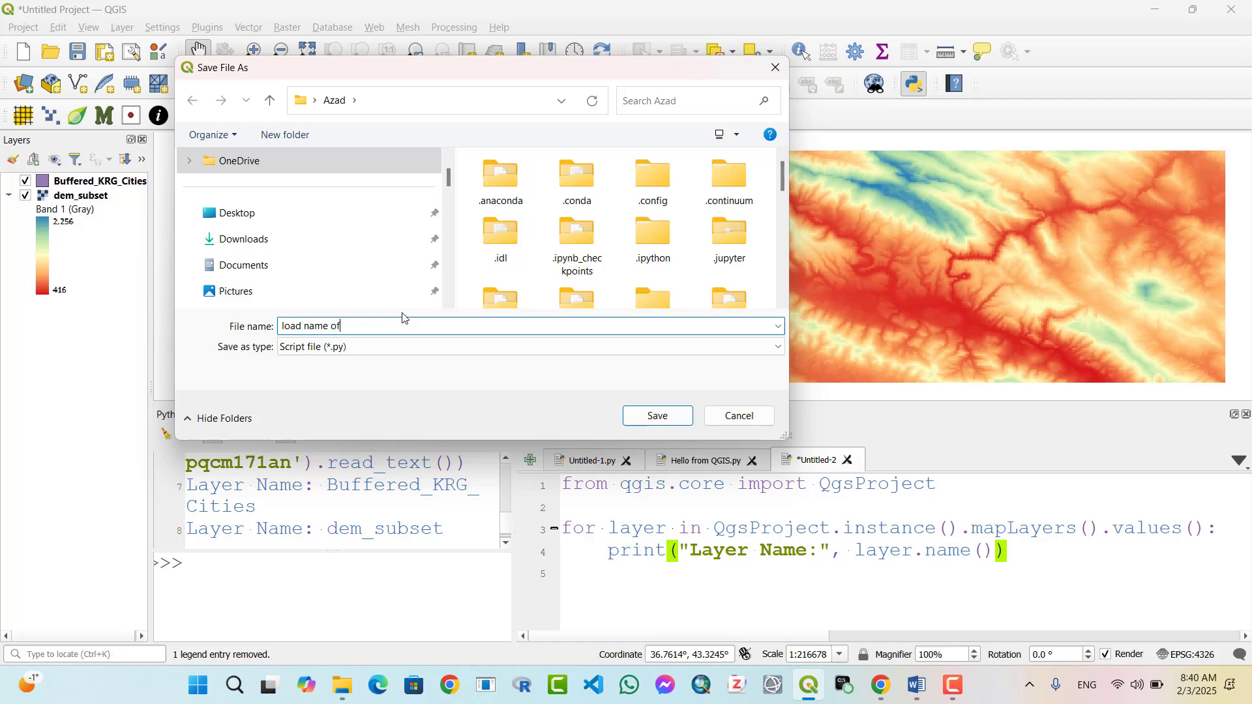
{"action": "type", "text": "layers"}
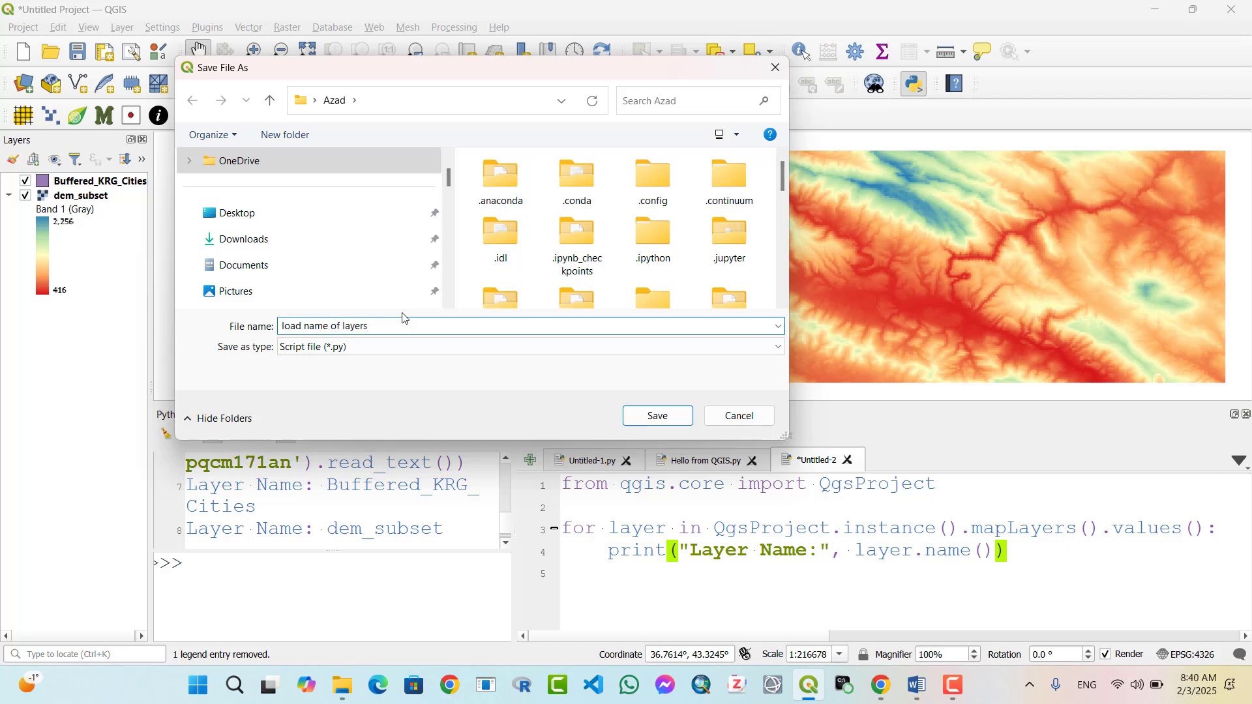
{"action": "left_click", "coordinate": [657, 416]}
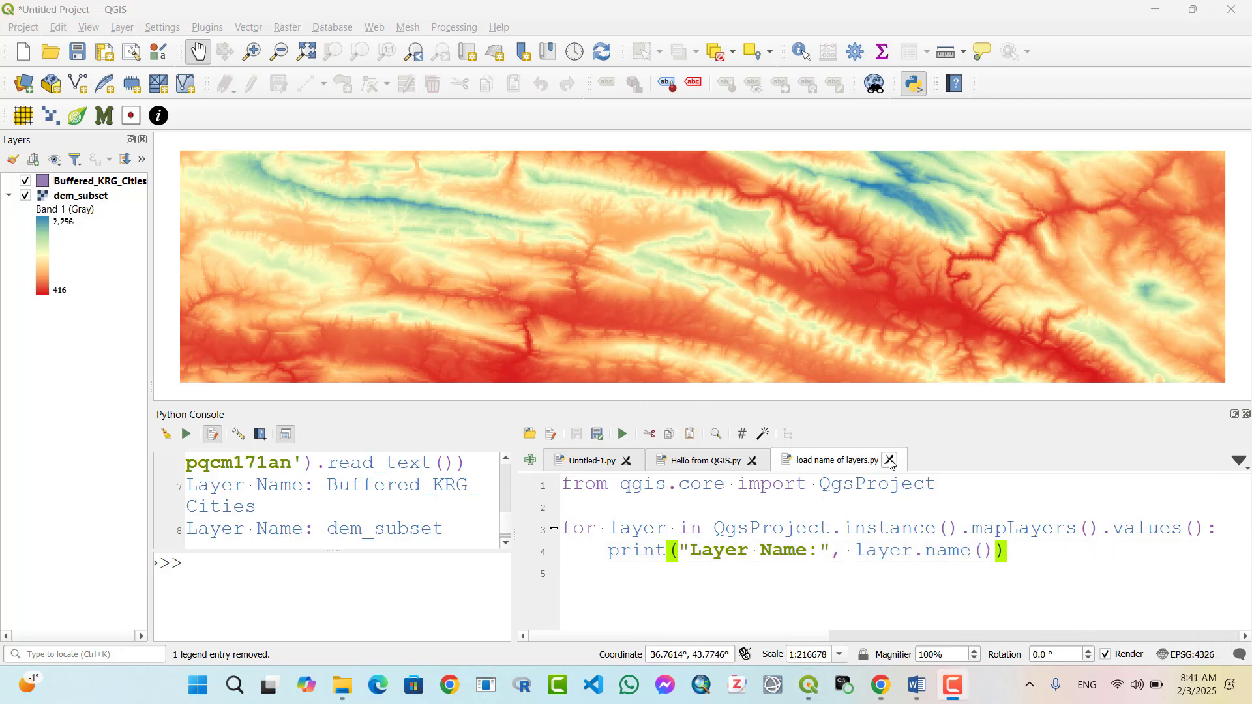
Close the script, reopen 'load name of layers.py' from file, and rerun it to print both layer names
{"action": "left_click", "coordinate": [889, 460]}
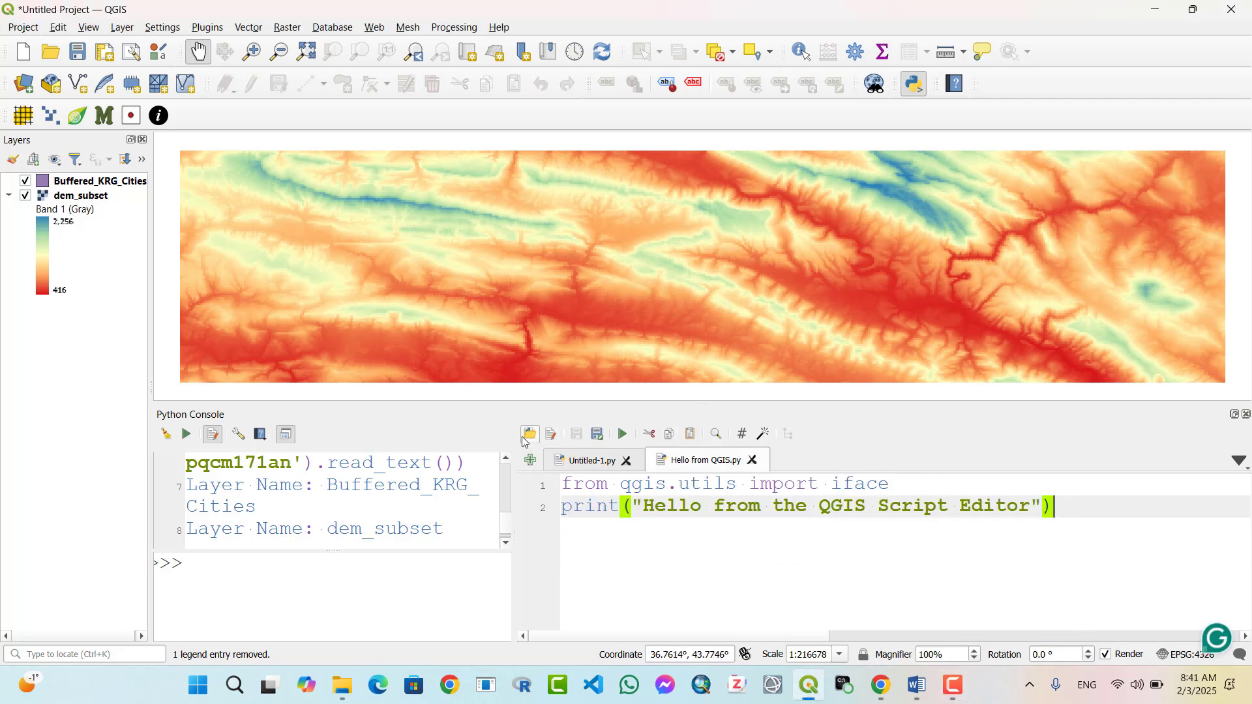
{"action": "left_click", "coordinate": [530, 434]}
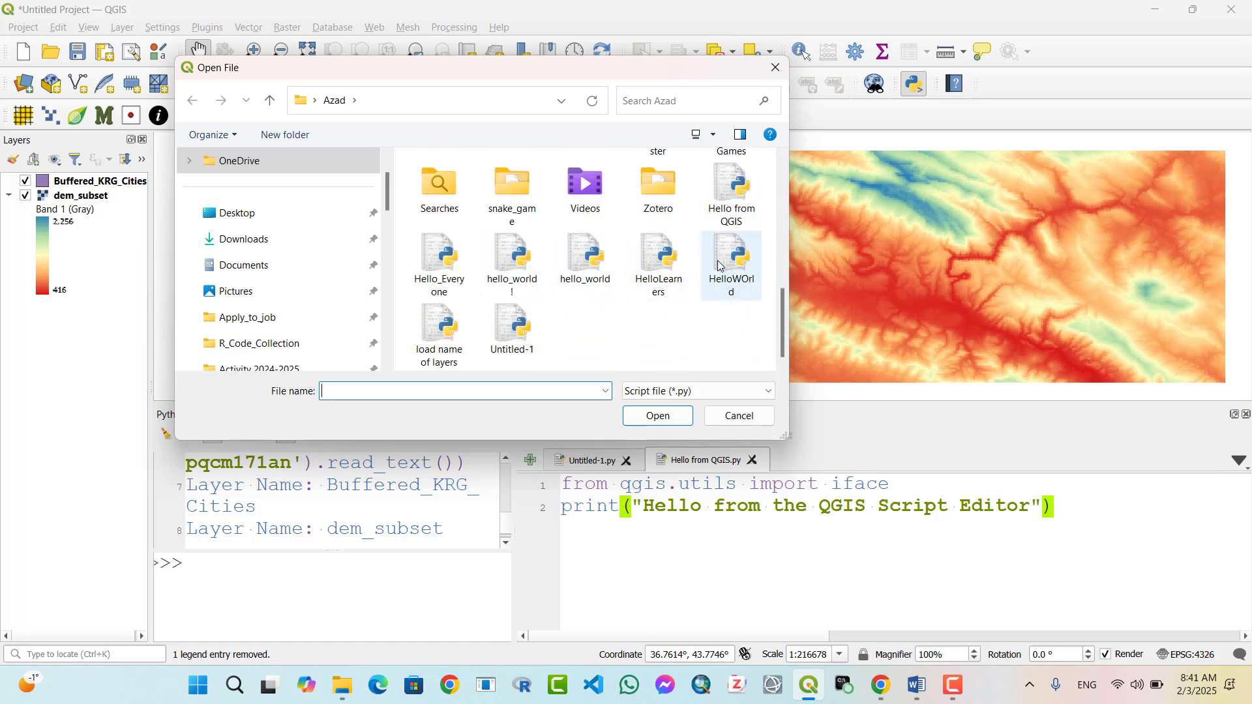
{"action": "left_click", "coordinate": [439, 324]}
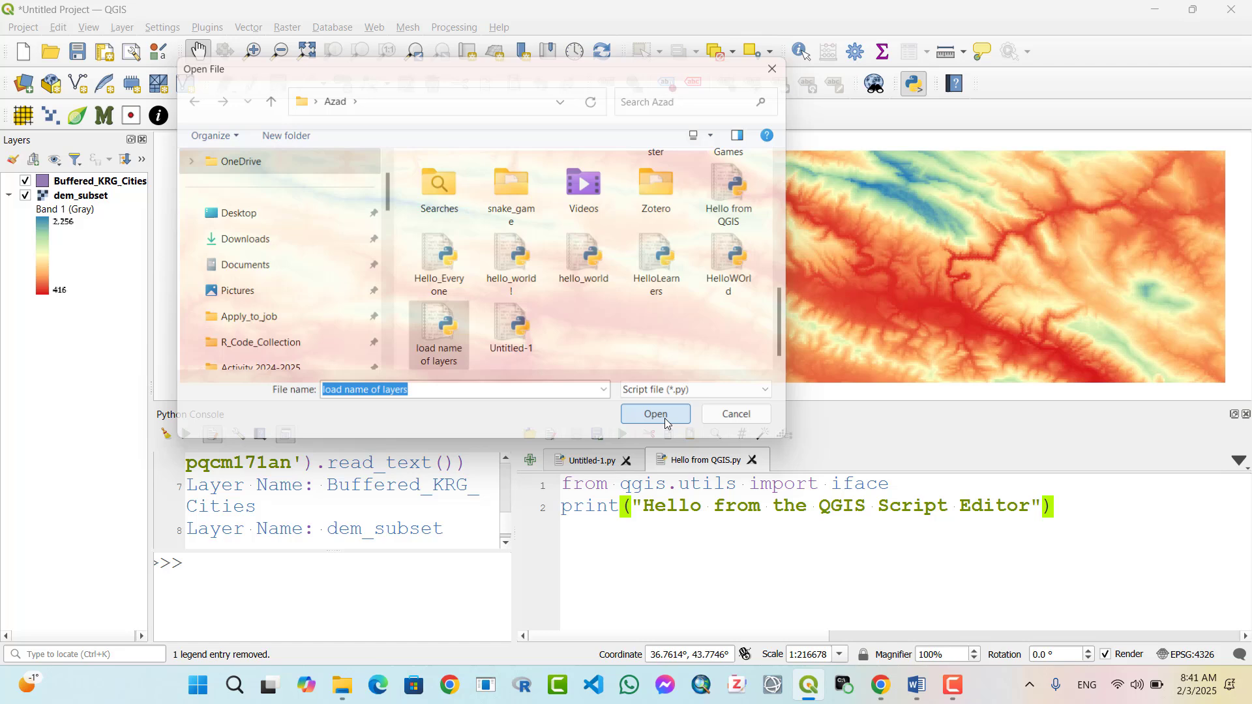
{"action": "left_click", "coordinate": [655, 414]}
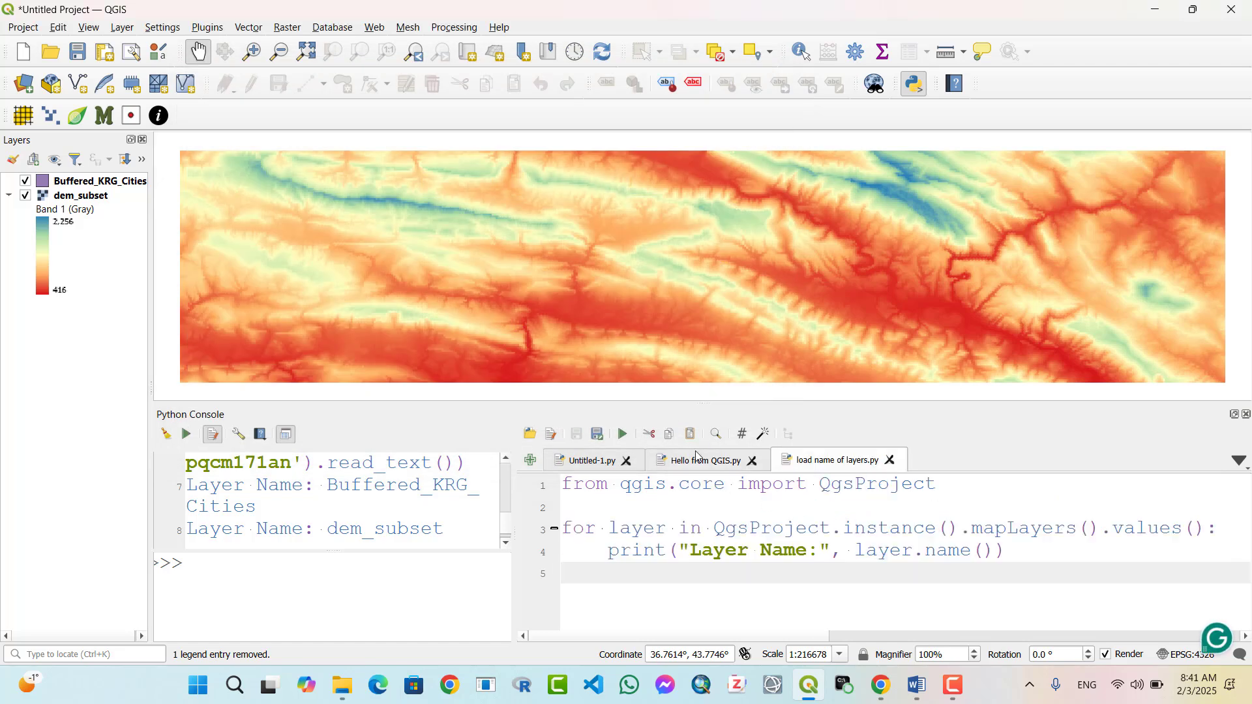
{"action": "left_click", "coordinate": [623, 433]}
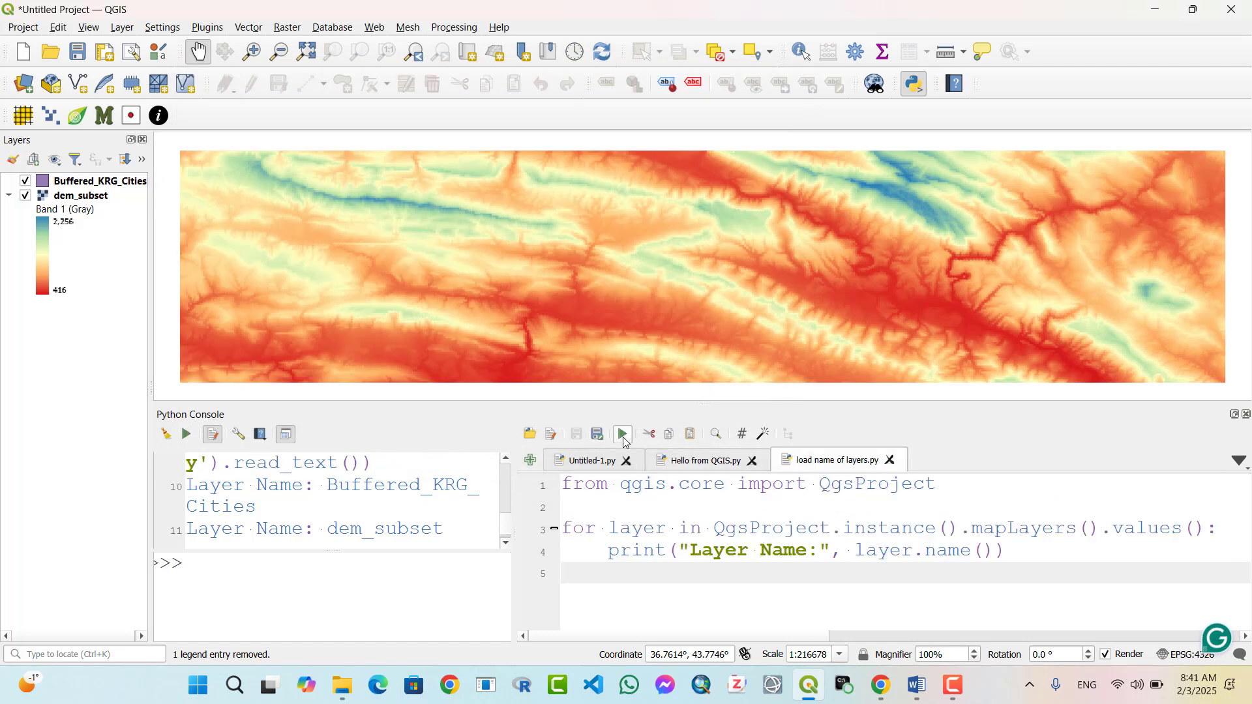